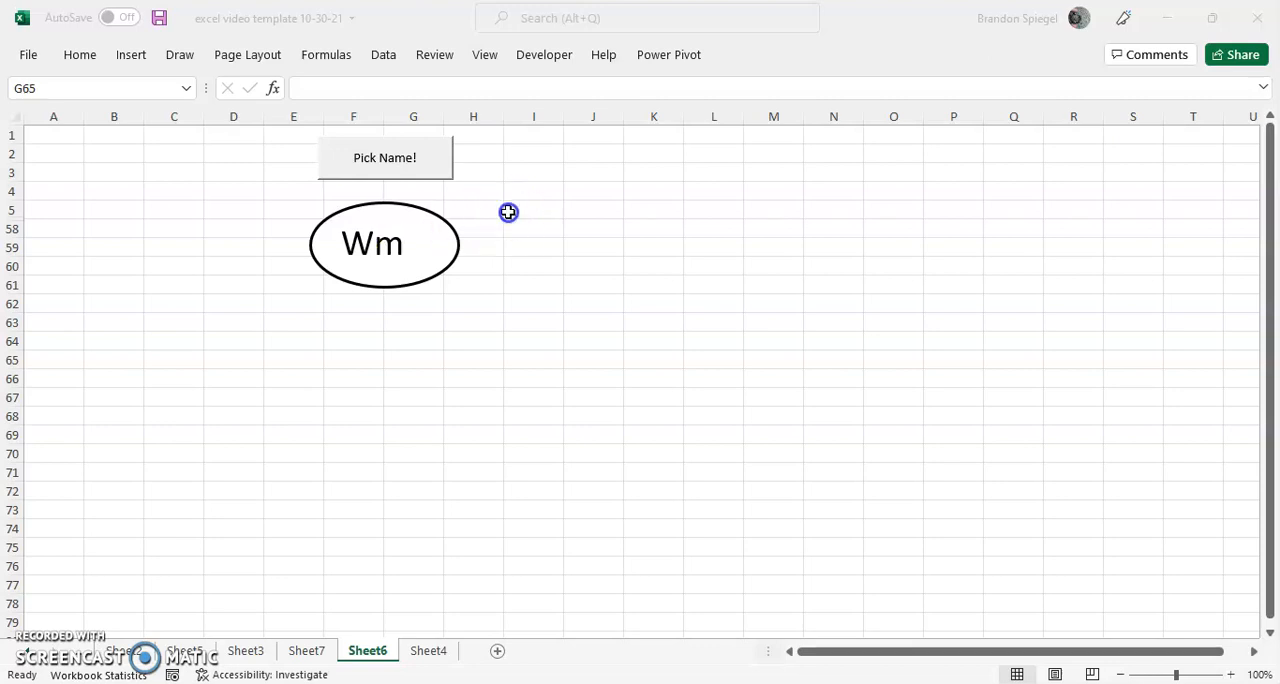
- Run the Pick Name! button macro so the oval shows Doris instead of Wm
click(412, 360)
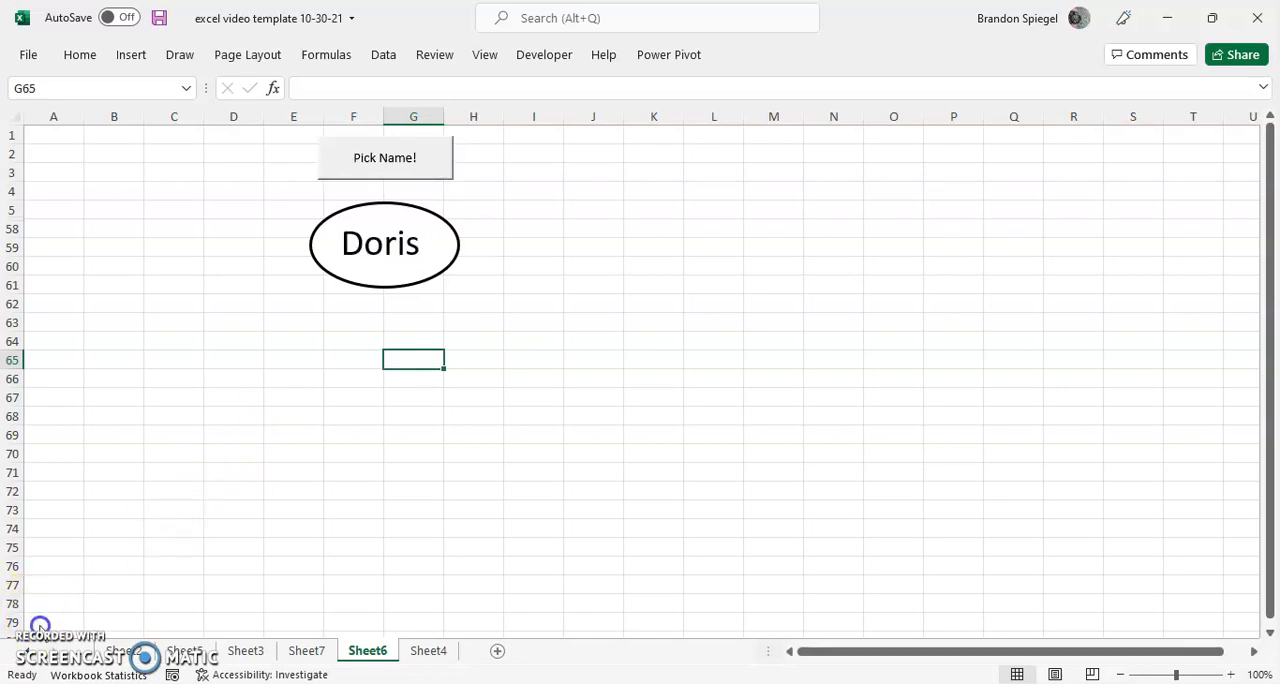
- Switch to Sheet8 and unhide the helper rows above the Names list via the row-header menu
click(428, 650)
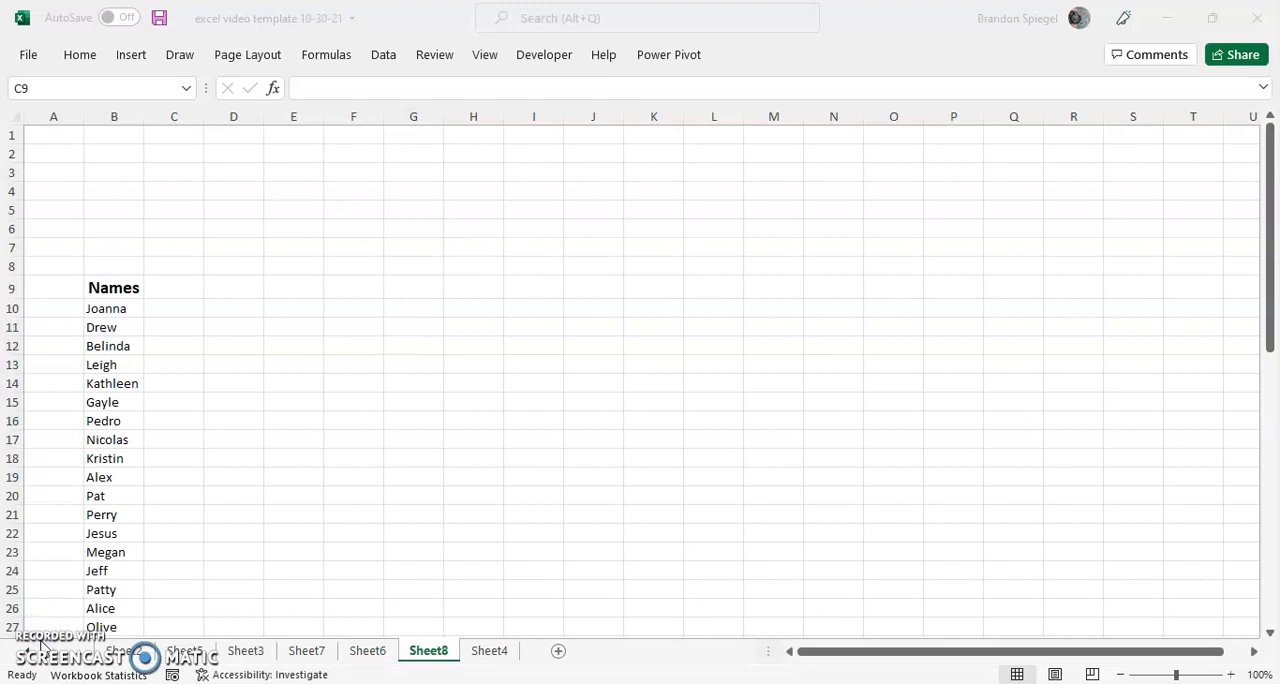
mouse_move(222, 348)
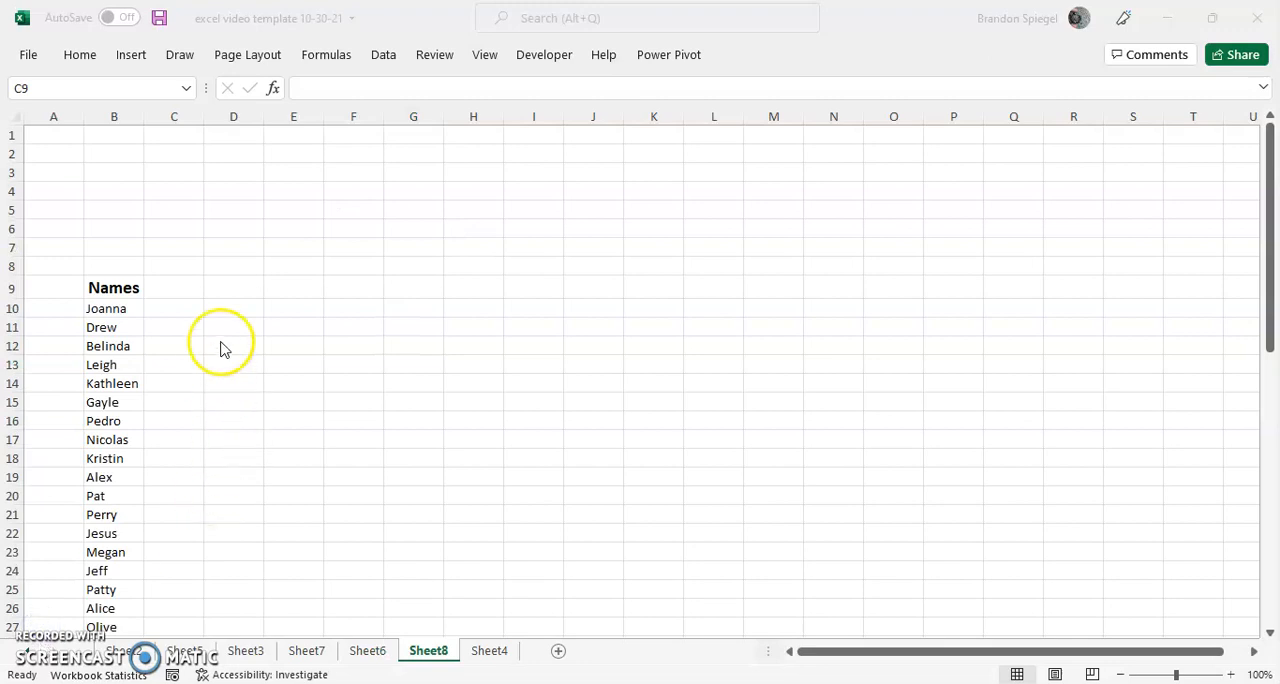
click(174, 288)
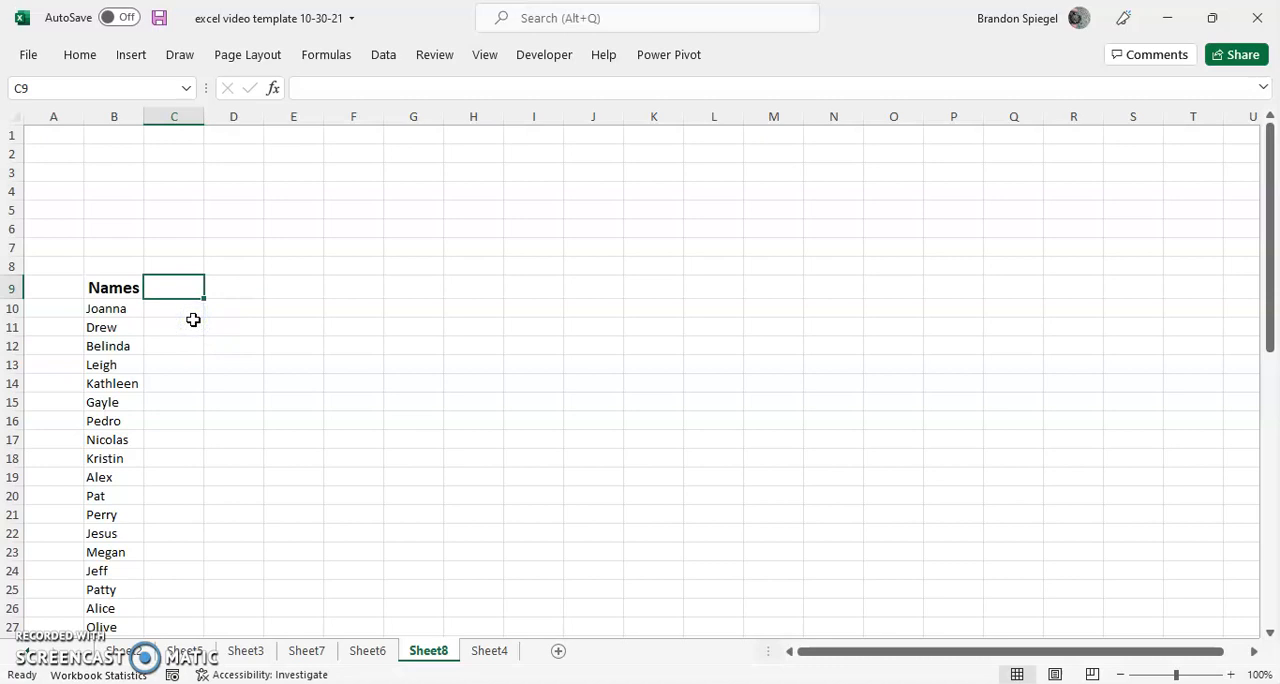
click(114, 288)
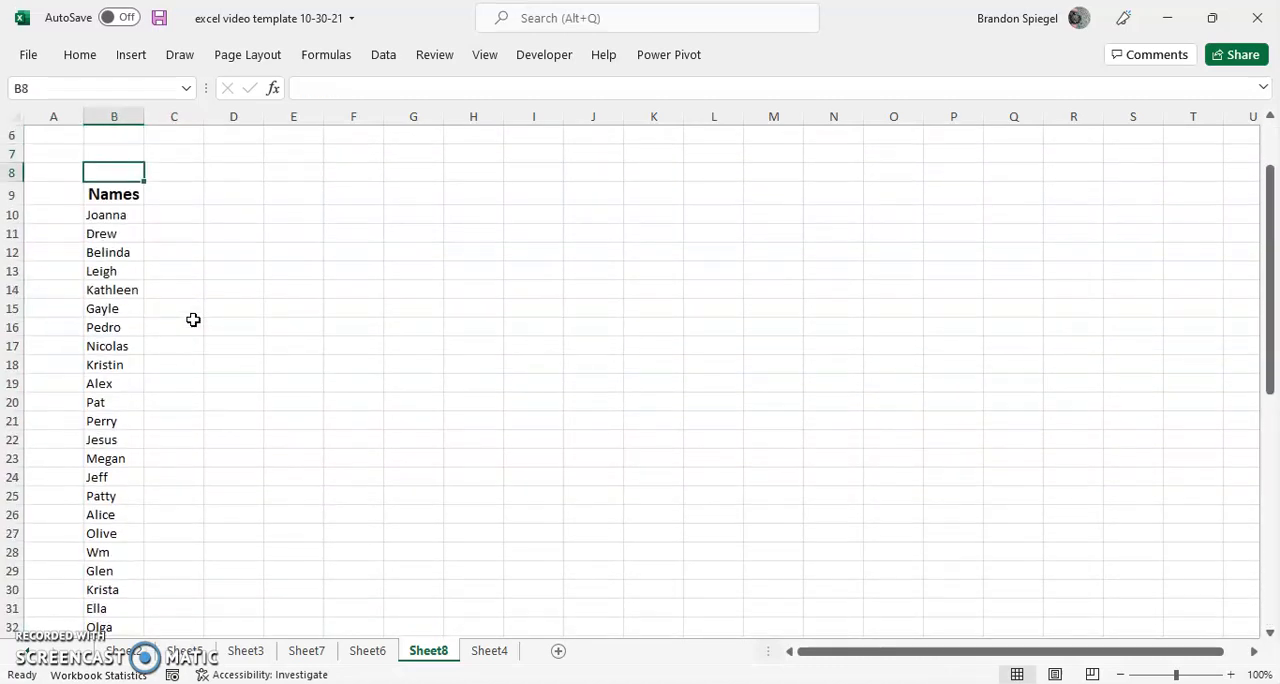
click(112, 194)
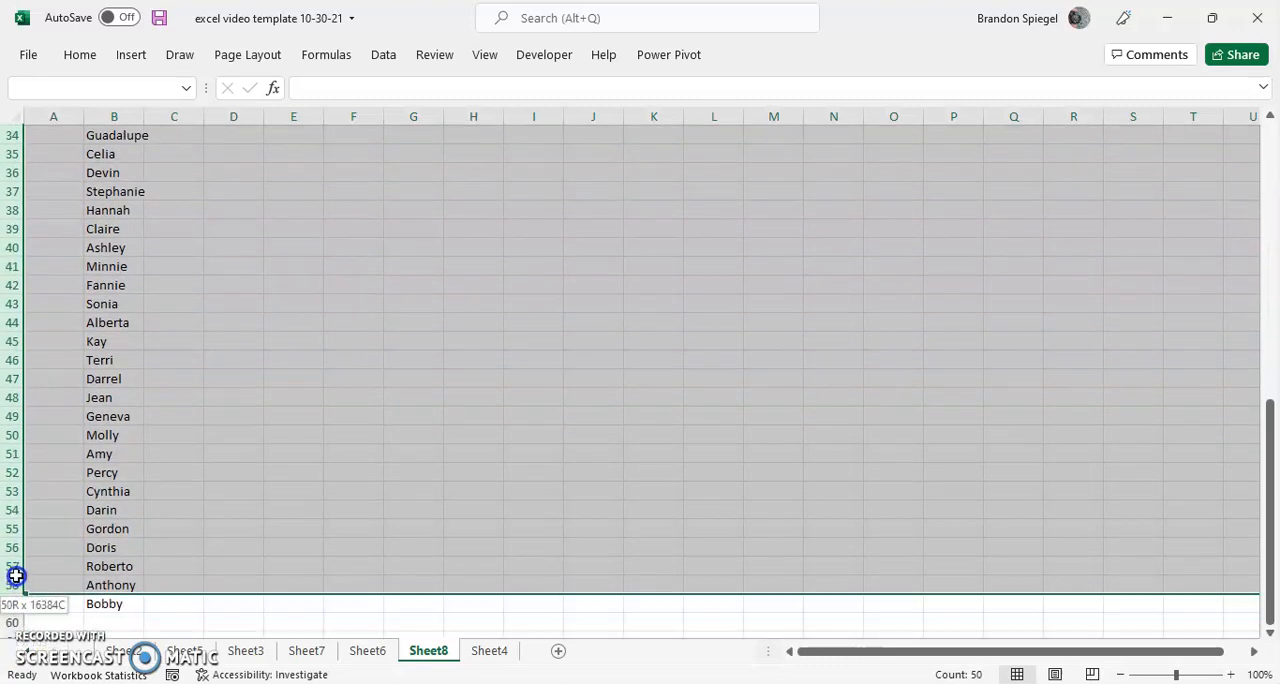
right_click(16, 576)
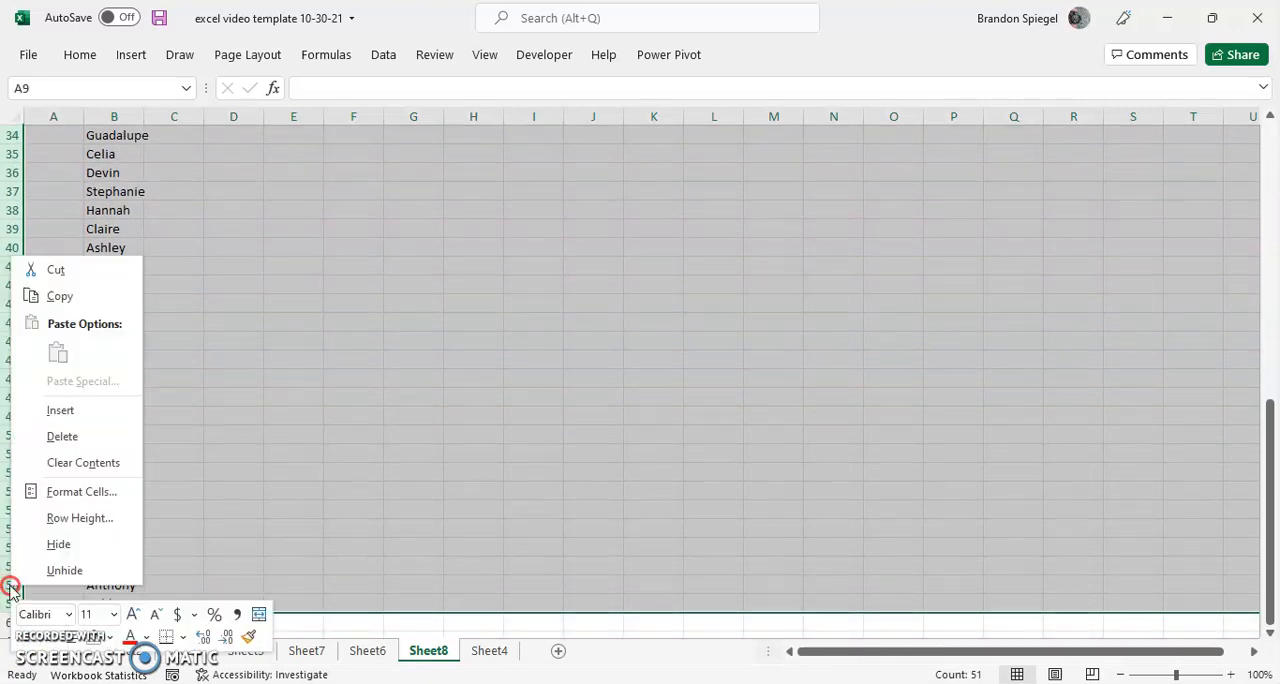
mouse_move(60, 544)
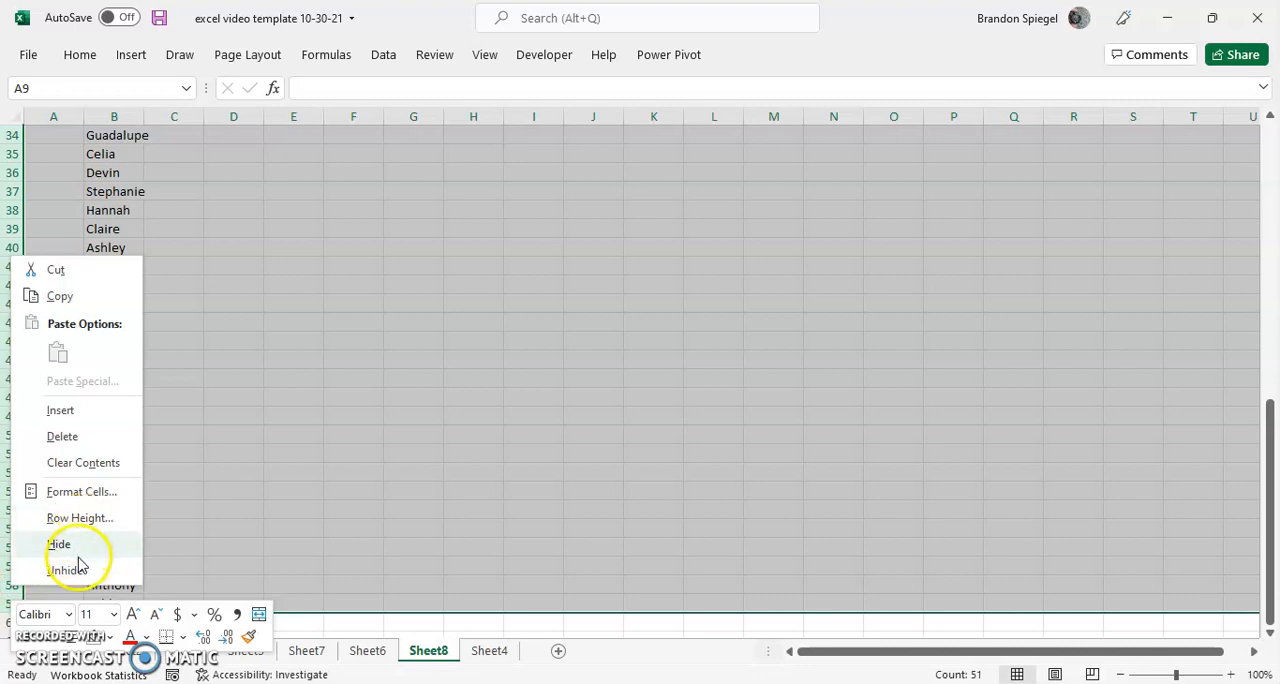
click(66, 568)
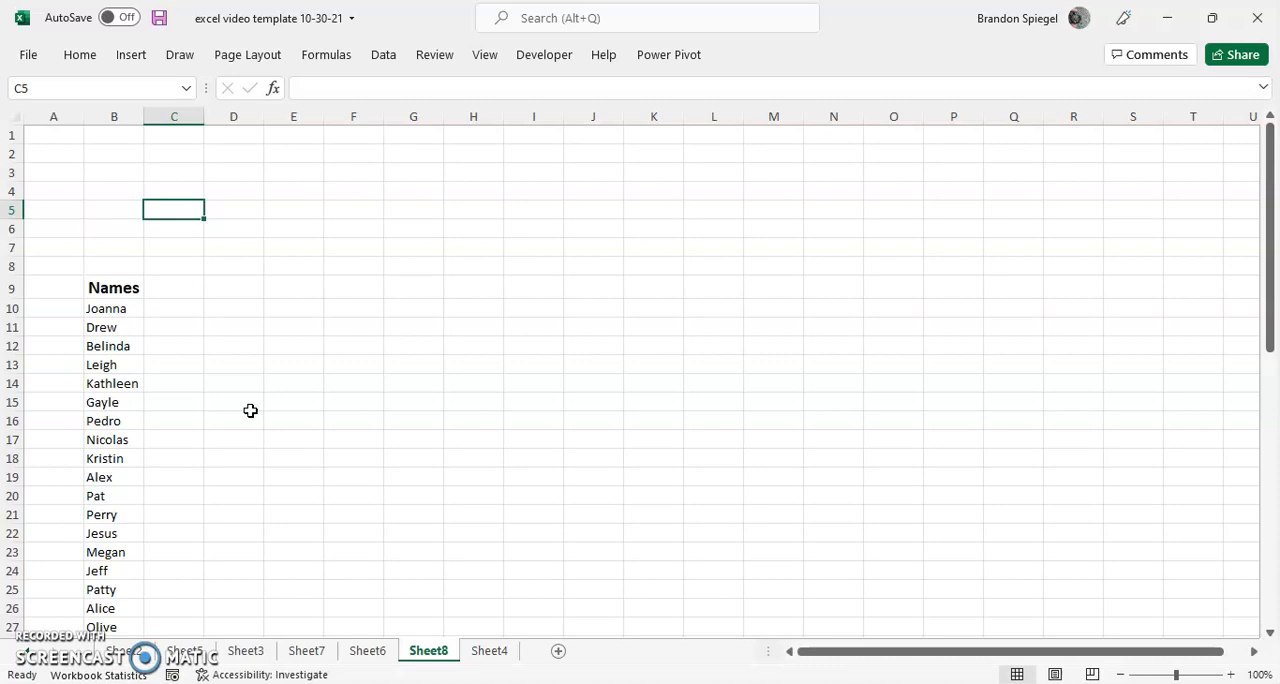
mouse_move(48, 616)
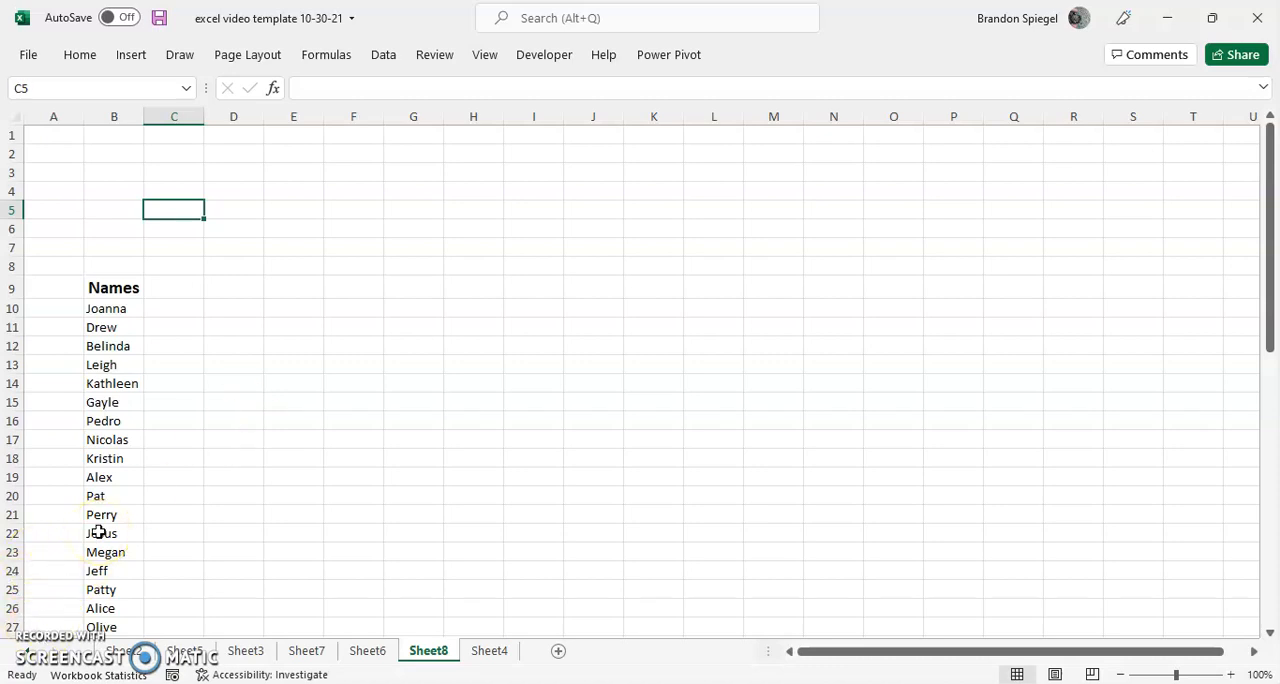
- Enter a COUNTA formula in B8 over the names range, returning 50
click(172, 264)
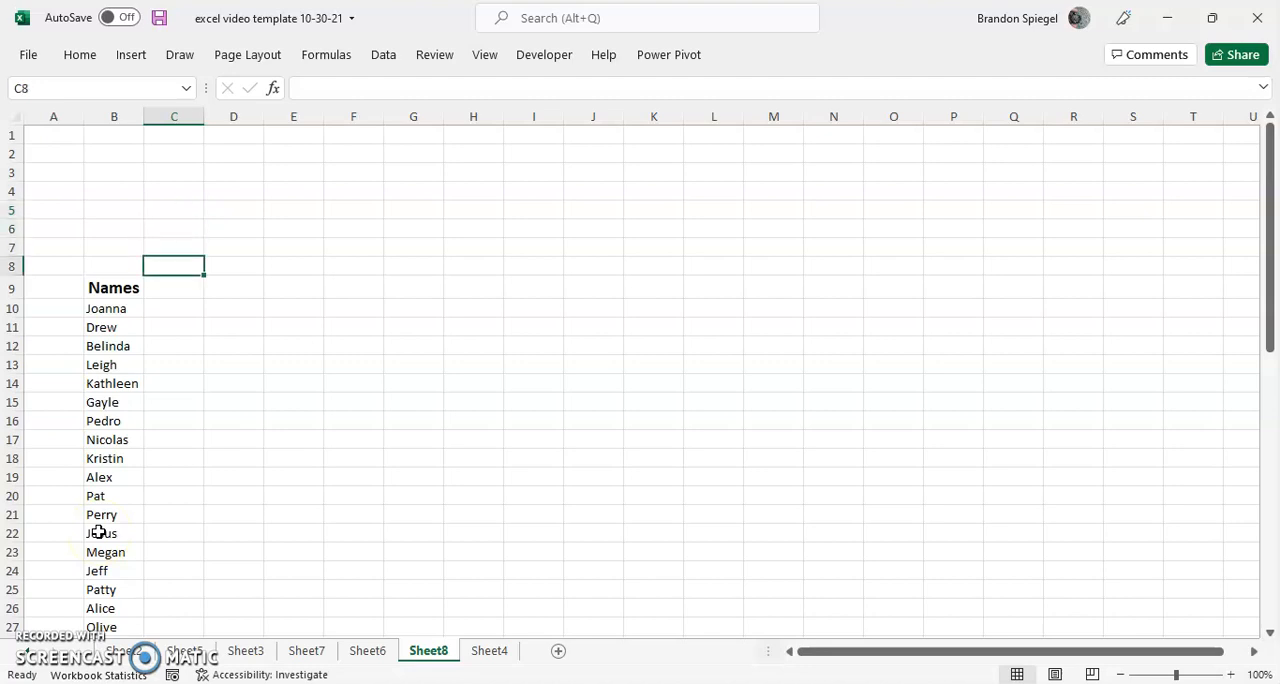
click(112, 264)
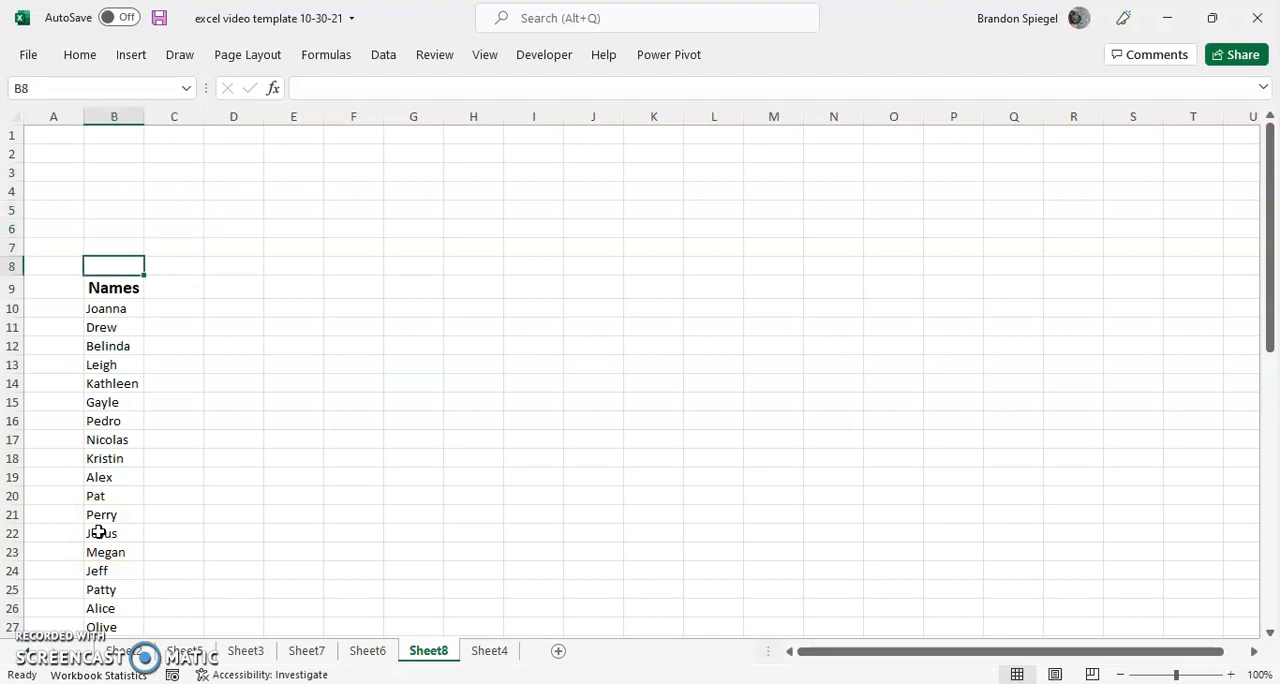
text(=co)
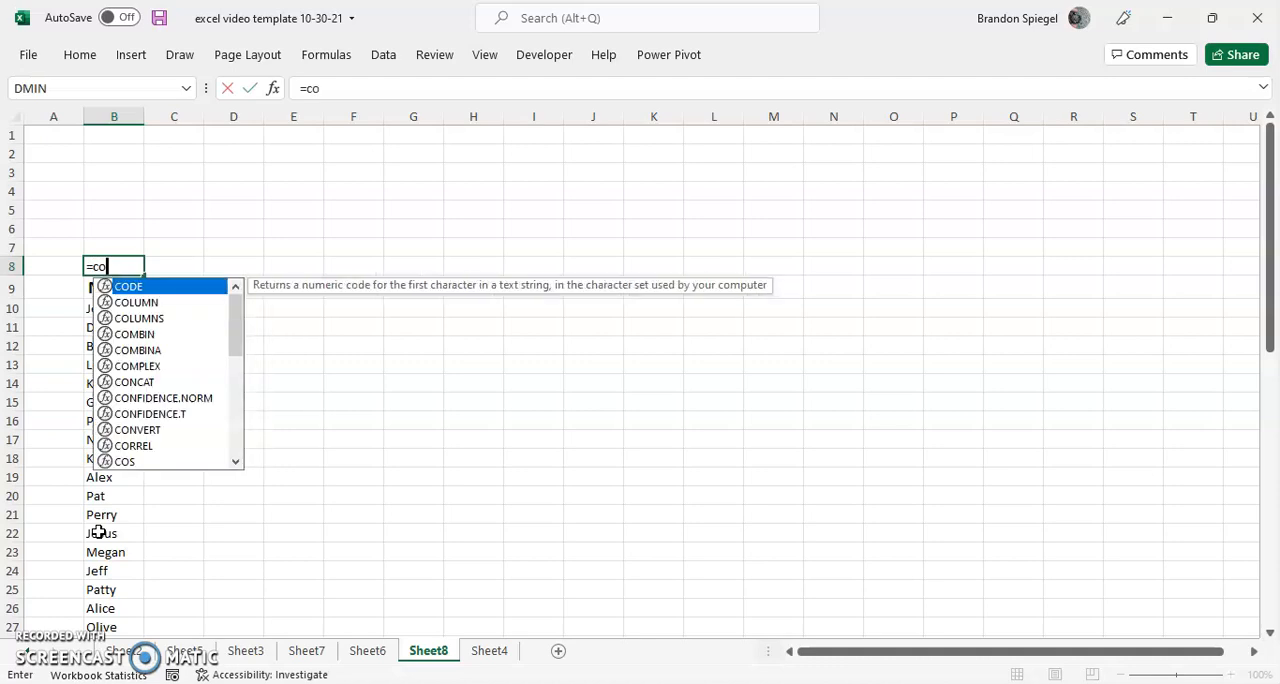
text(unt)
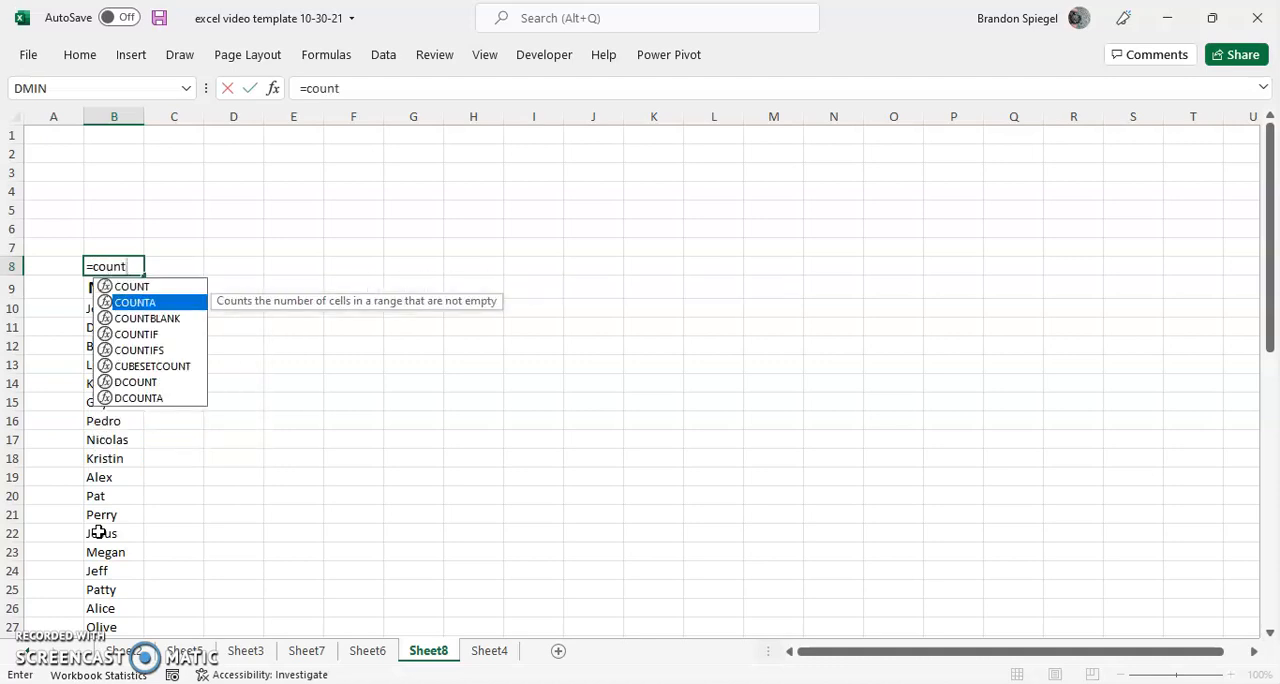
double_click(136, 302)
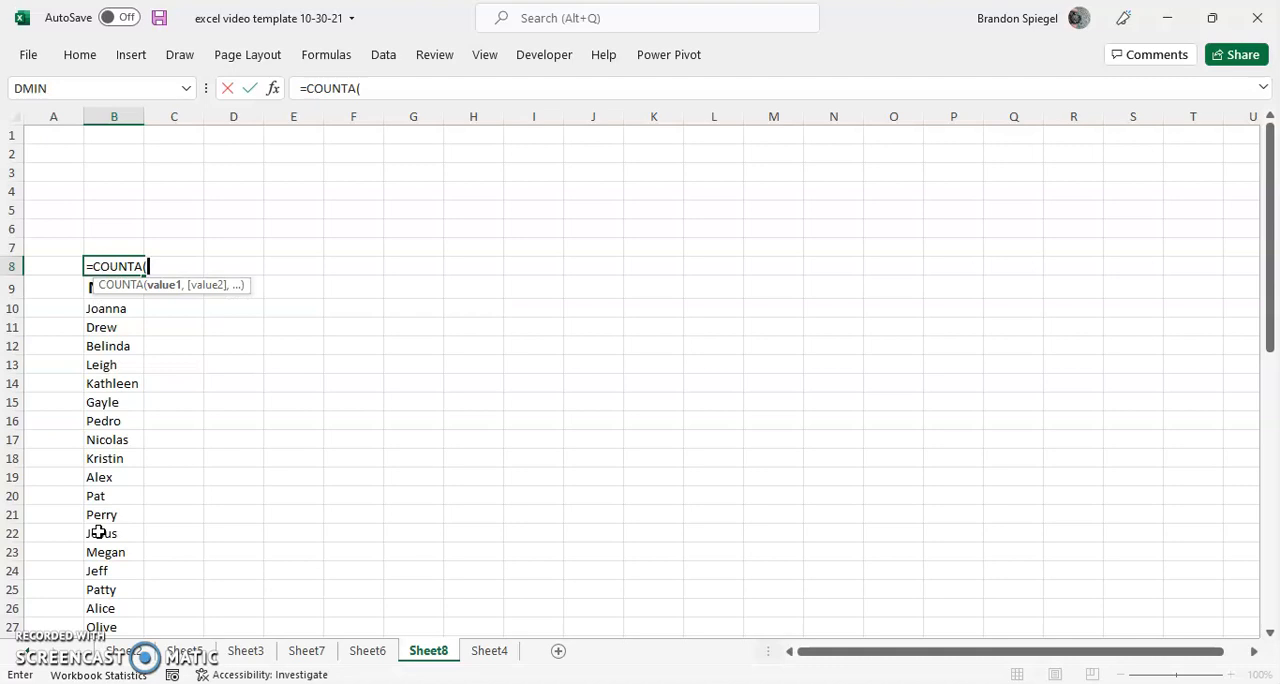
click(104, 308)
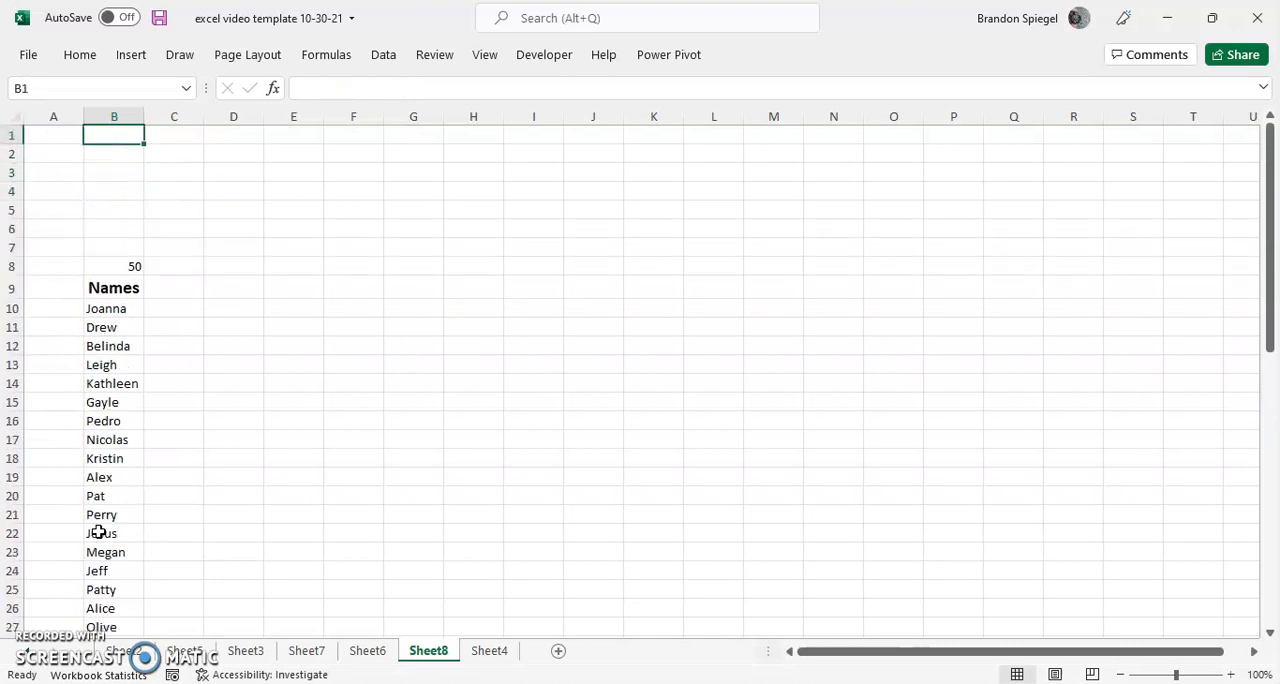
click(112, 210)
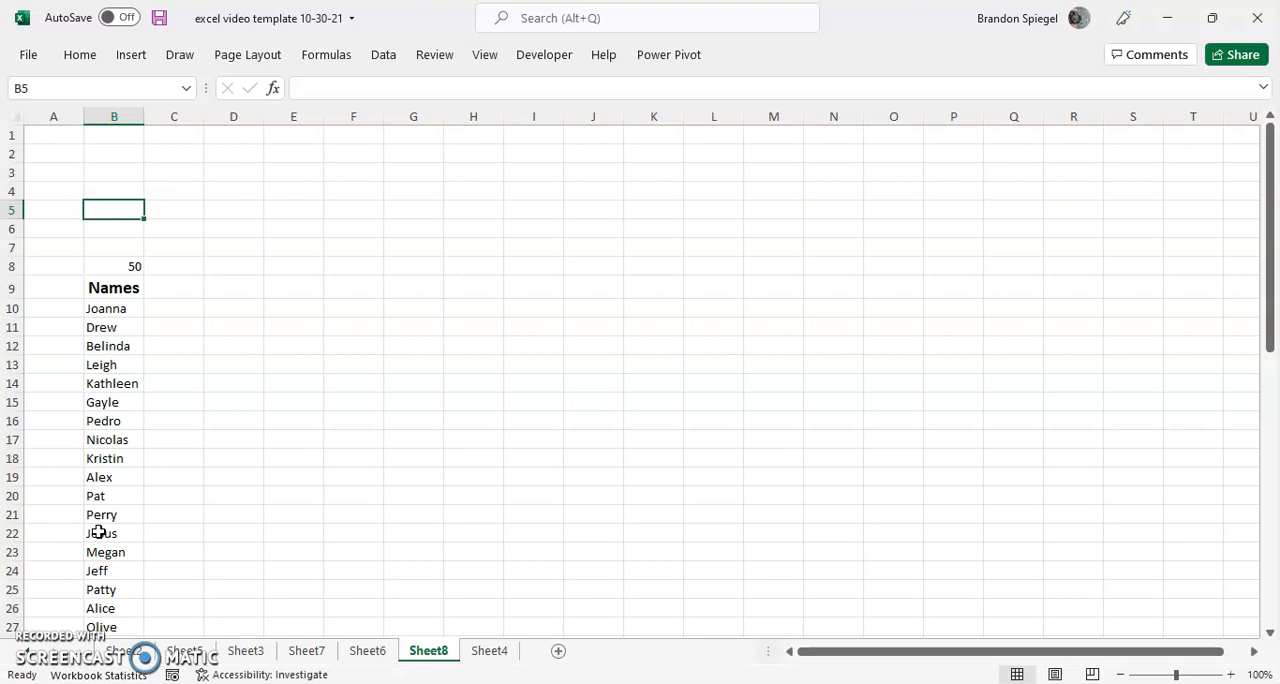
- Begin C8's formula as =CHOOSE(RANDBETWEEN(1,50) for a random index
click(174, 266)
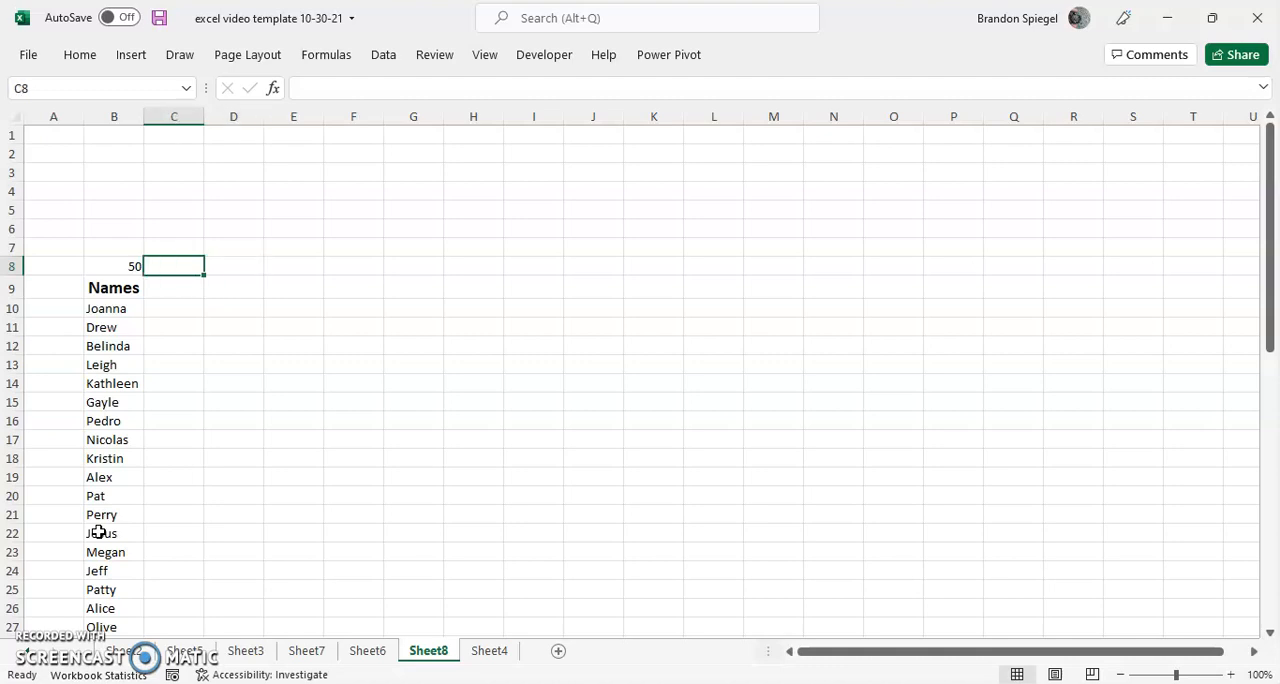
text(=choose)
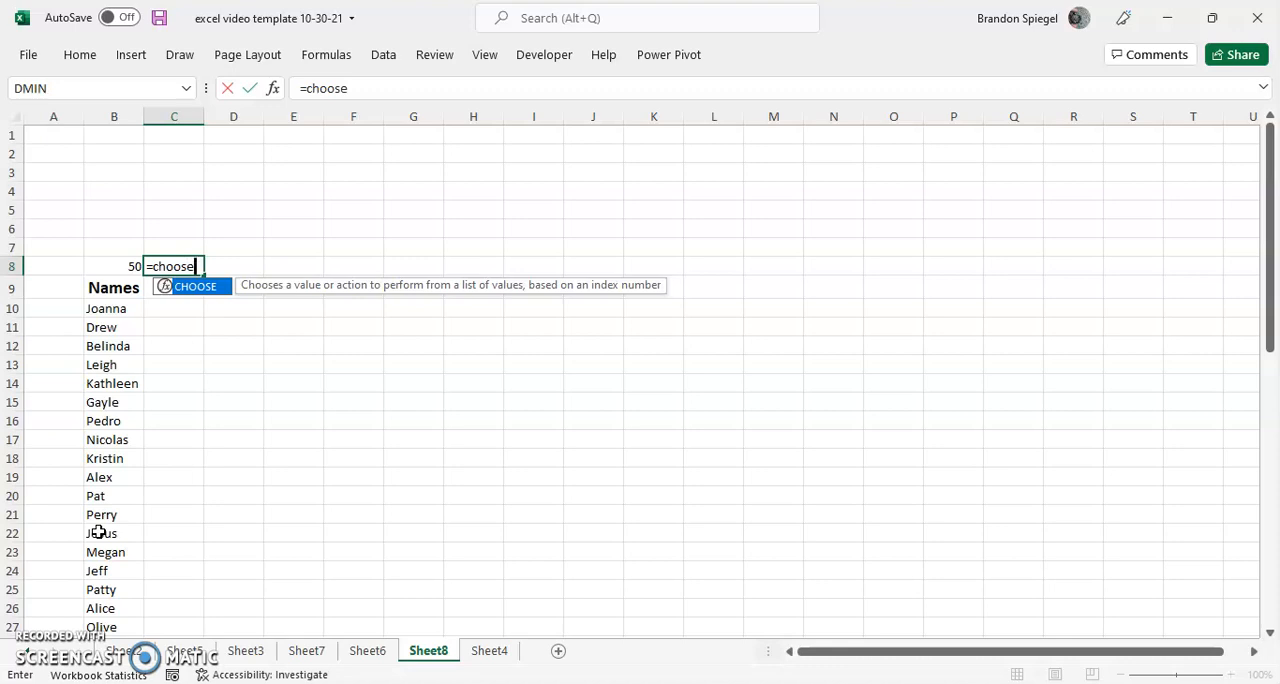
text(()
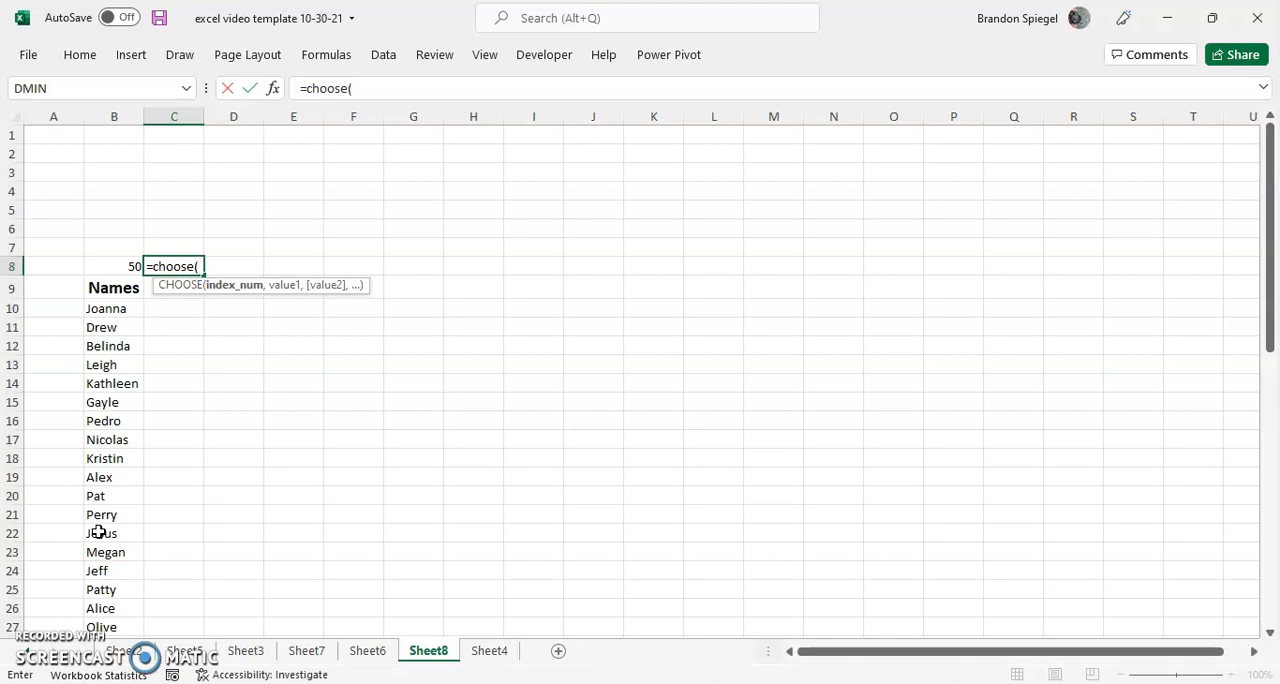
text(rand)
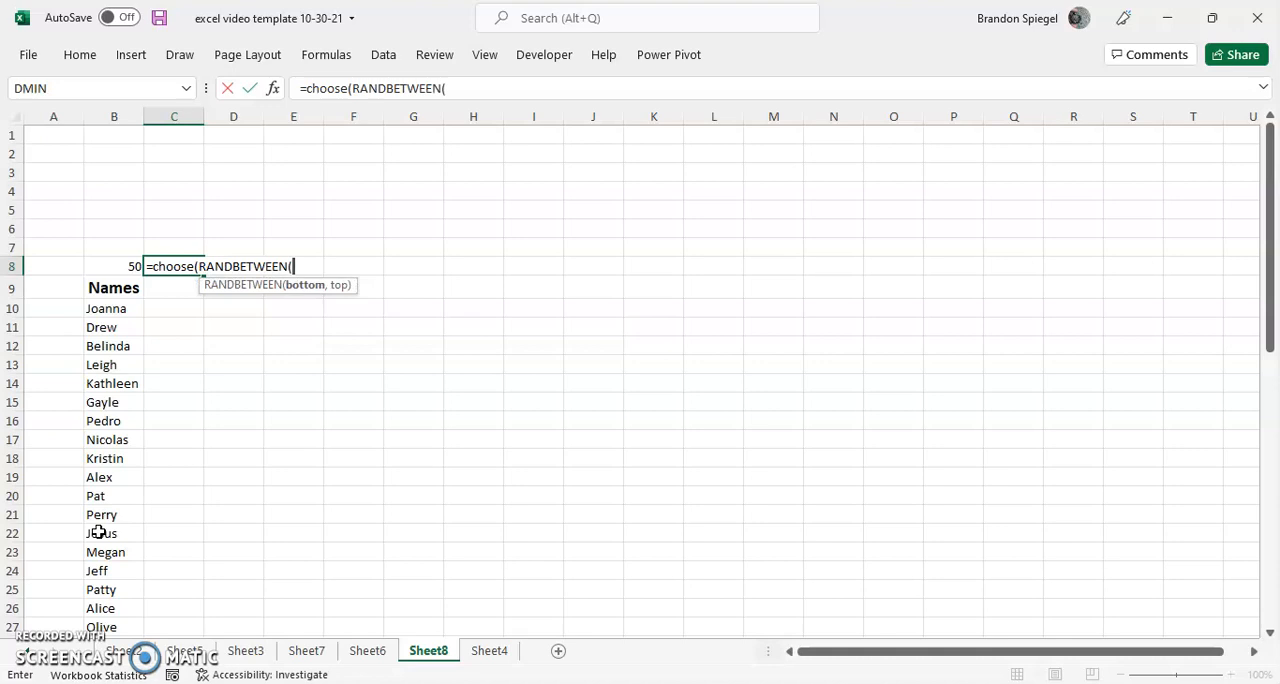
text(1)
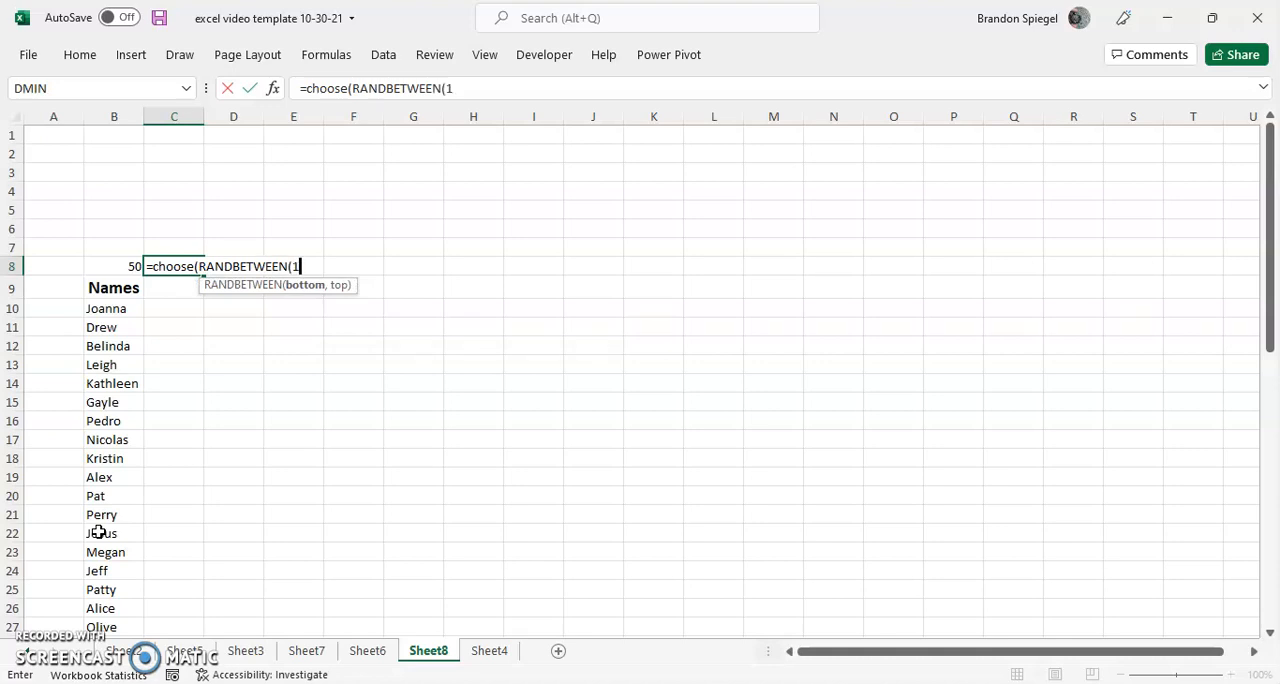
text(,)
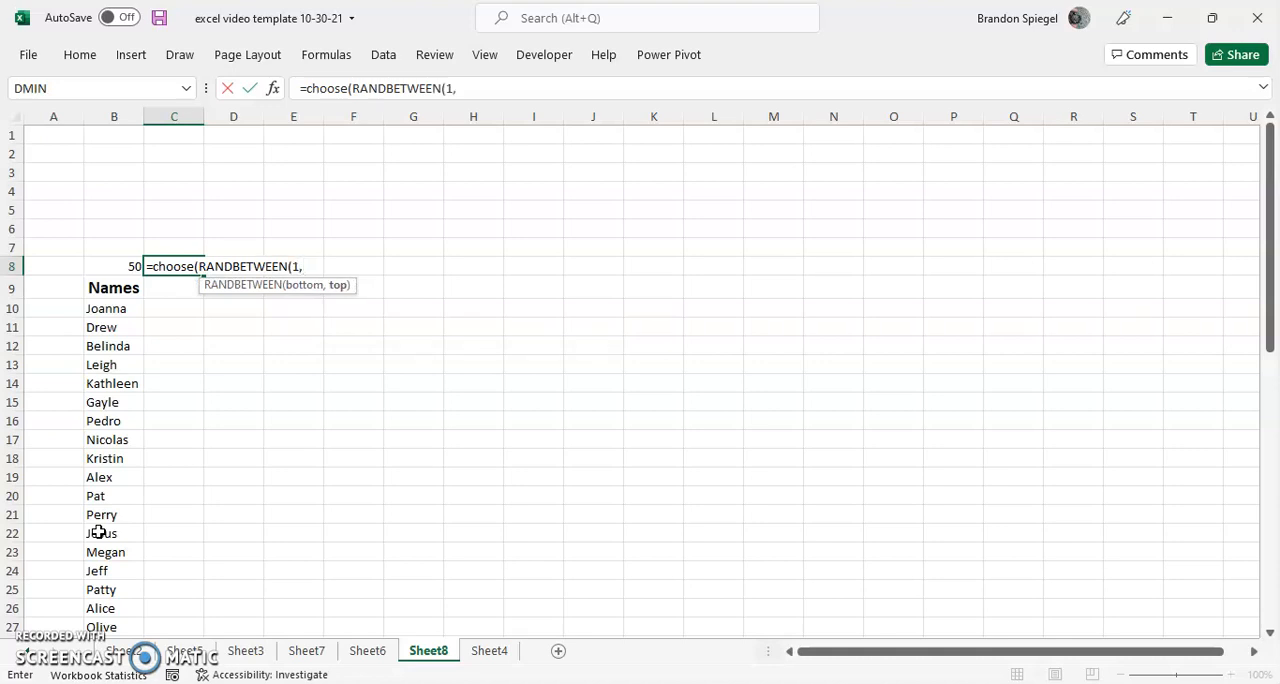
text(50)
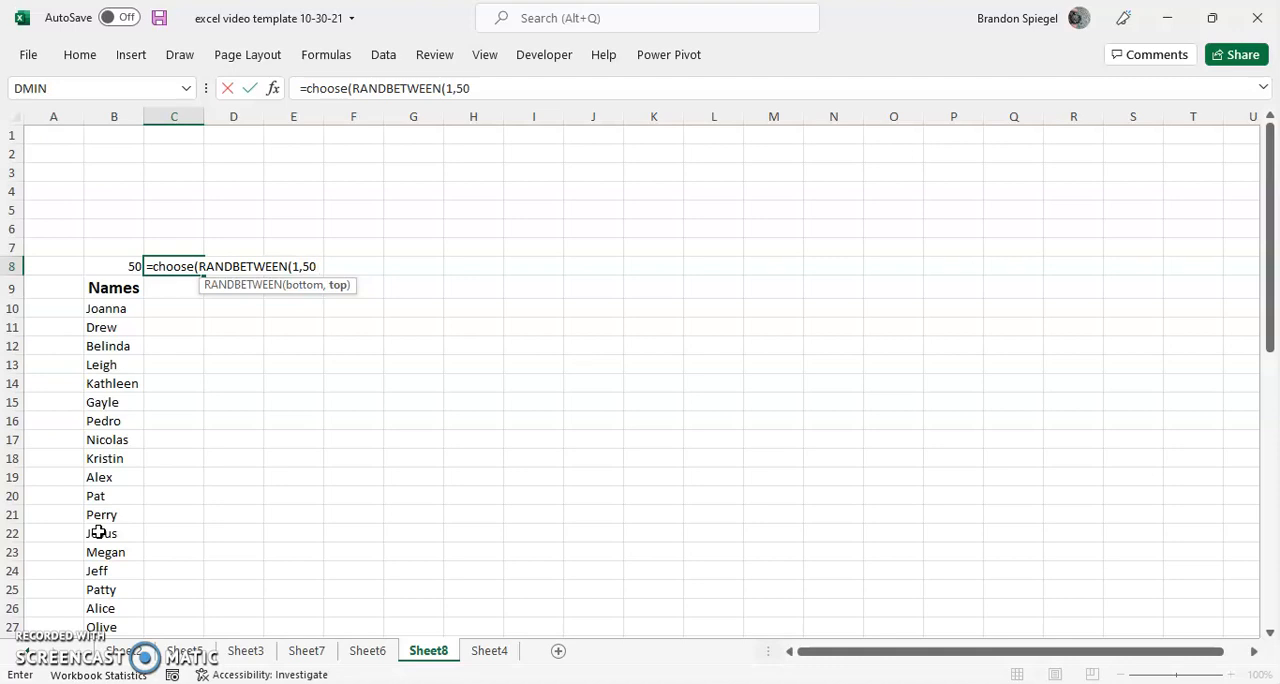
text())
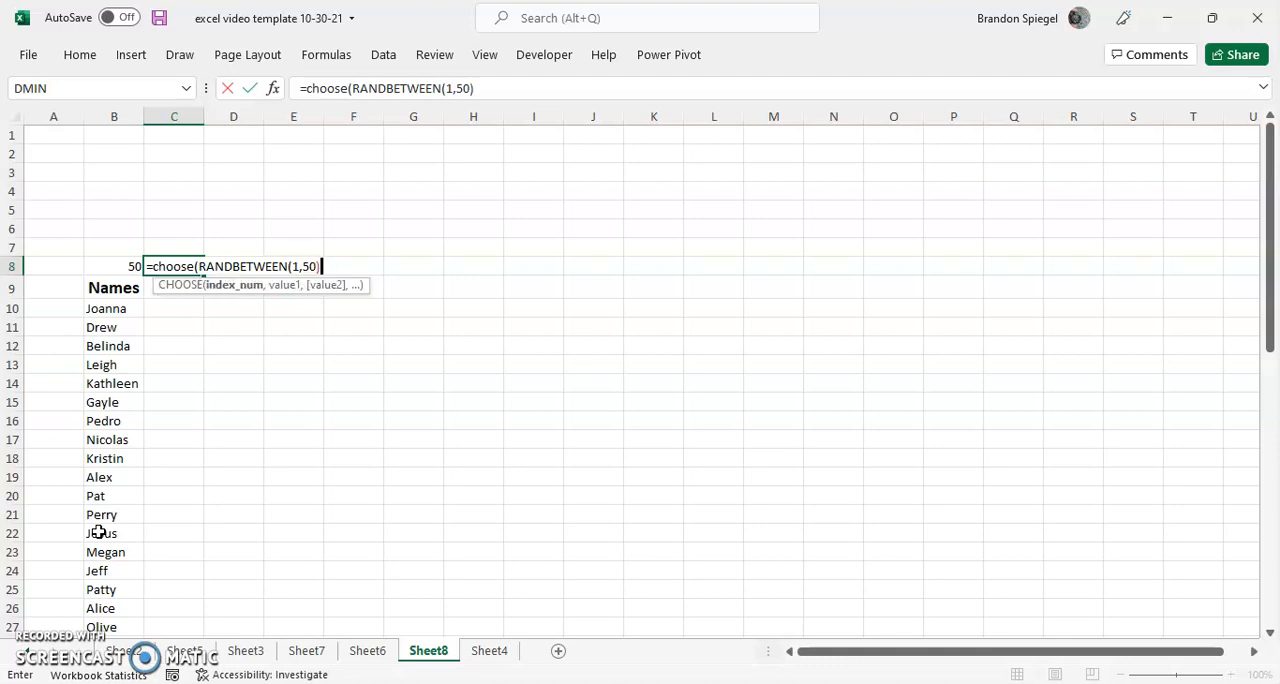
- List the name cells B10 onward as CHOOSE options, including B24, B25, B26 and further rows
text(,)
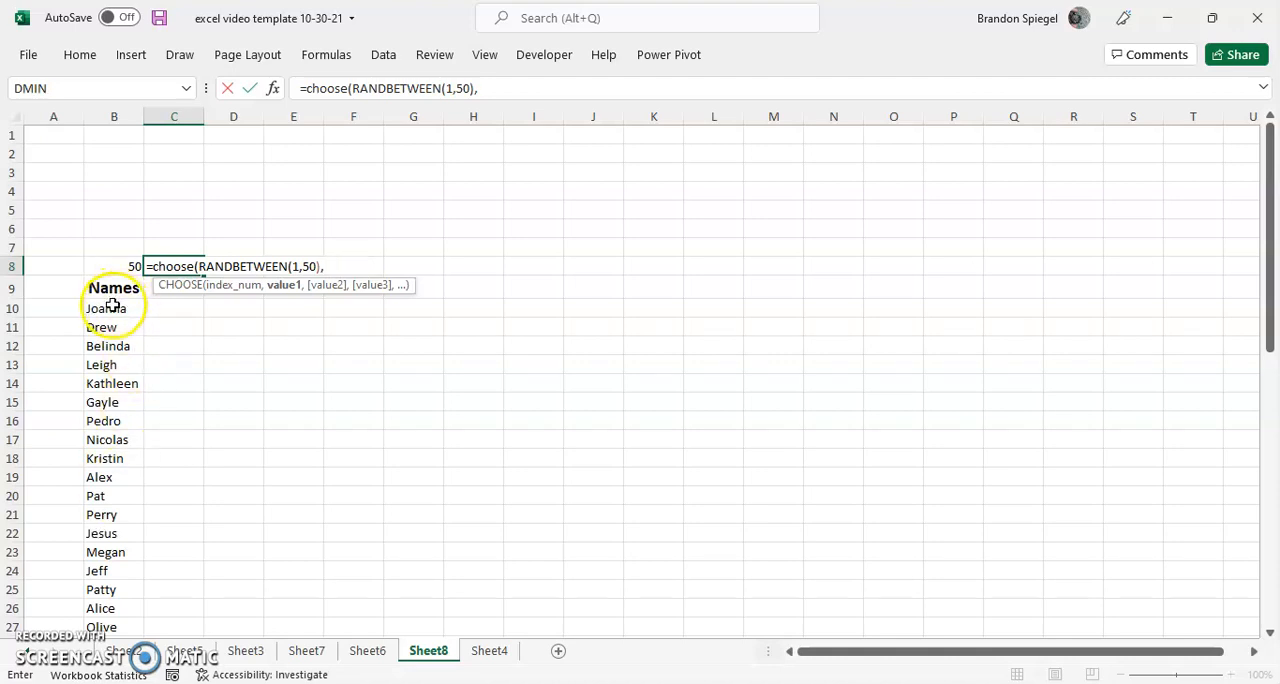
click(104, 308)
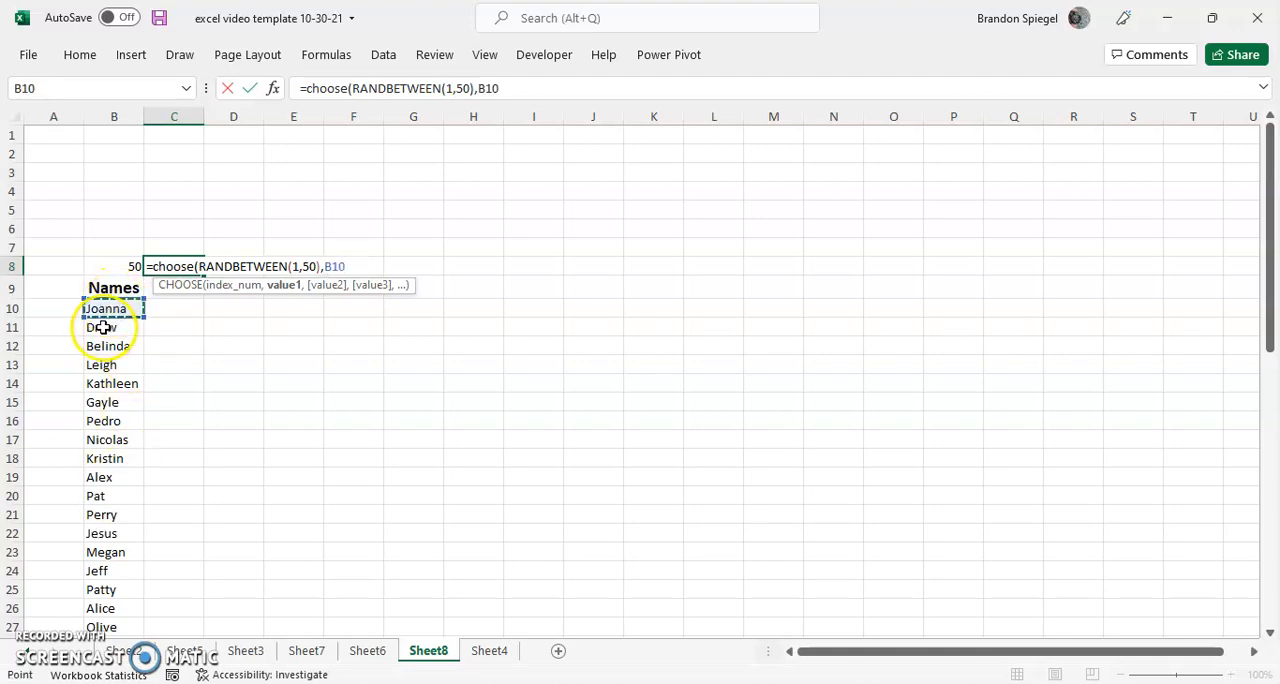
click(112, 328)
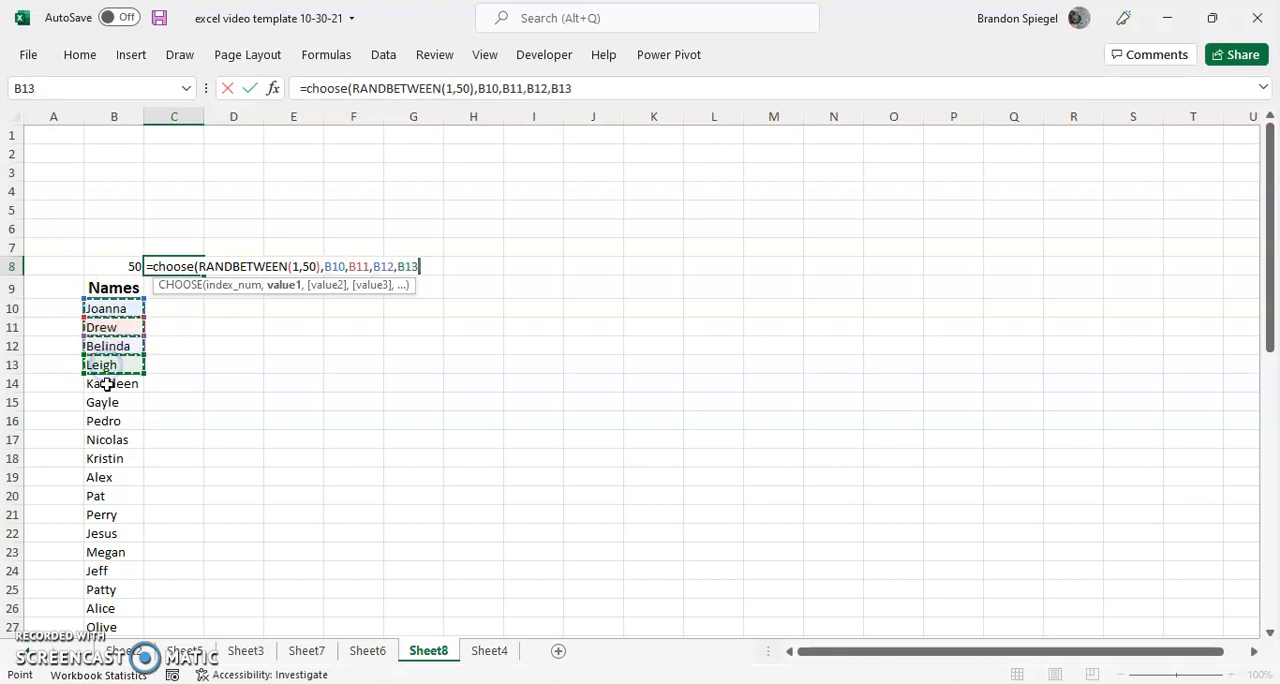
click(112, 440)
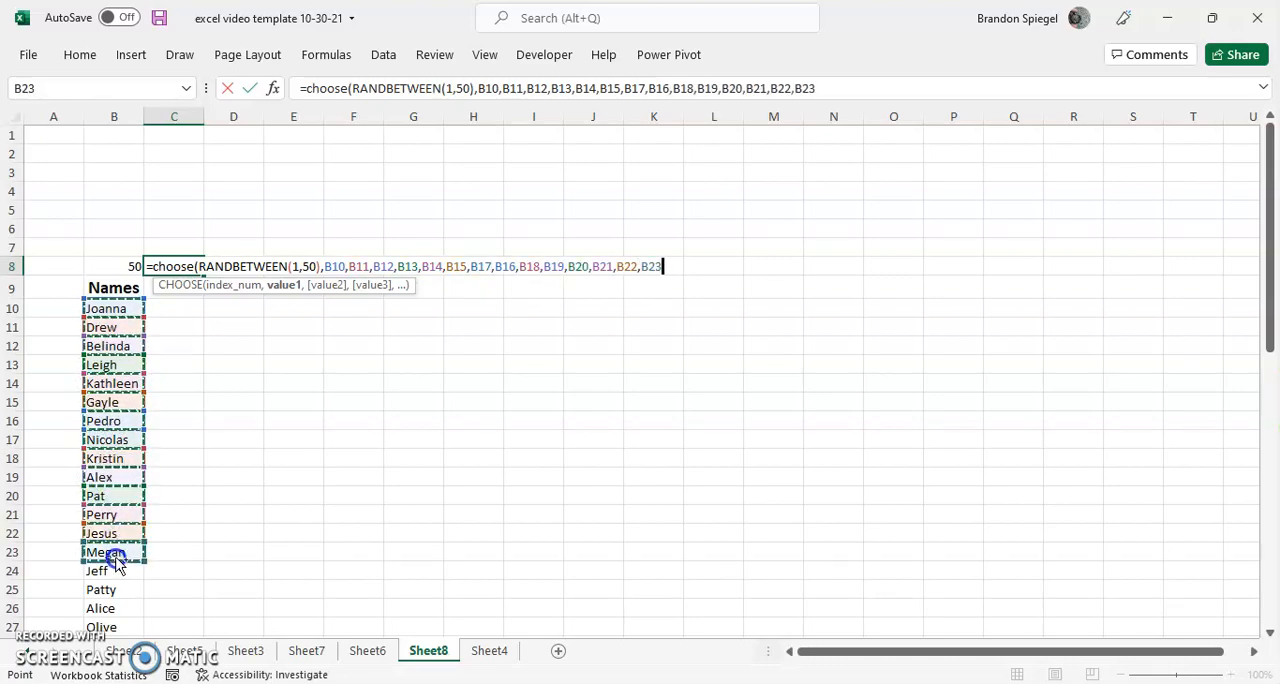
text(,B24,B25,B26,B27)
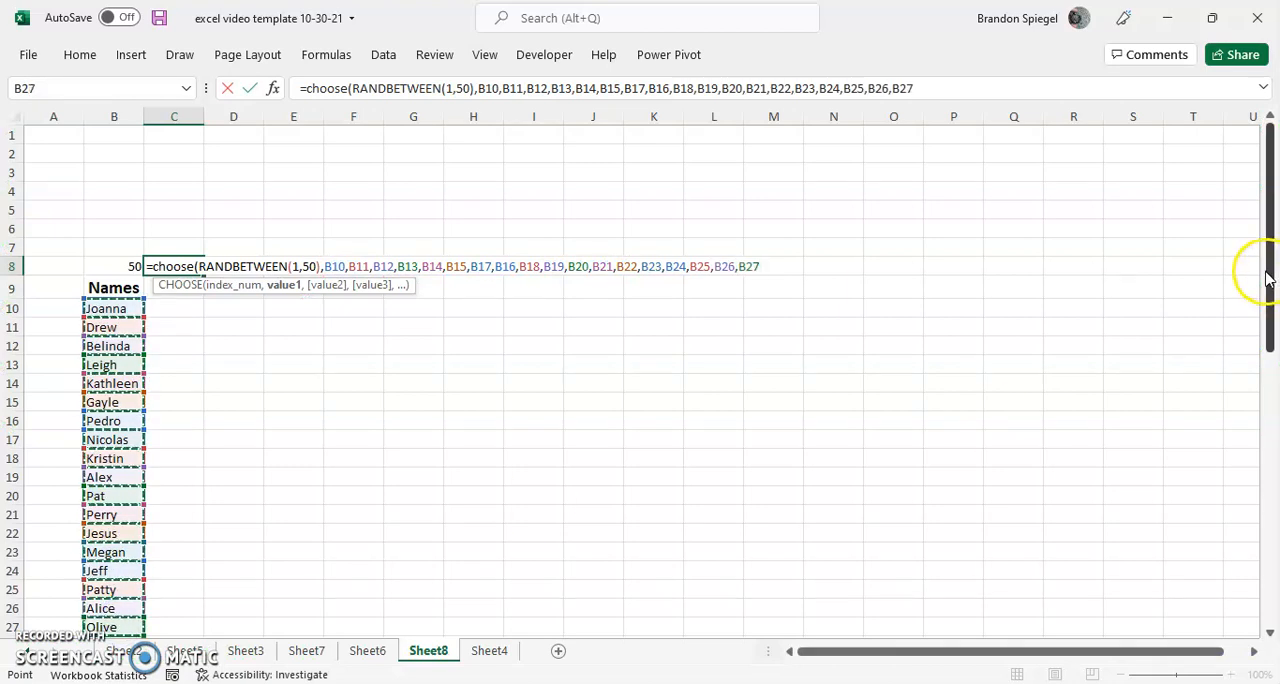
scroll(down, 3)
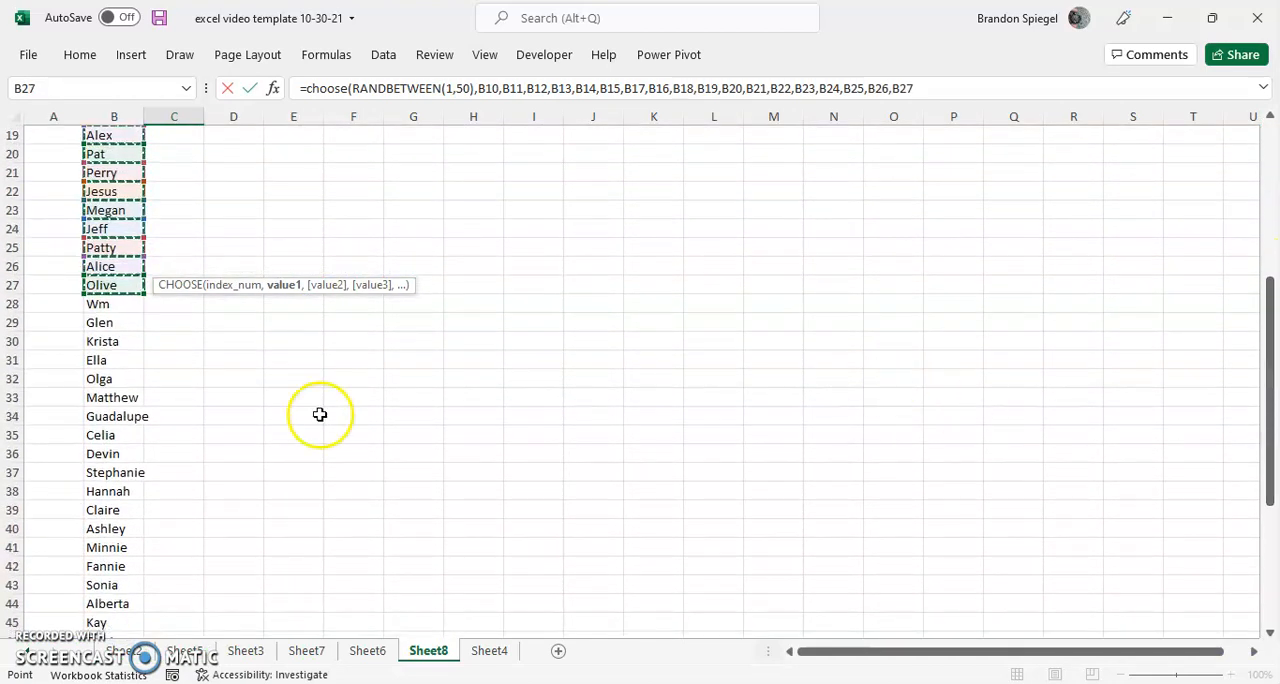
click(114, 322)
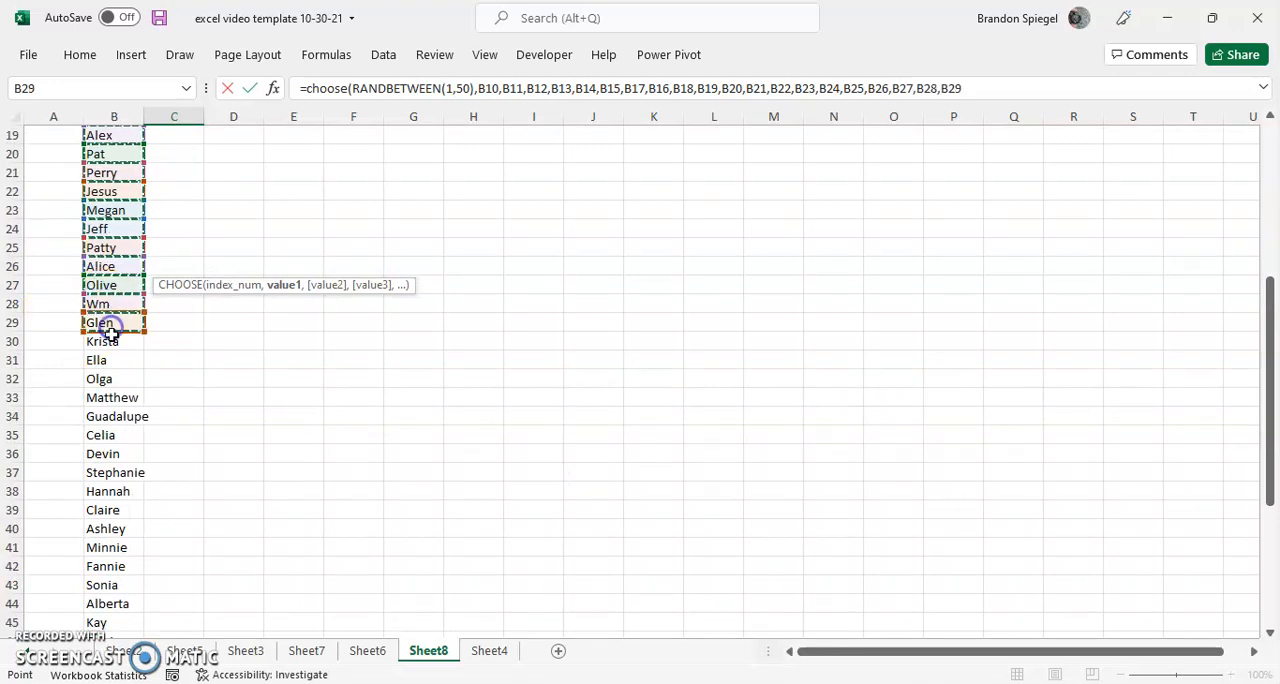
drag(112, 322, 112, 416)
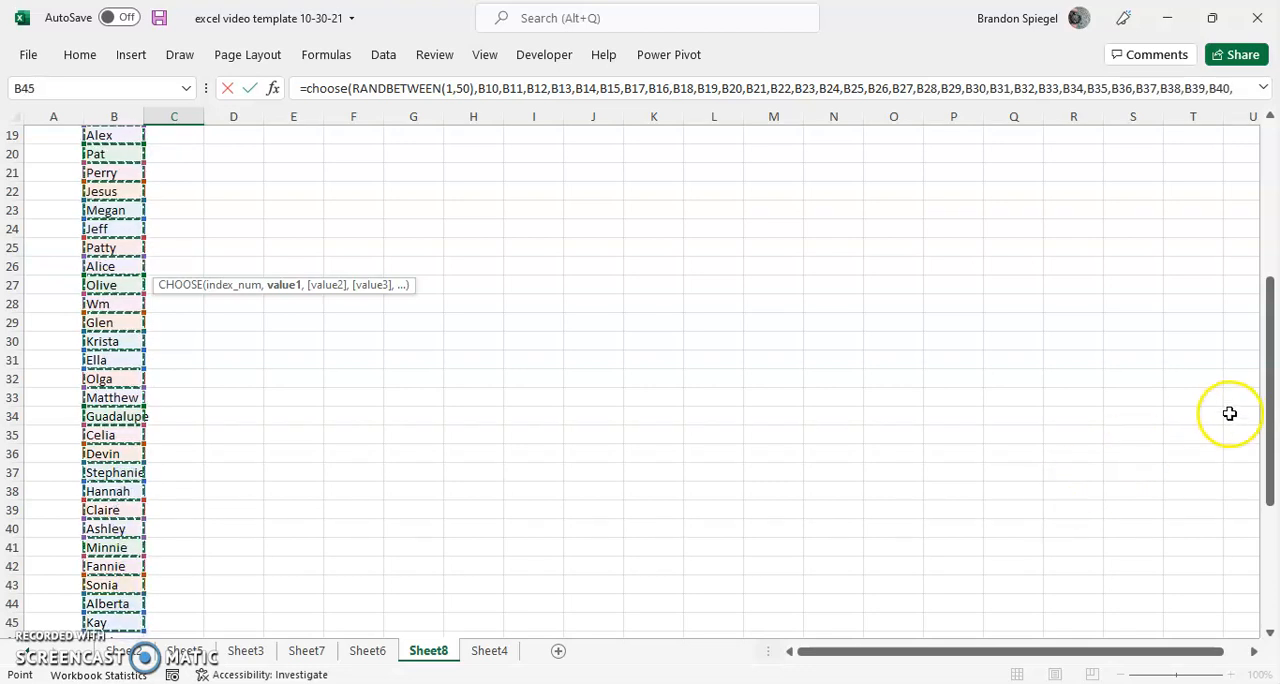
scroll(down, 3)
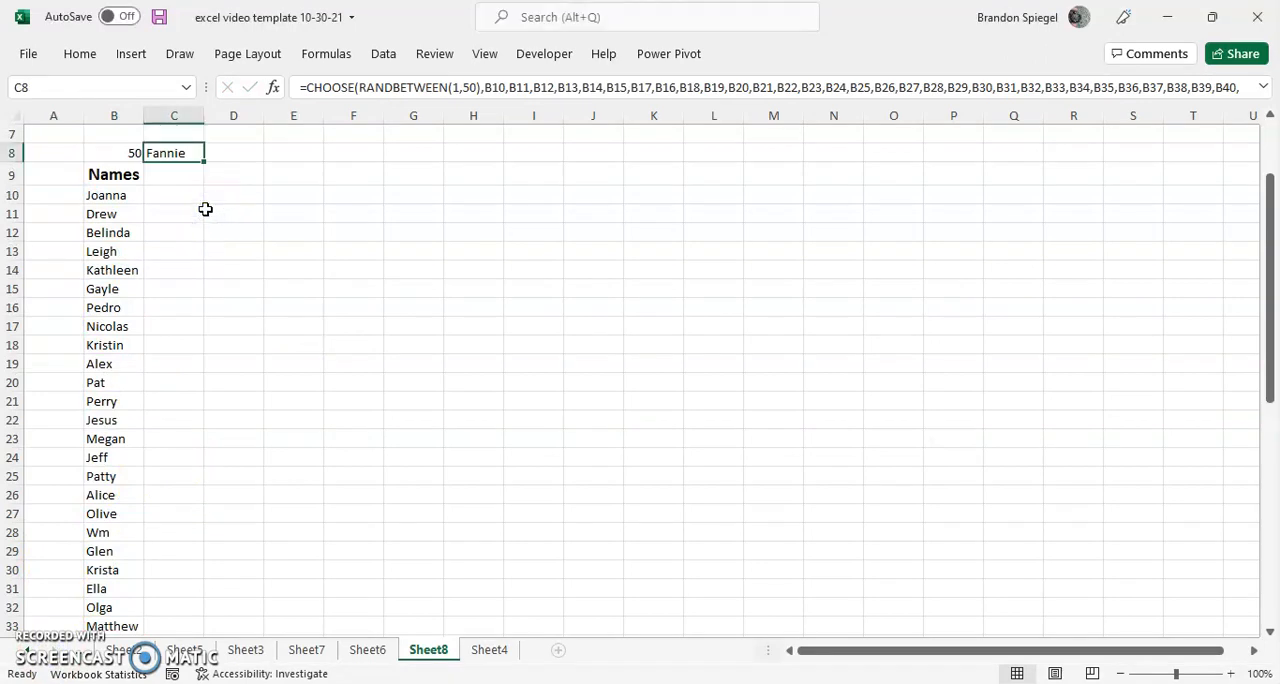
- Commit the completed CHOOSE formula in C8 so it returns a random name
text(0)
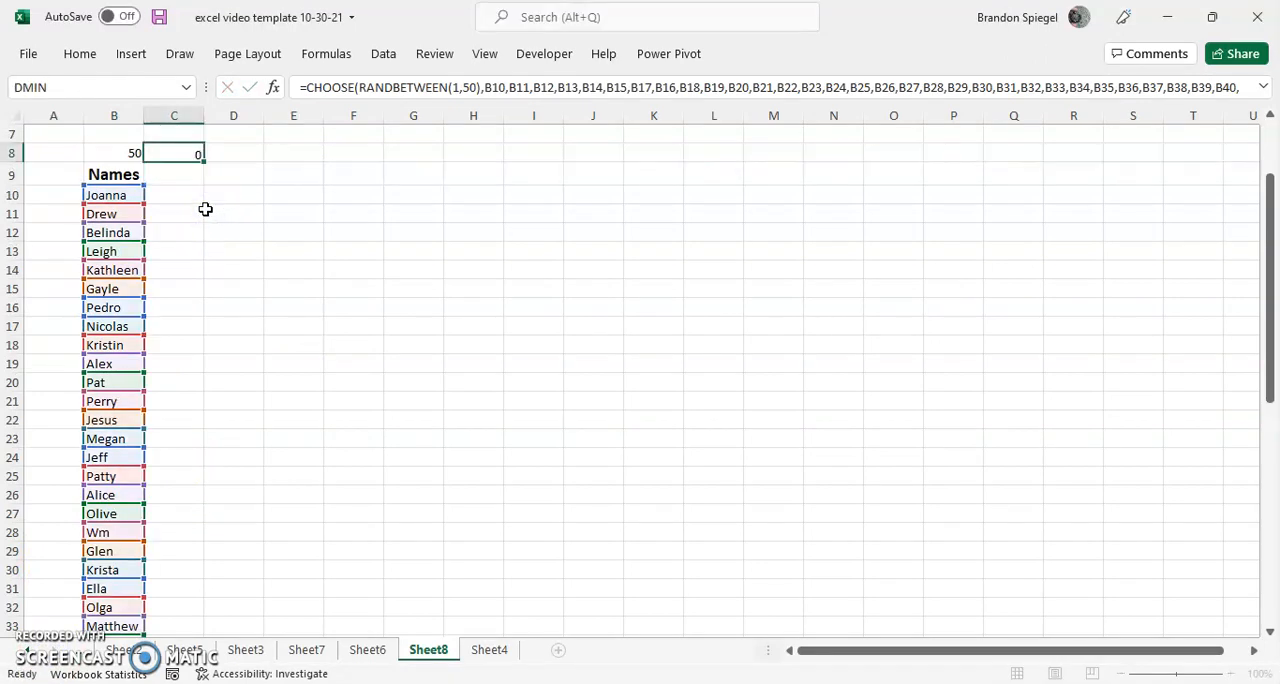
key(Return)
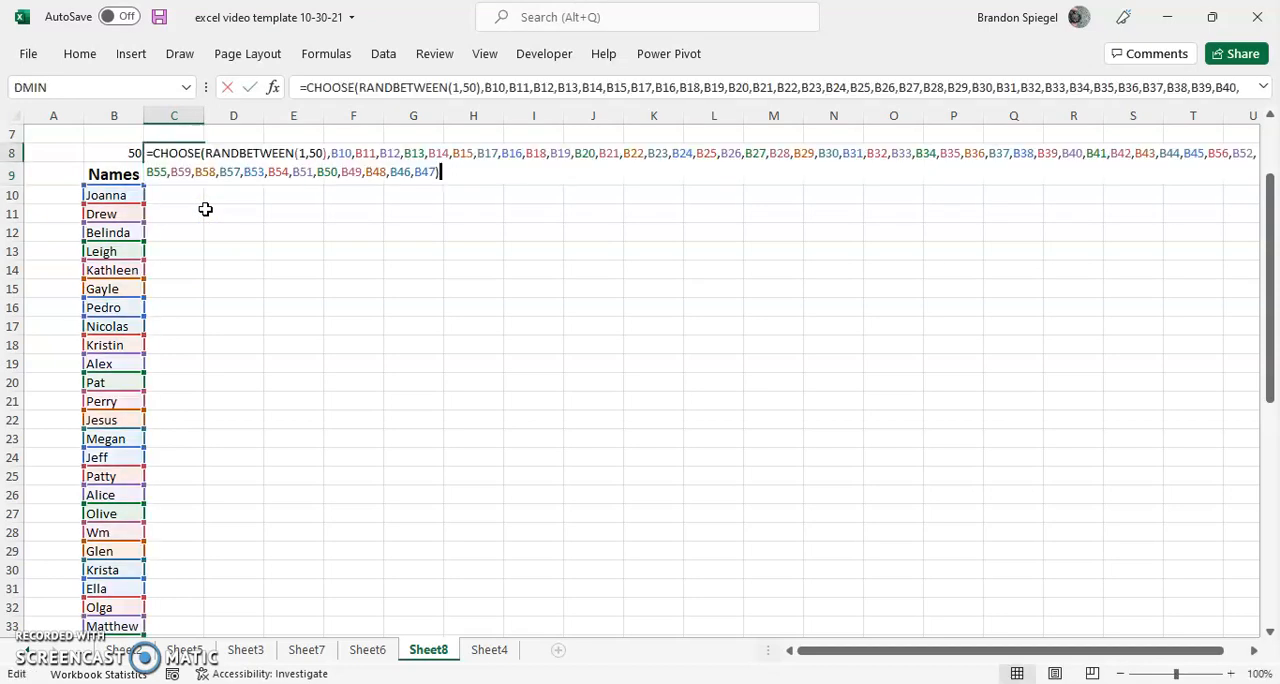
key(Return)
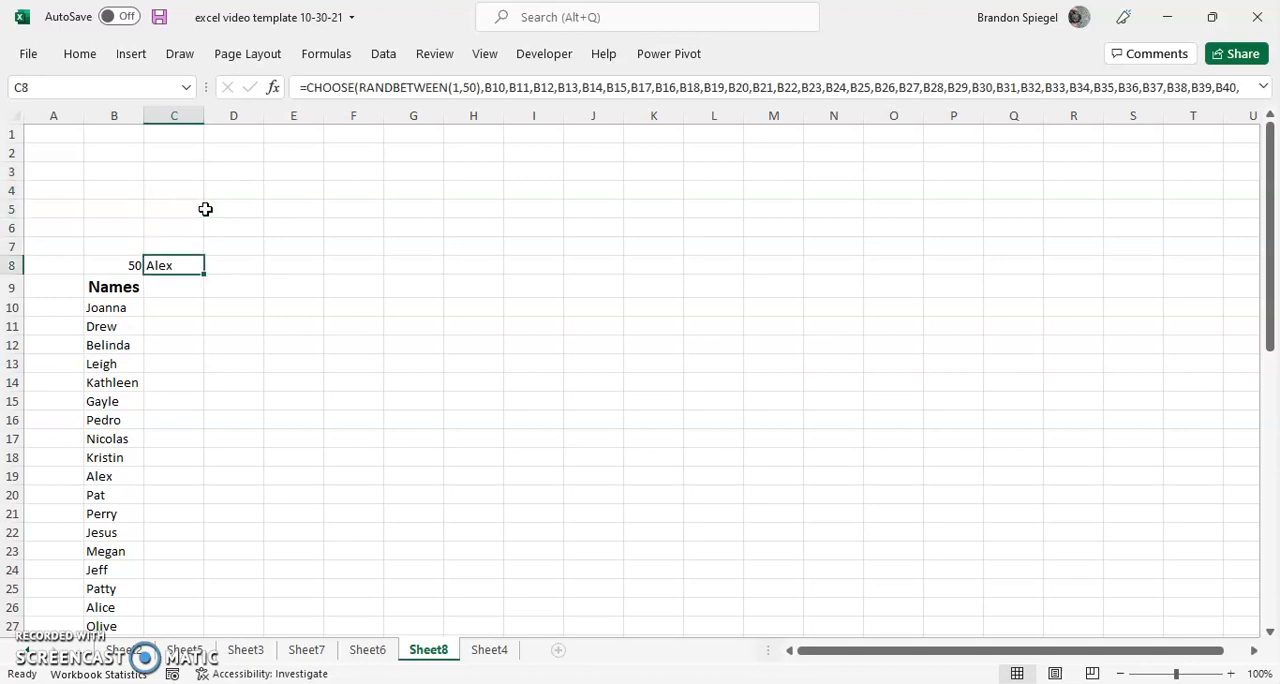
- Recalculate with Calculate Now so C8 draws a fresh name, Olive
click(326, 52)
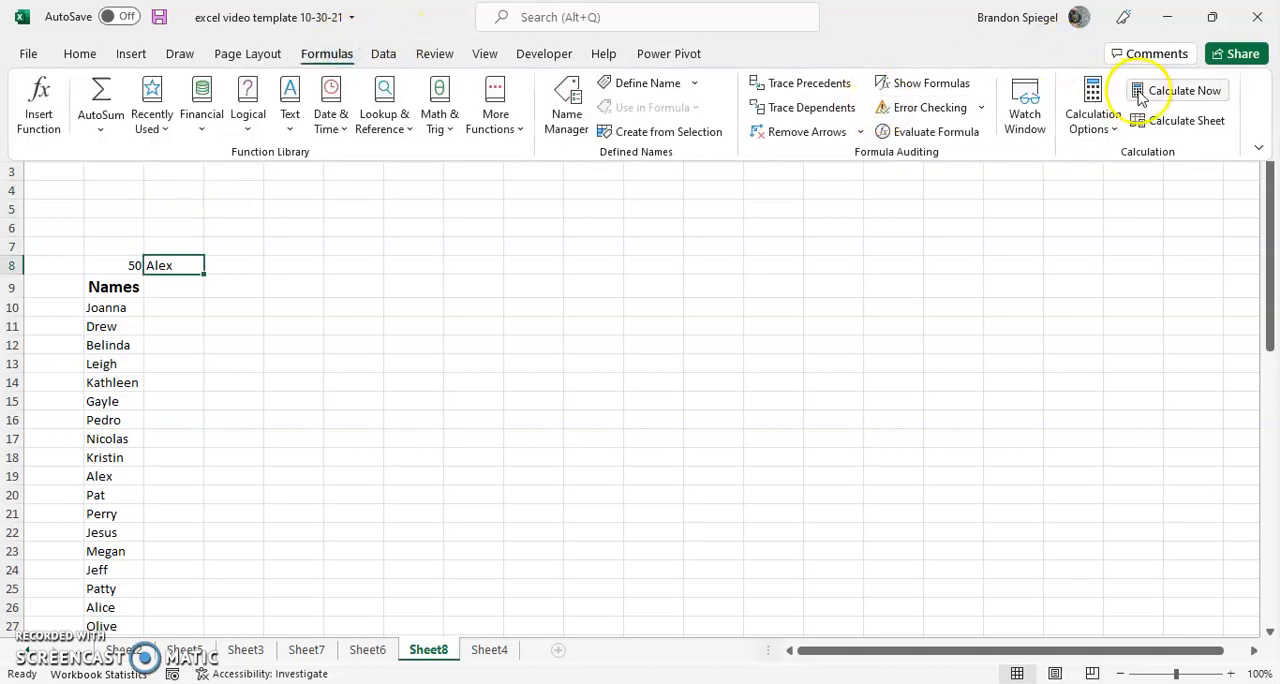
click(1184, 90)
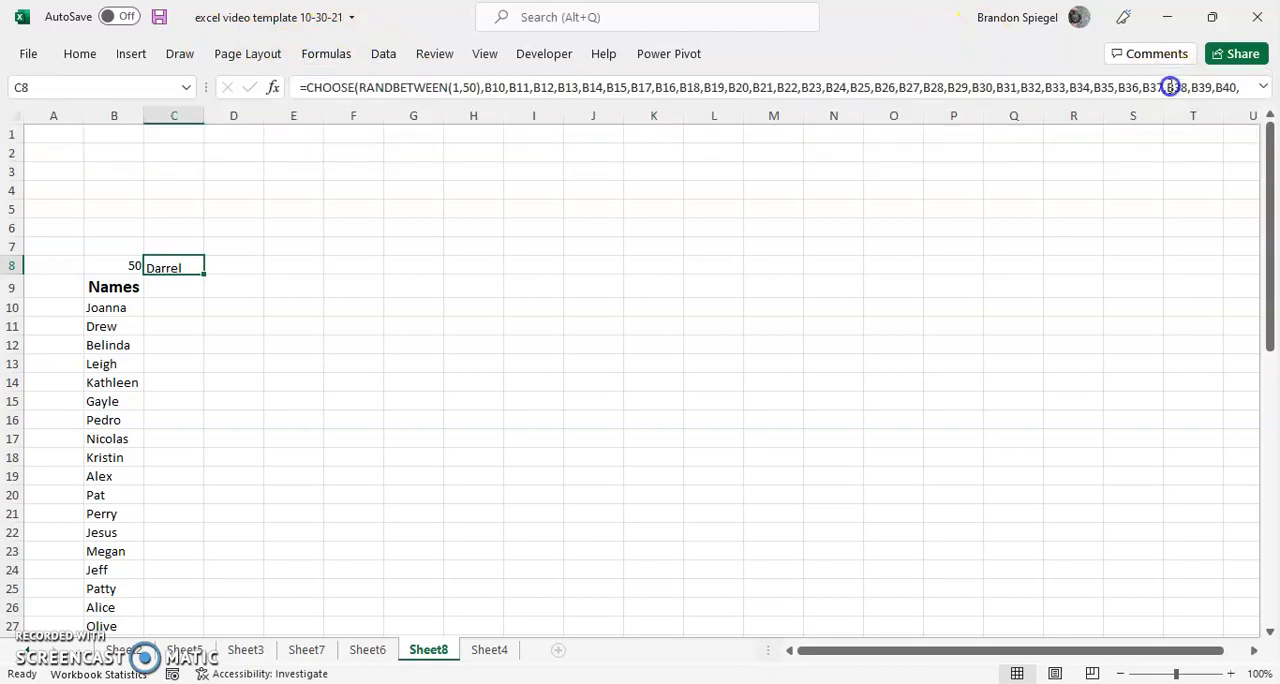
click(412, 324)
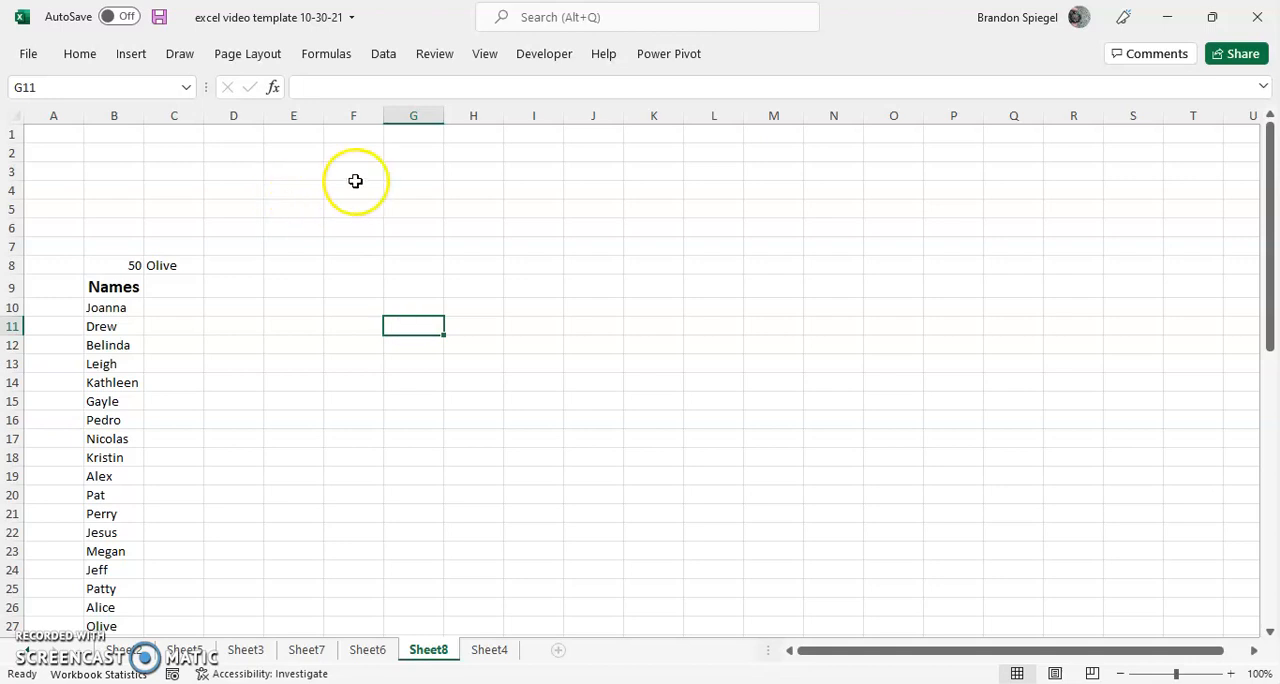
- Insert a Form Controls button near D3:F4 via Developer > Insert, accepting the Assign Macro dialog
click(292, 172)
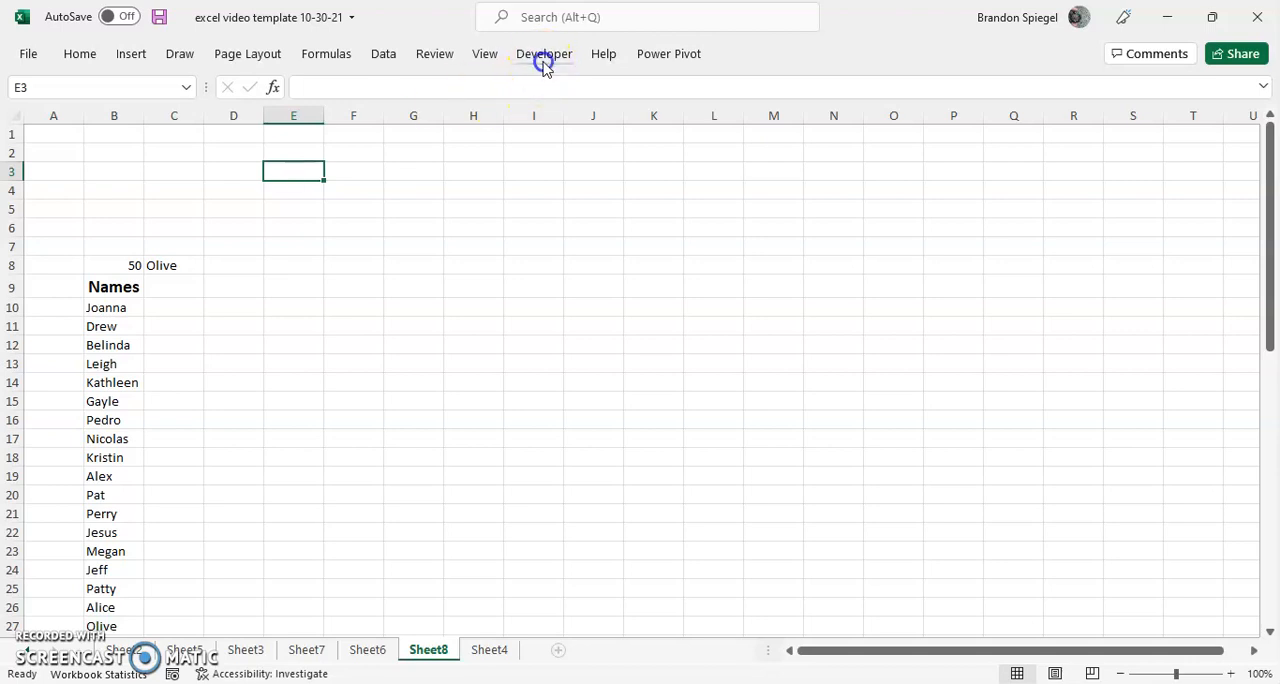
click(544, 52)
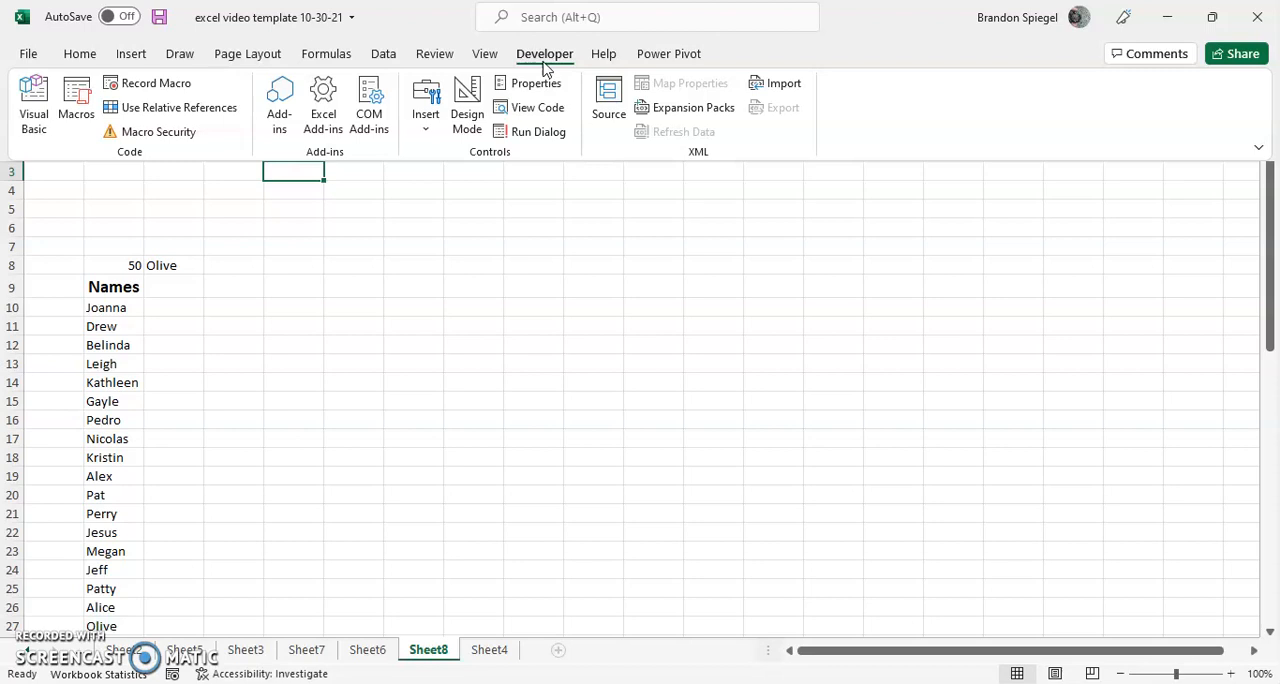
click(424, 104)
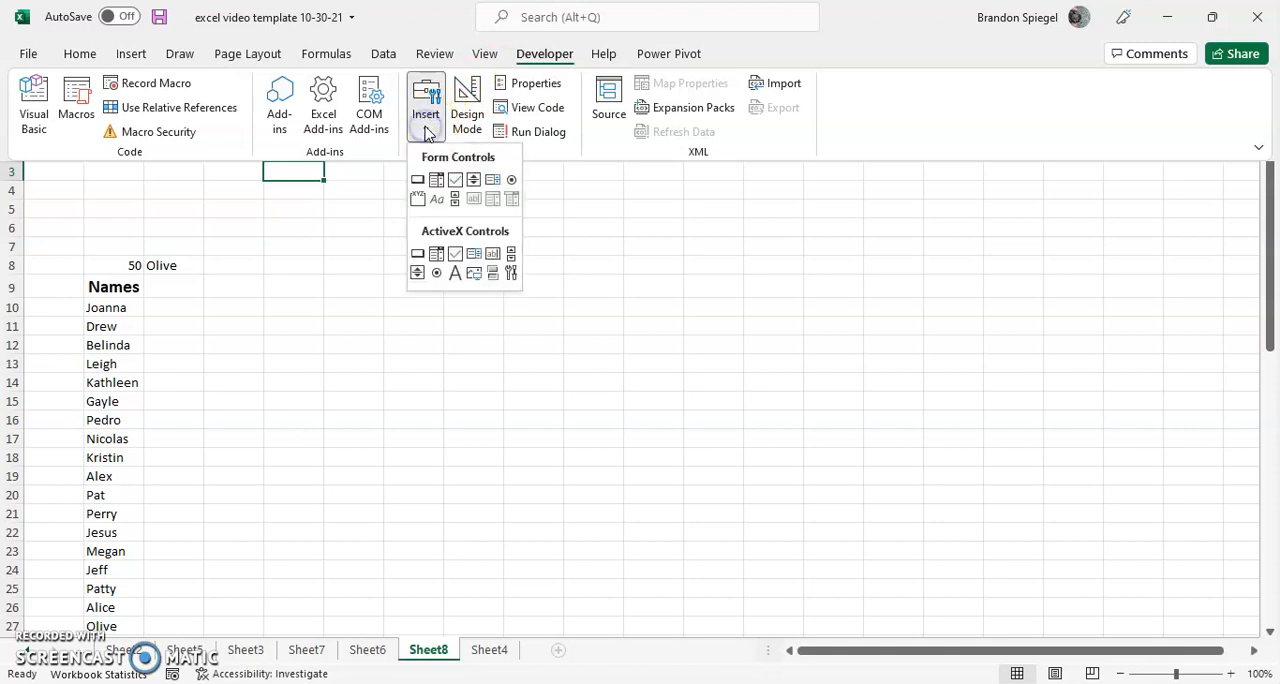
mouse_move(418, 180)
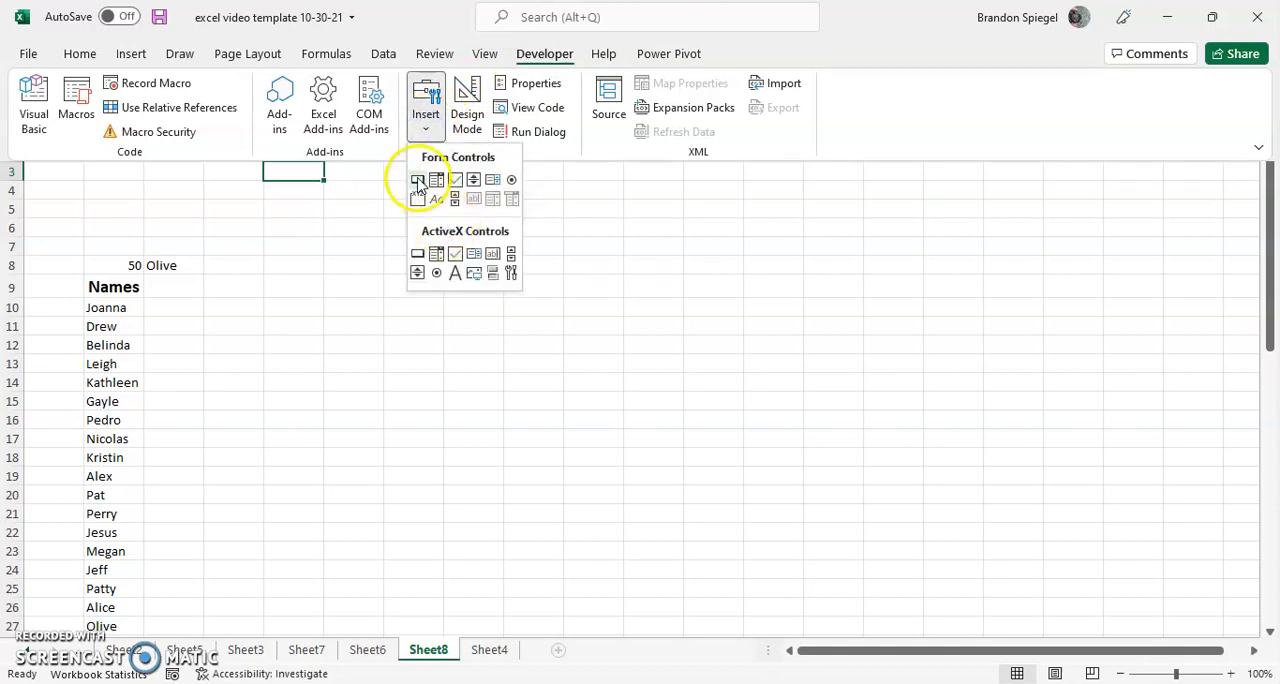
click(418, 180)
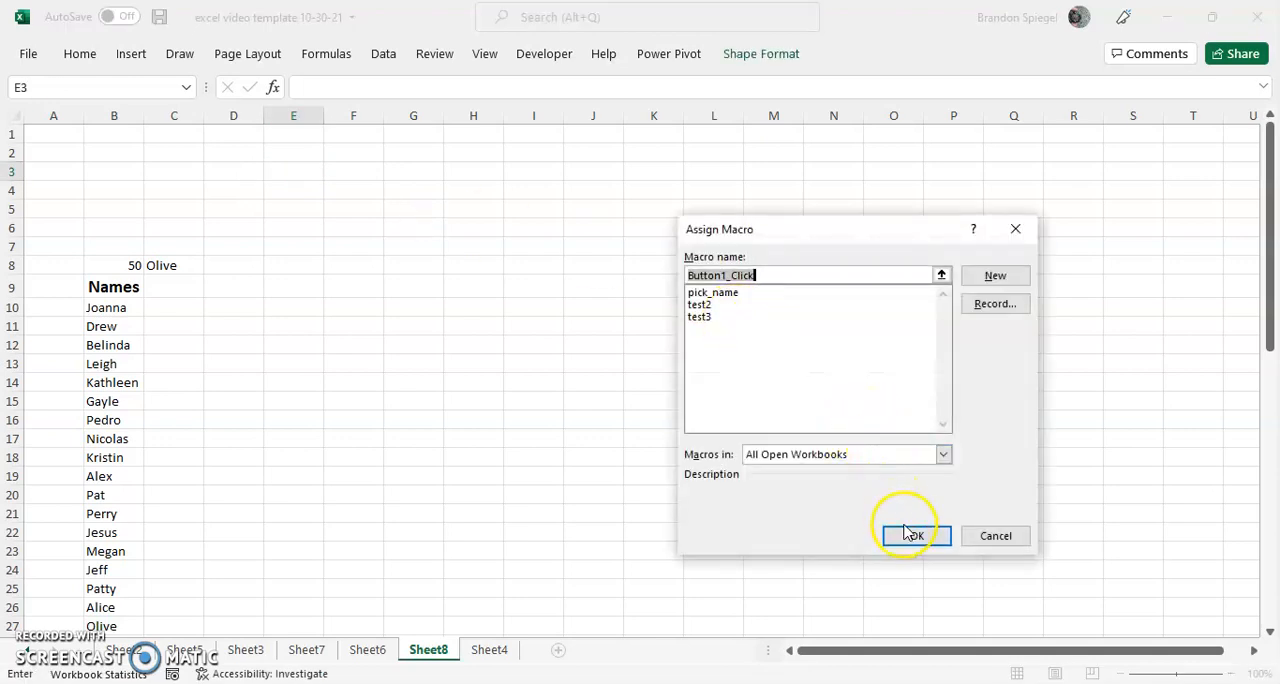
click(912, 536)
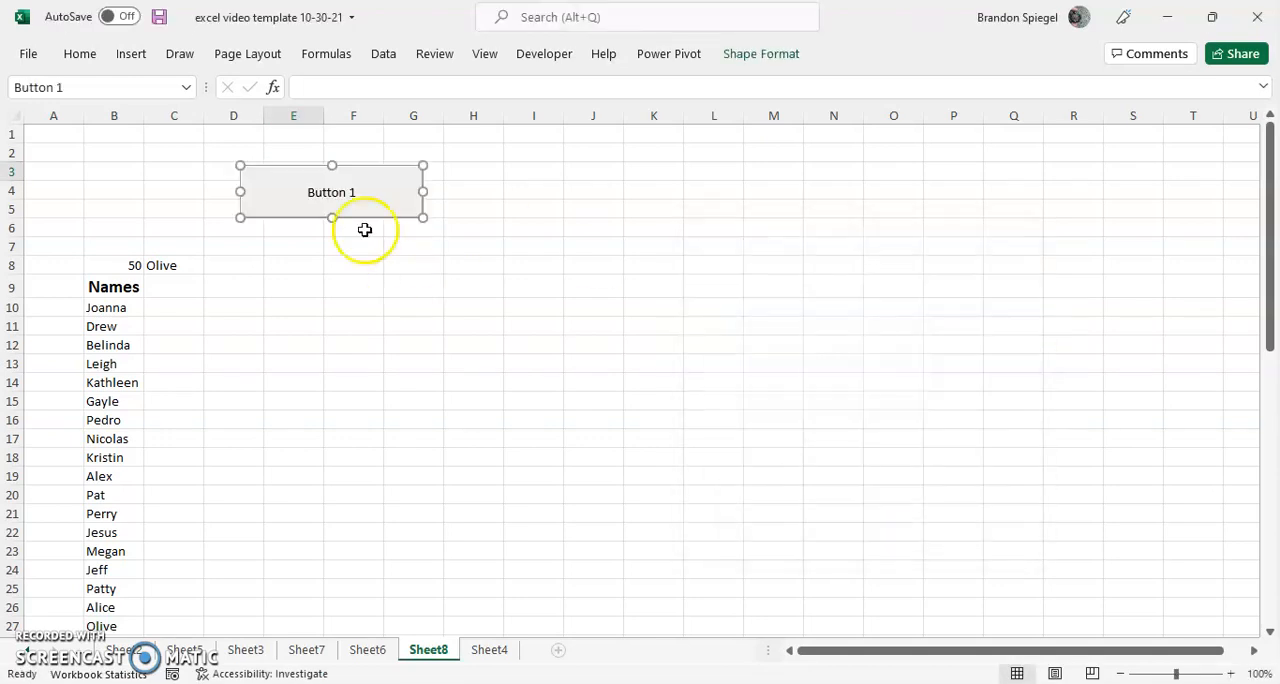
click(472, 208)
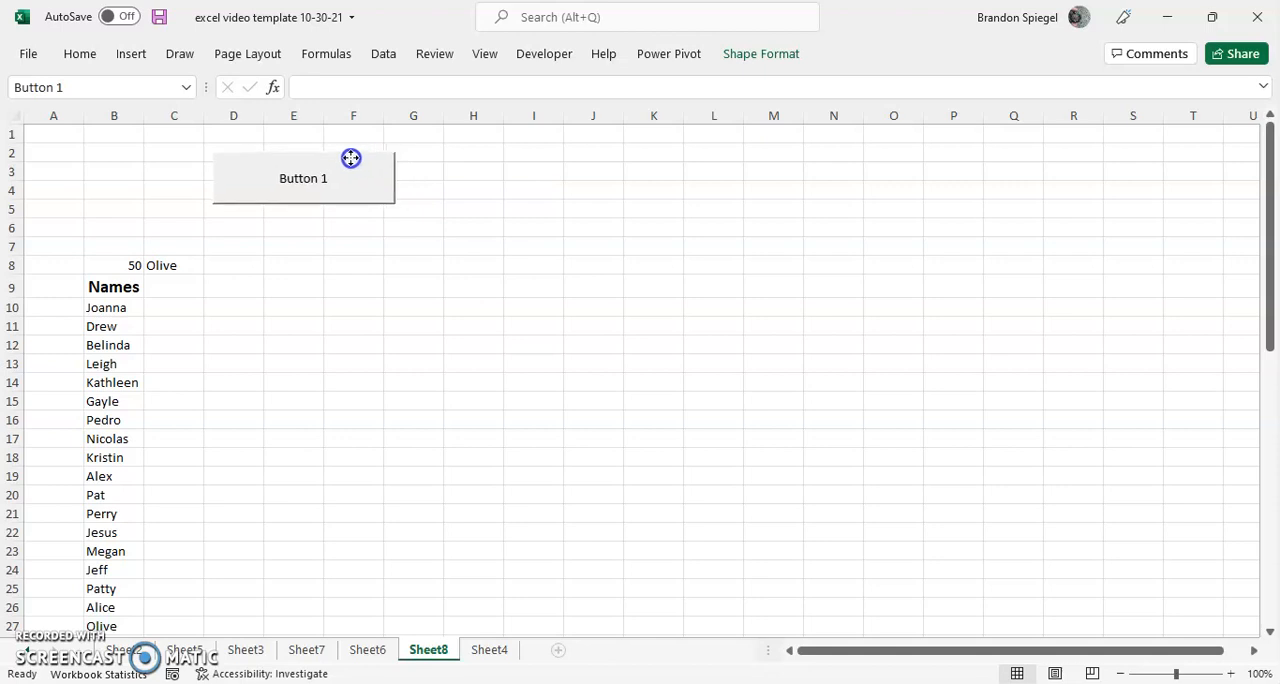
click(472, 190)
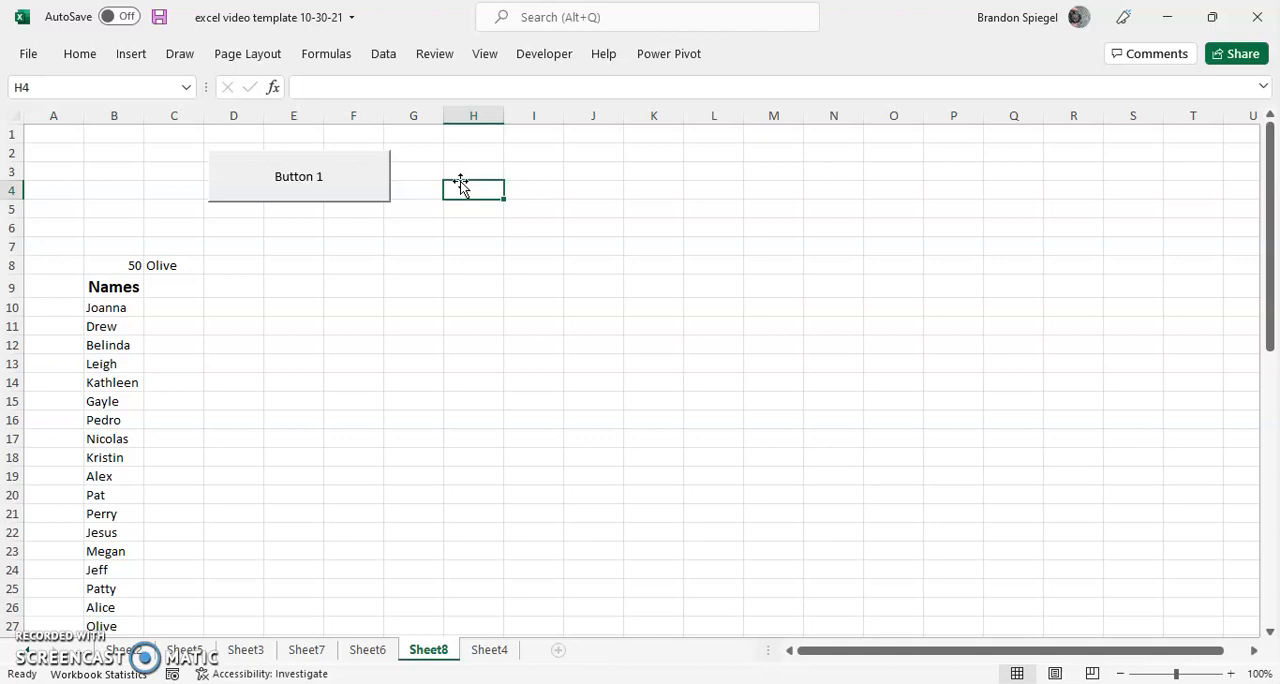
mouse_move(240, 264)
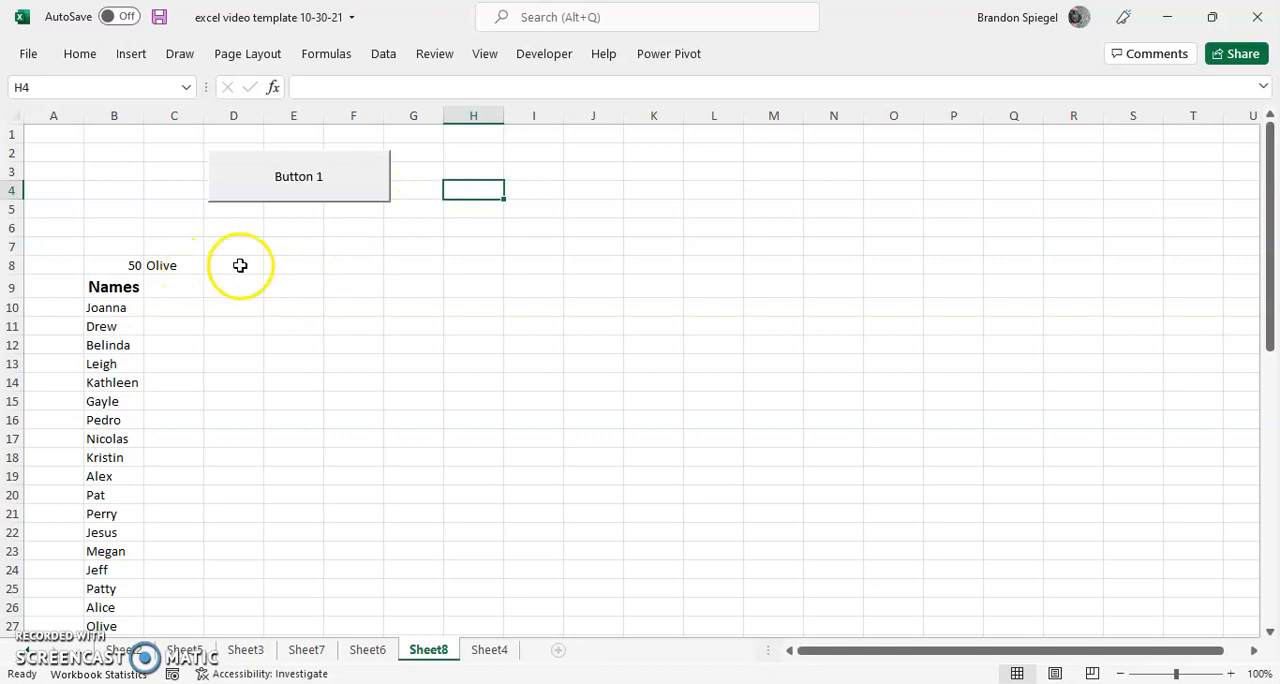
- Start recording a new macro named test5 from the Developer ribbon
click(292, 264)
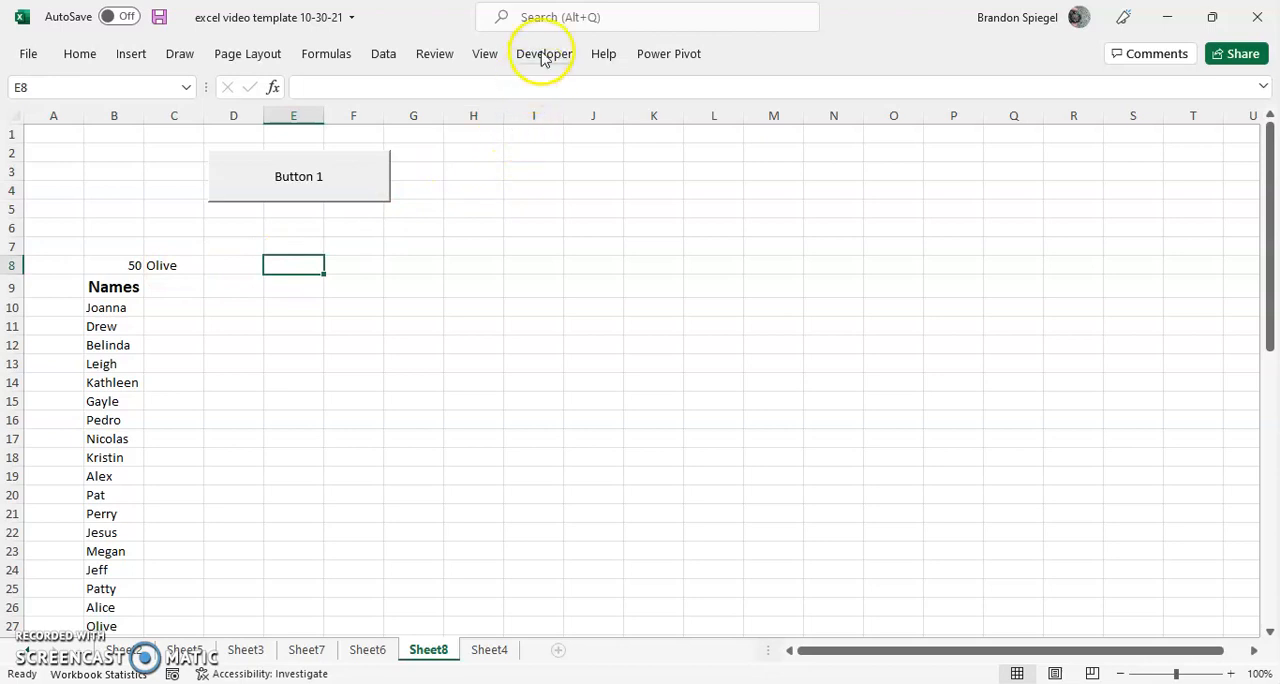
click(544, 52)
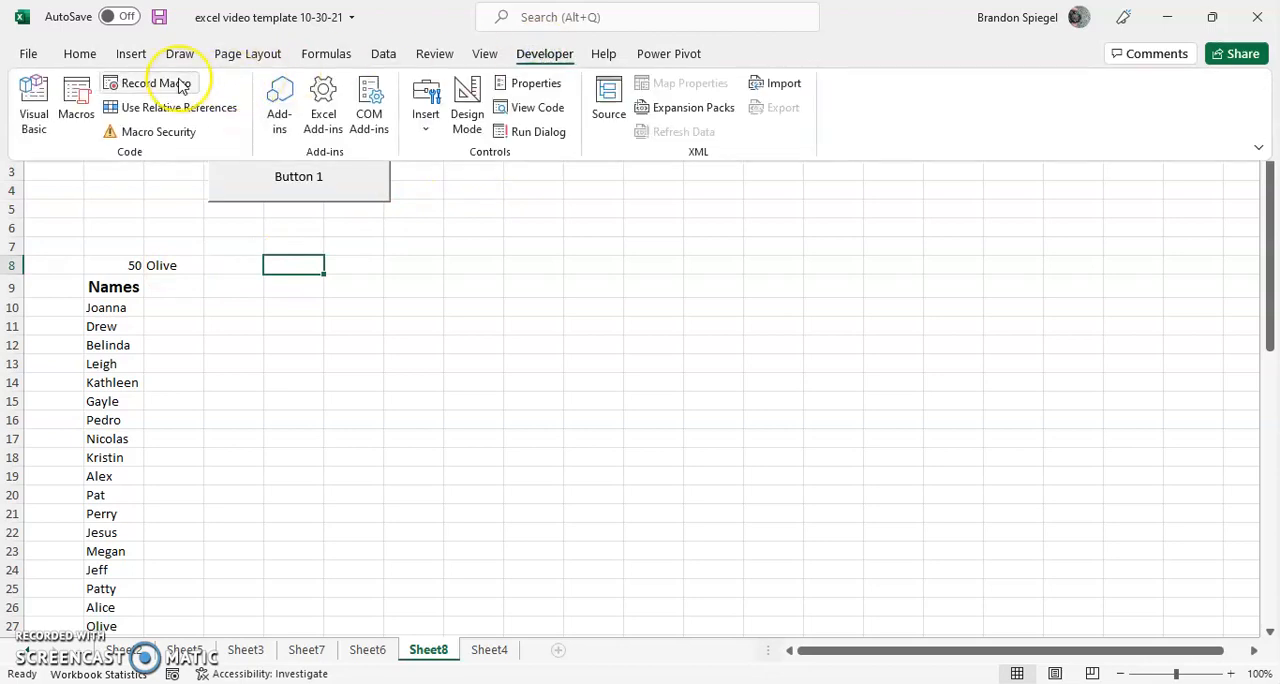
click(156, 84)
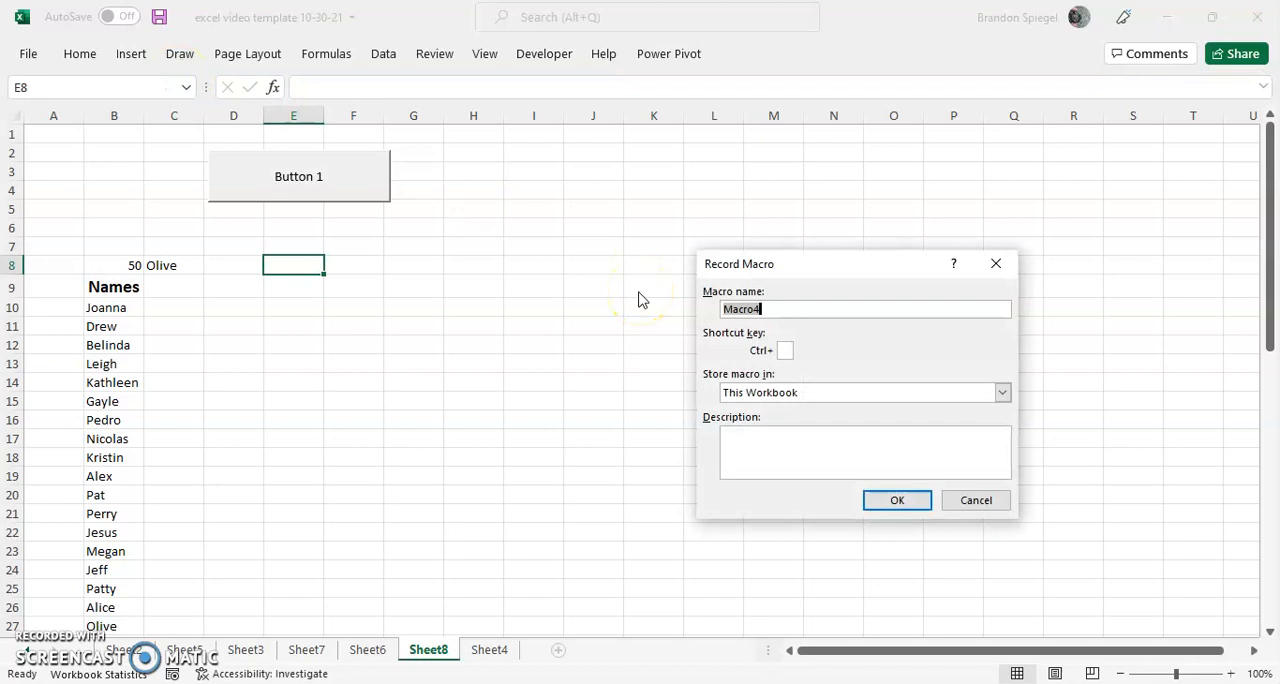
text(te)
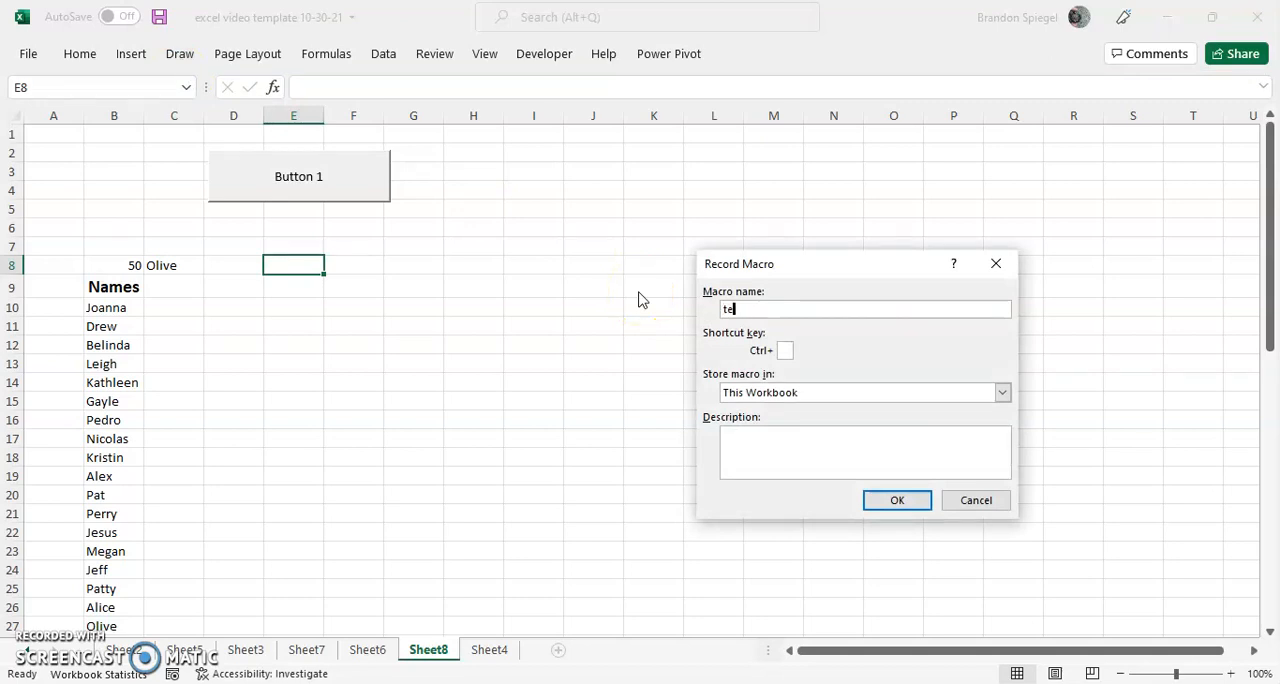
text(st5)
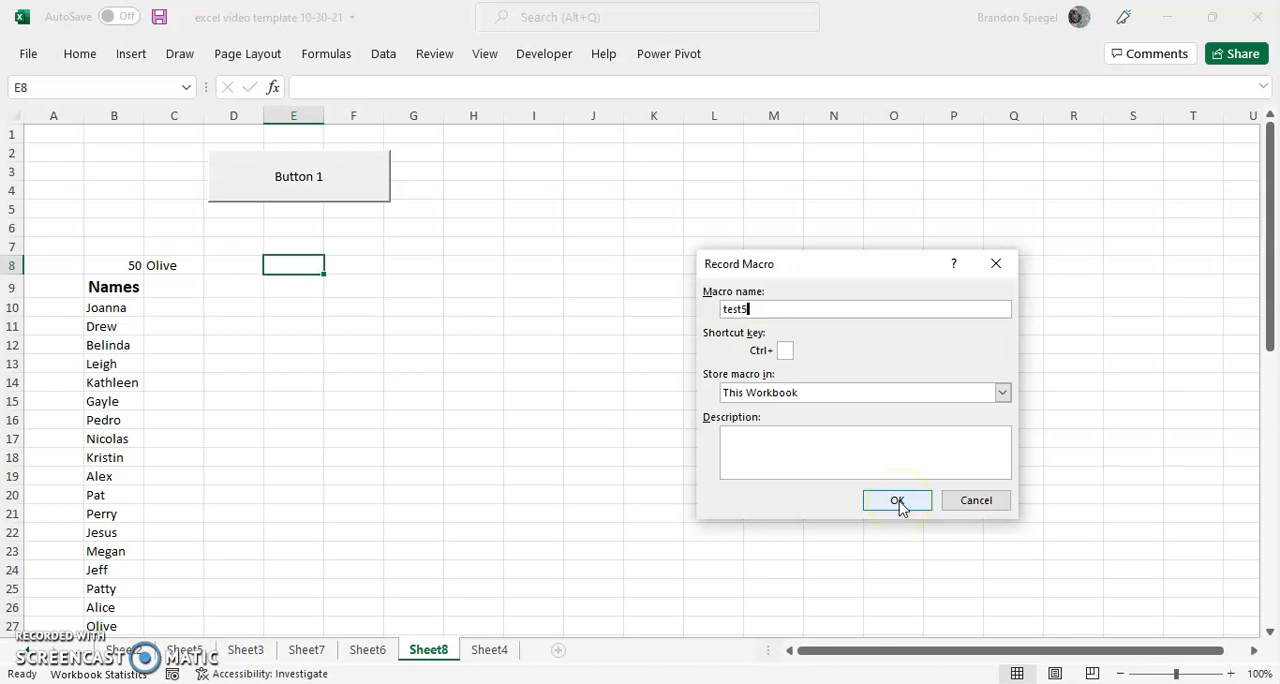
click(896, 500)
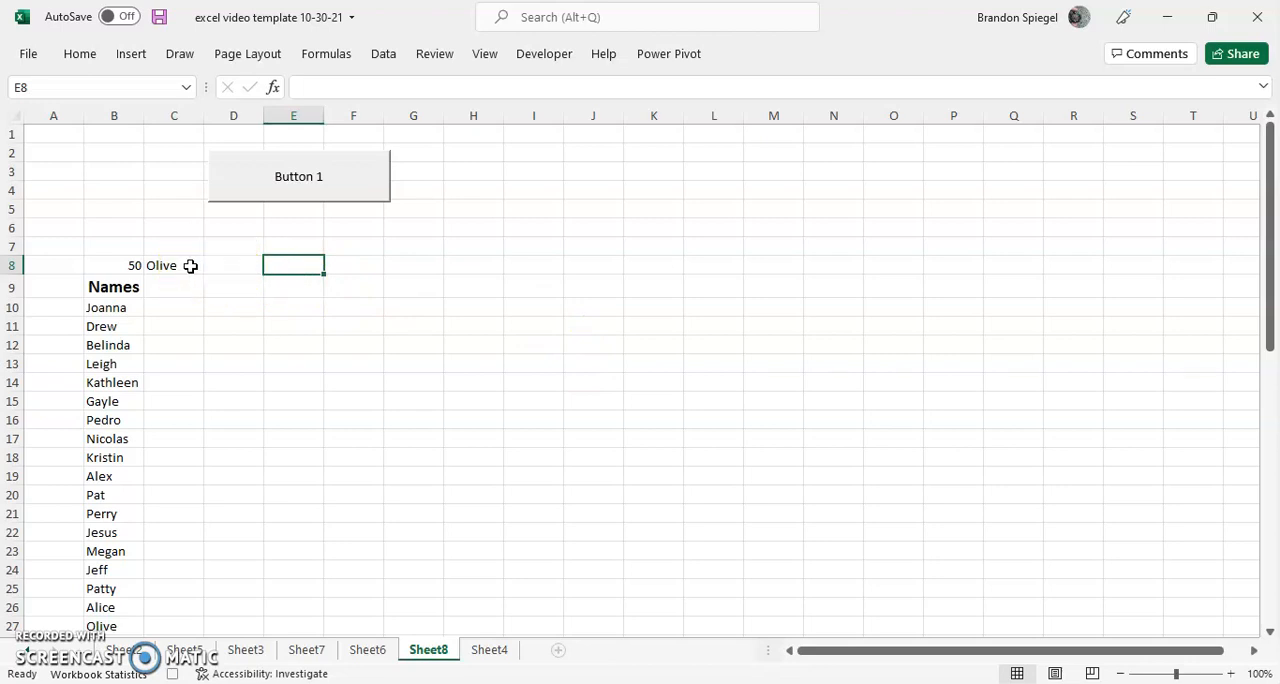
- Select C8 and run Calculate Now, changing the picked name from Olive to Olga
click(172, 264)
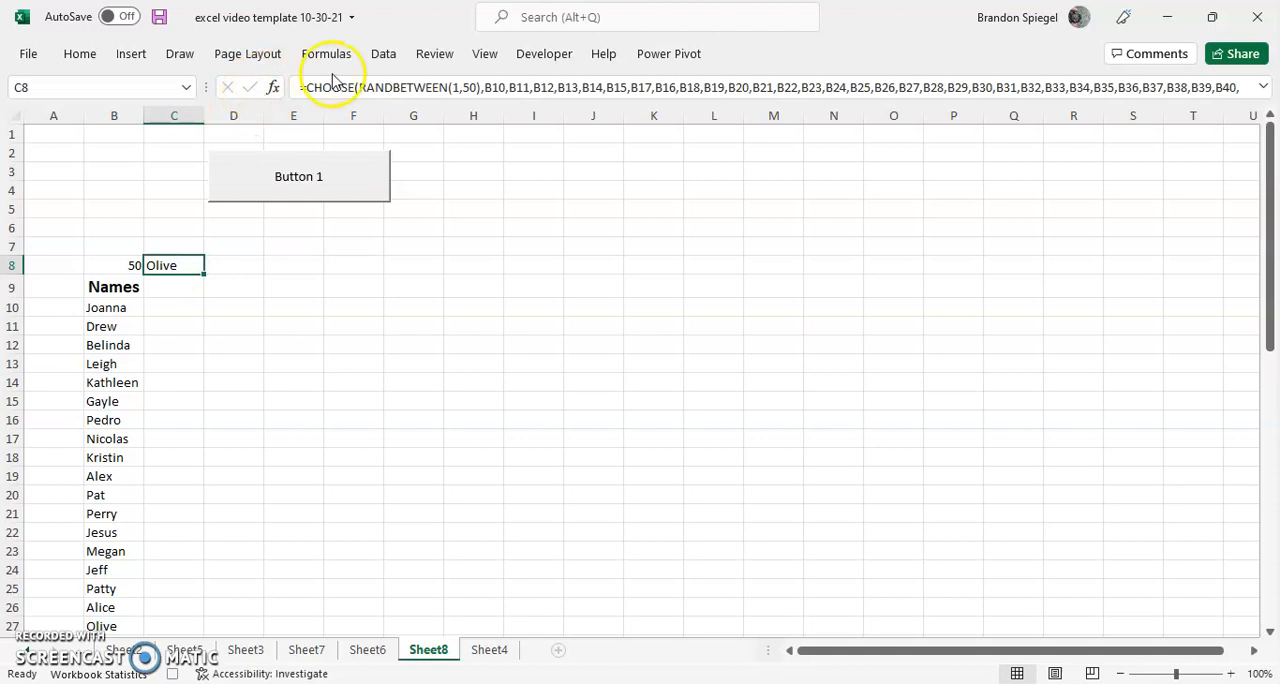
mouse_move(338, 62)
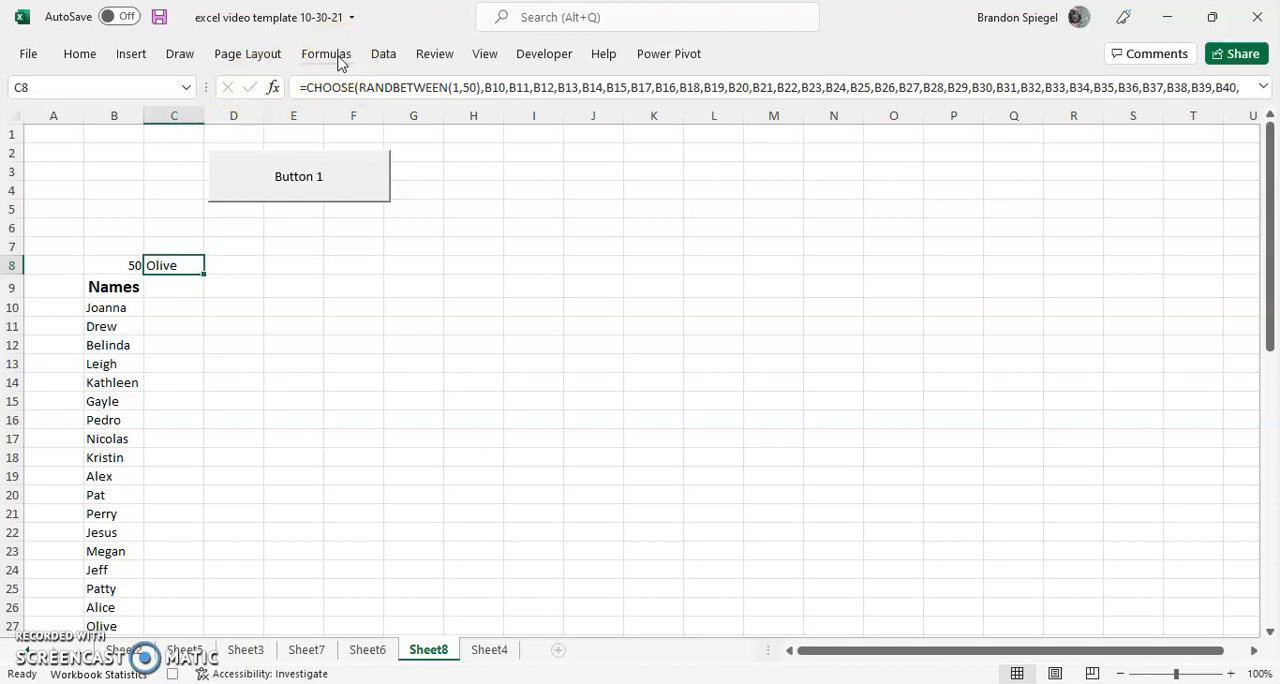
click(326, 52)
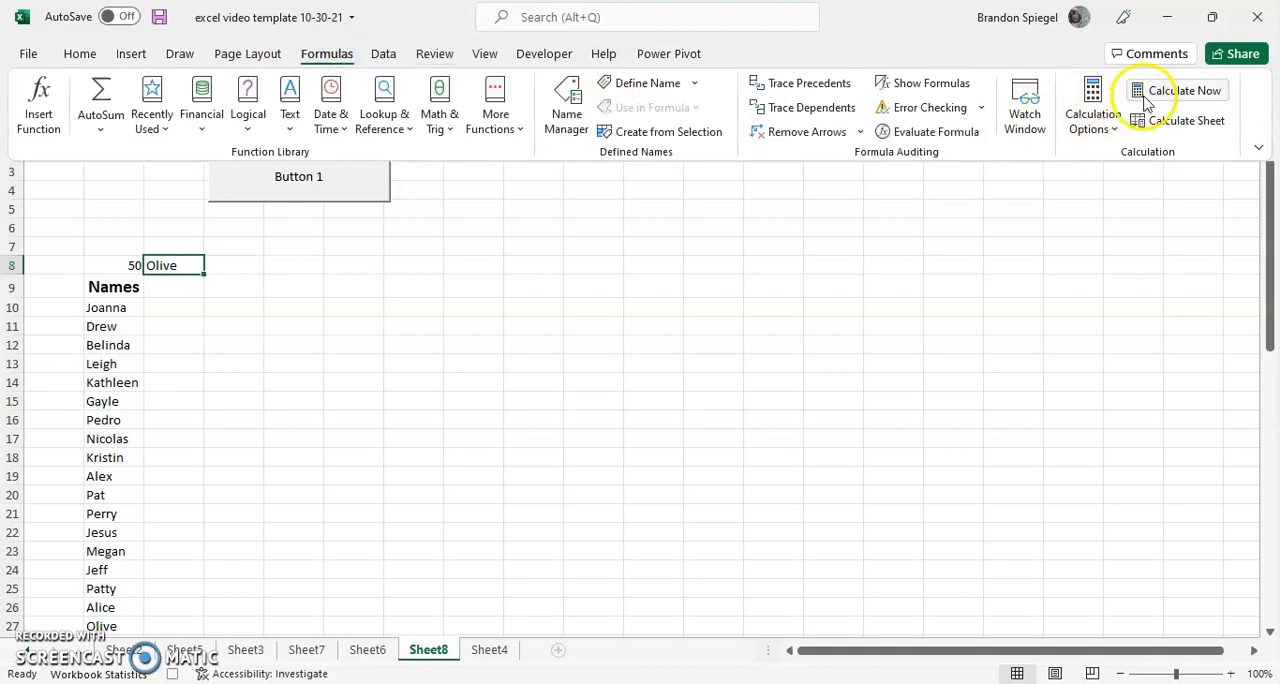
mouse_move(1184, 90)
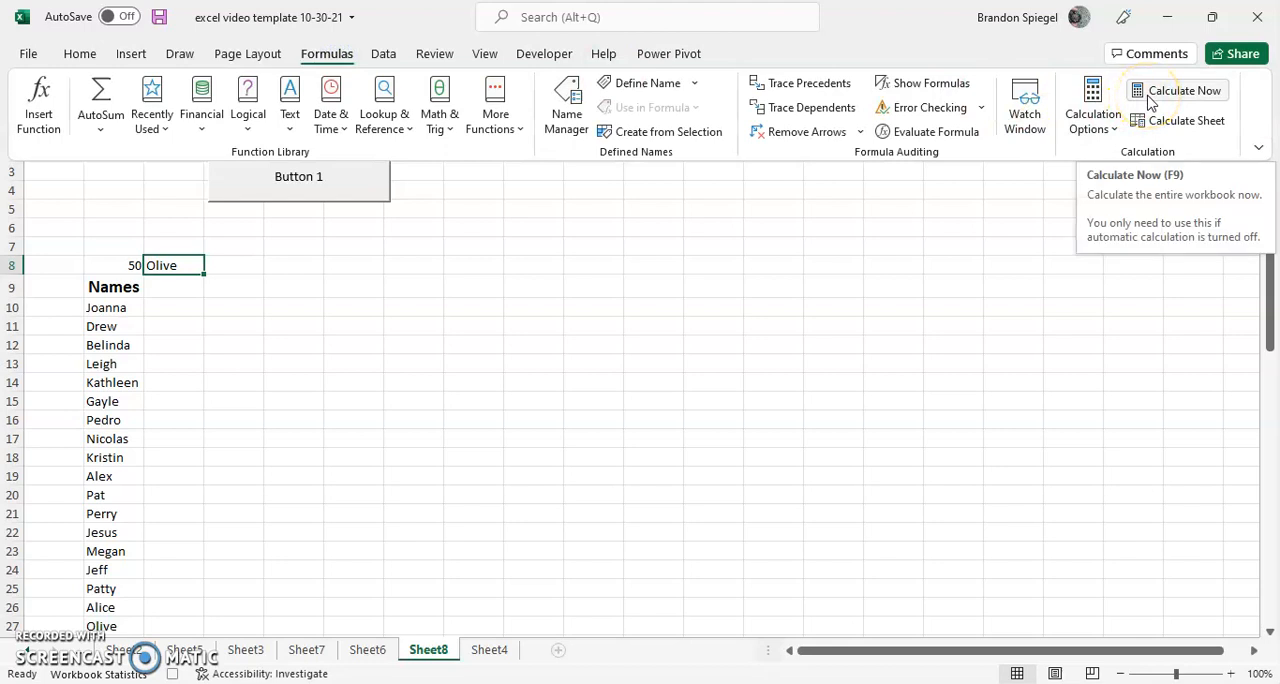
click(1184, 90)
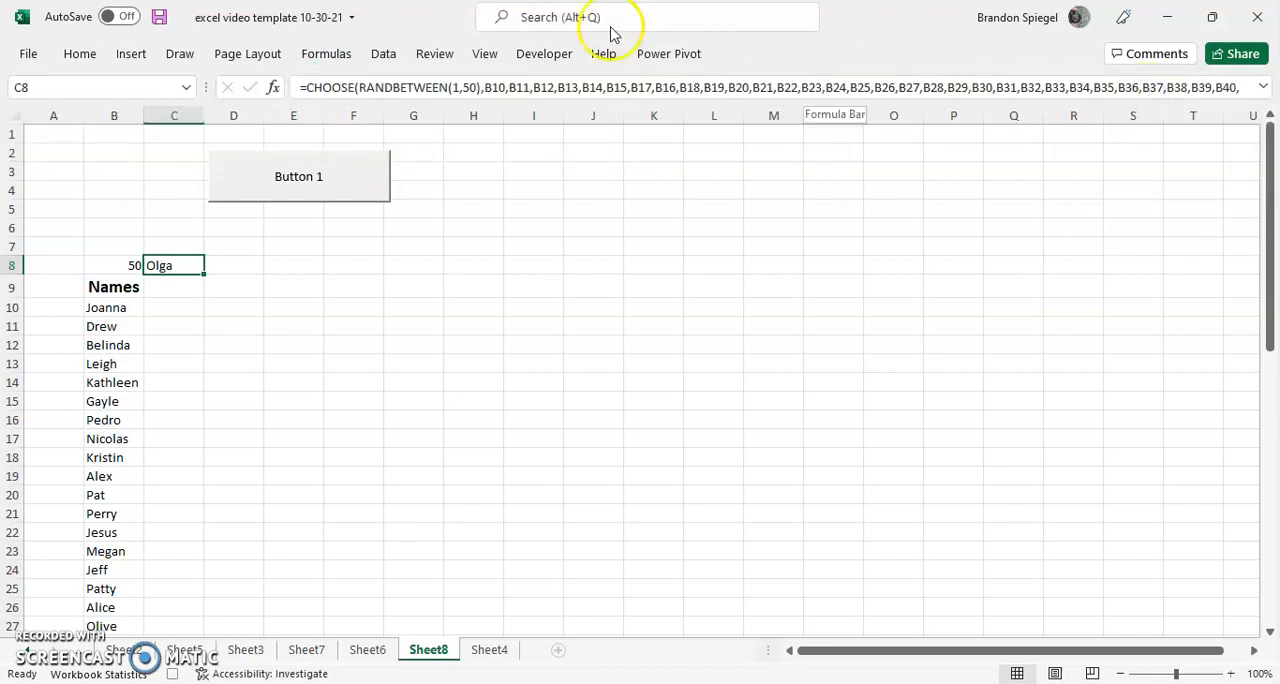
mouse_move(544, 52)
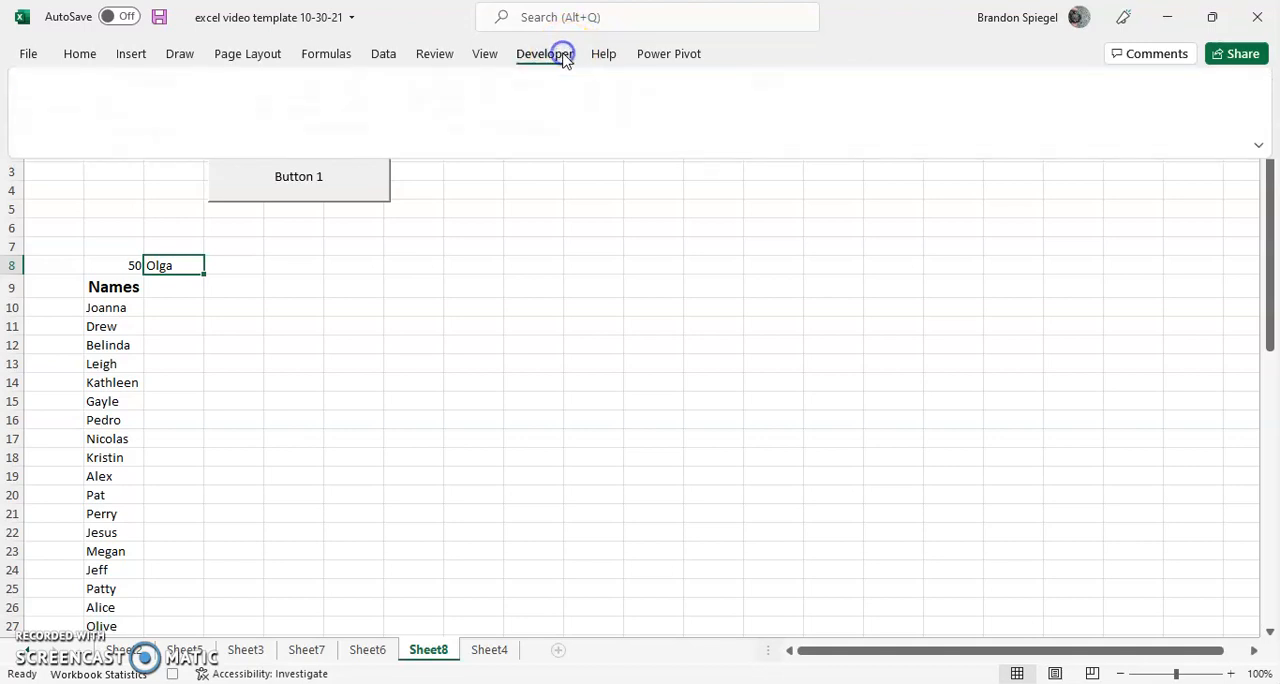
- Stop recording and assign the test5 macro to Button 1
click(544, 52)
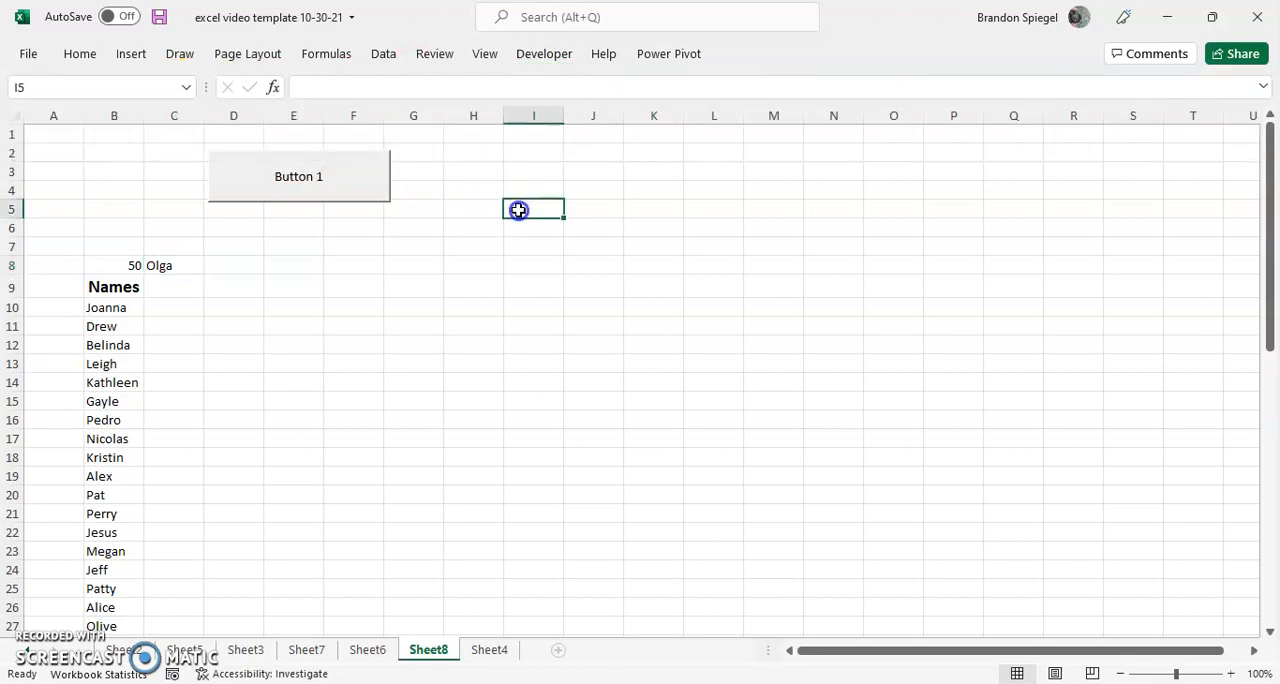
right_click(340, 176)
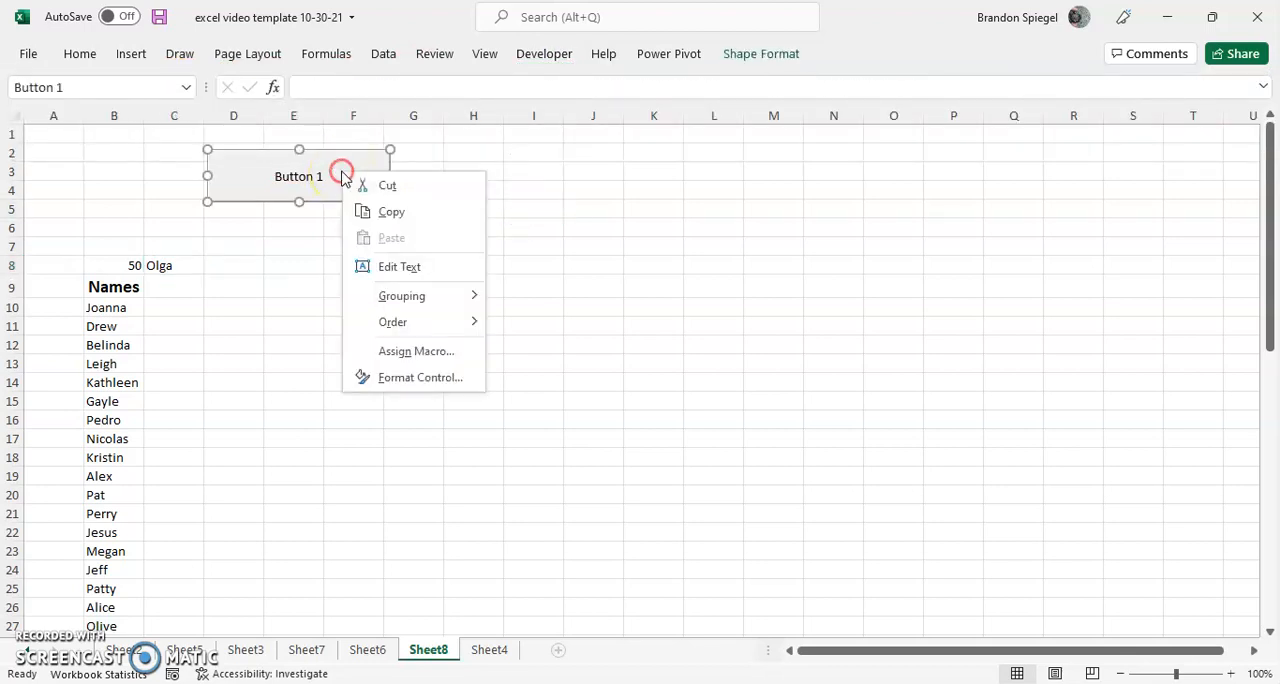
click(412, 350)
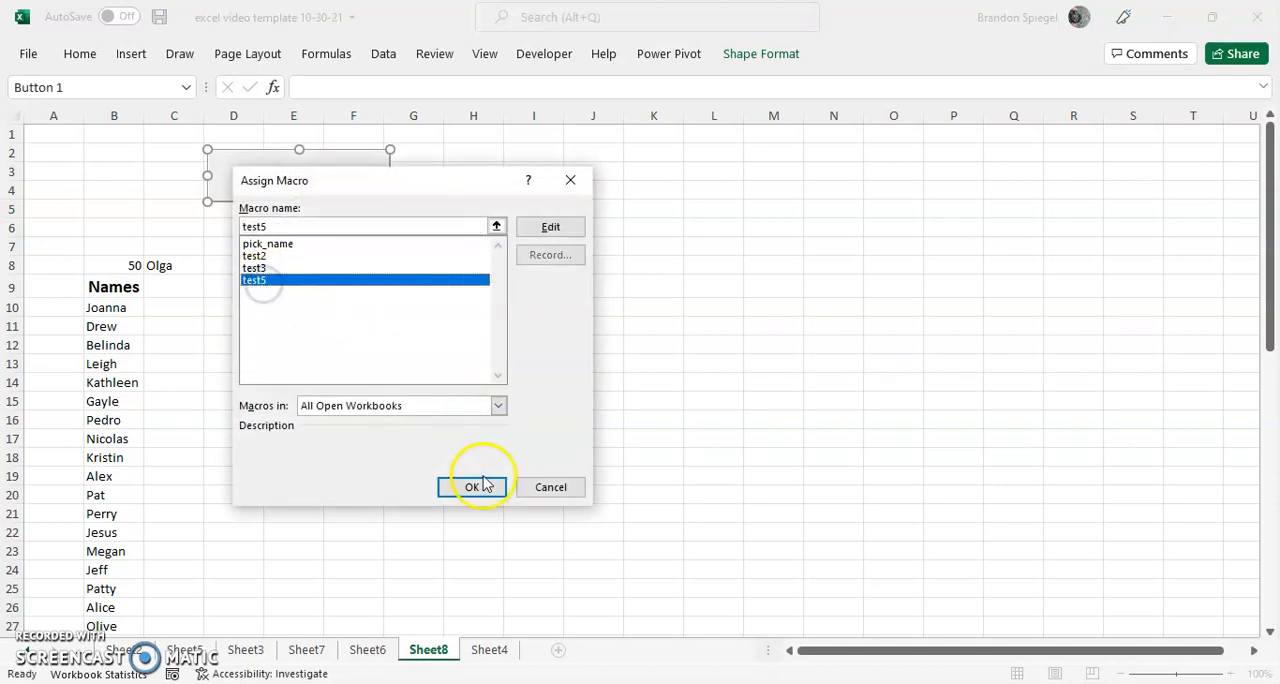
click(472, 488)
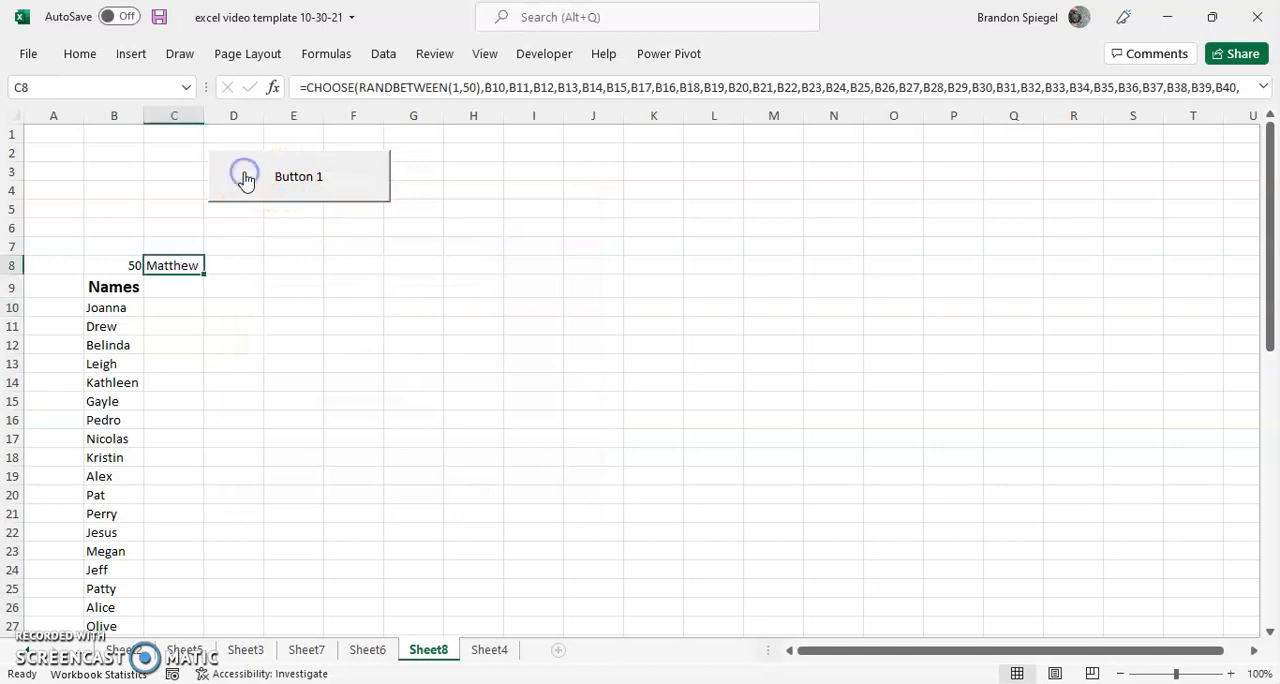
- Test the button three times, cycling C8 through Matthew, Pat, Ella, Alberta
click(298, 176)
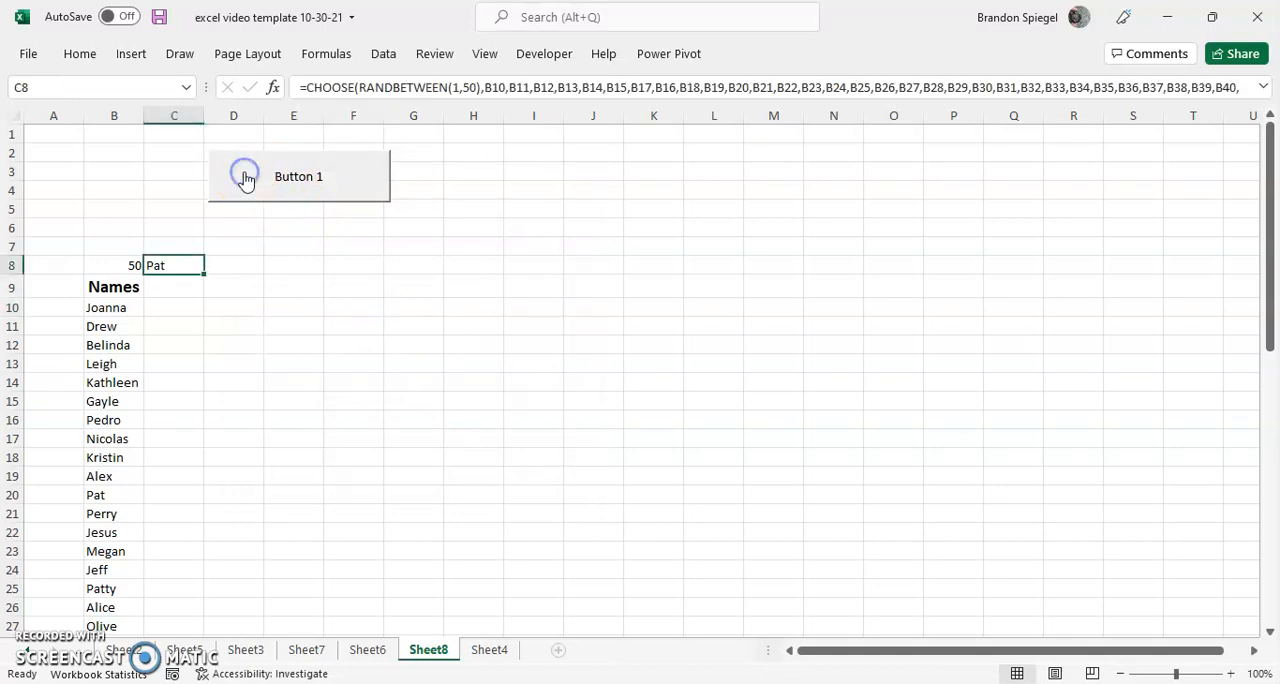
click(298, 176)
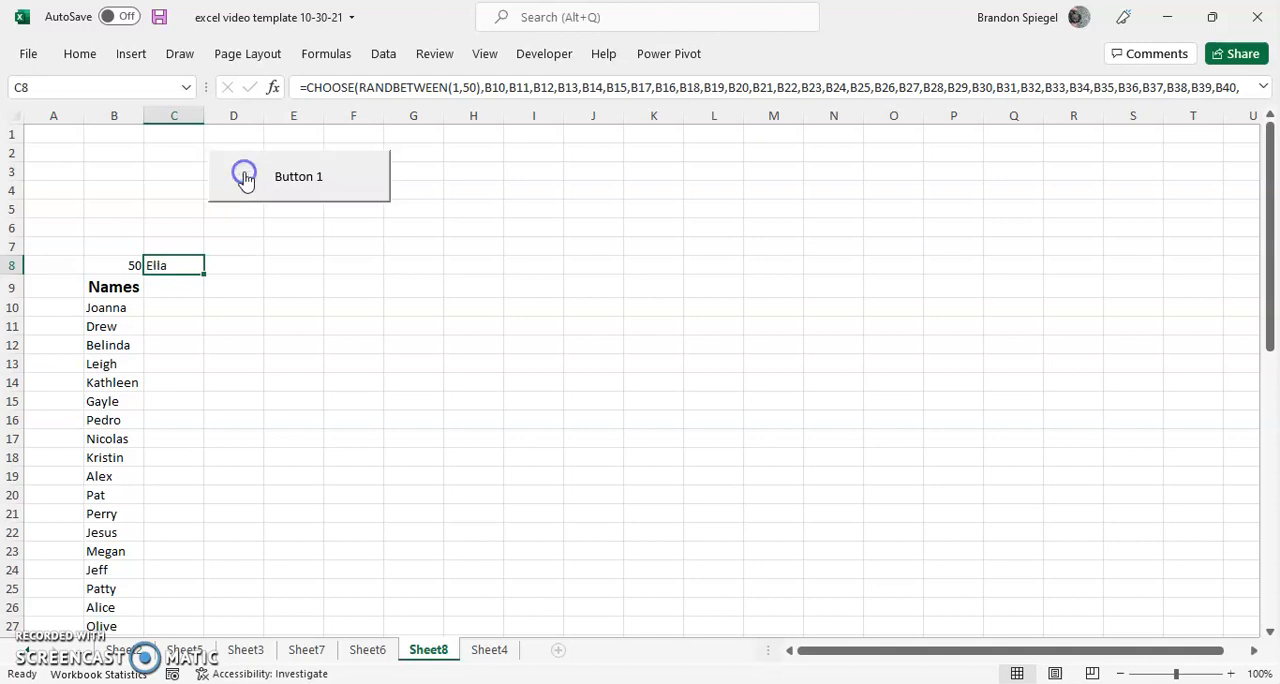
click(298, 176)
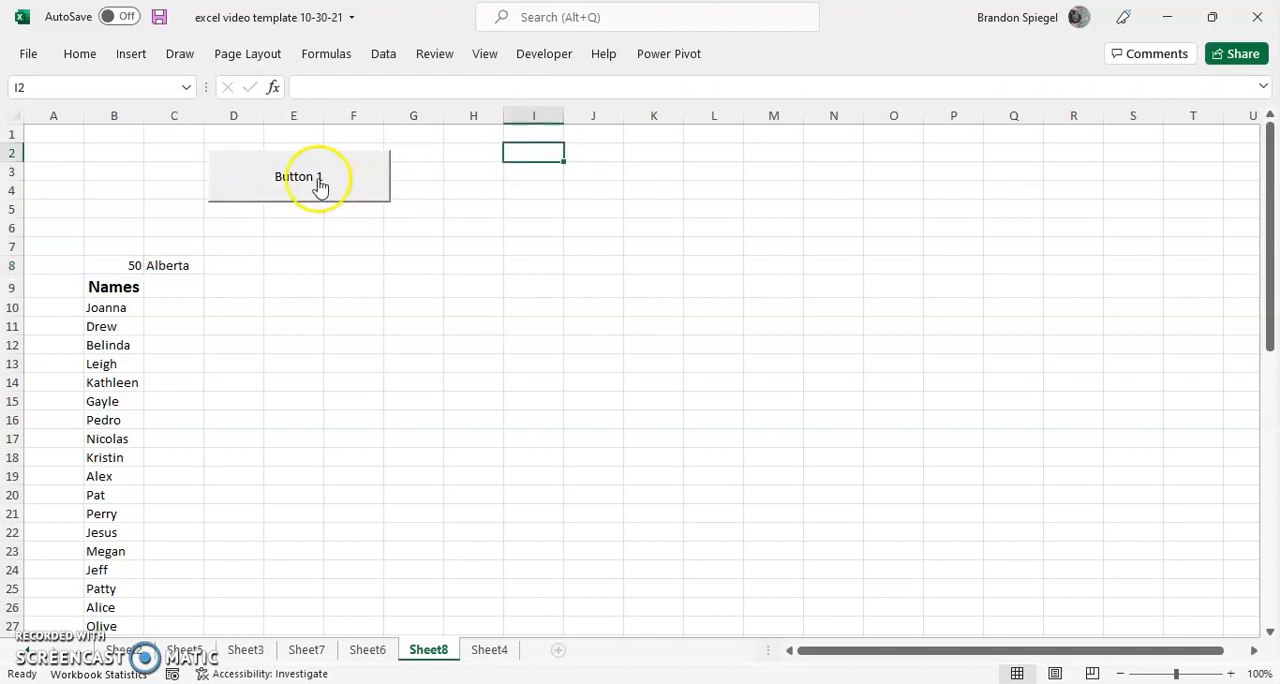
- Relabel Button 1 to read Pick Name! via Edit Text
right_click(298, 176)
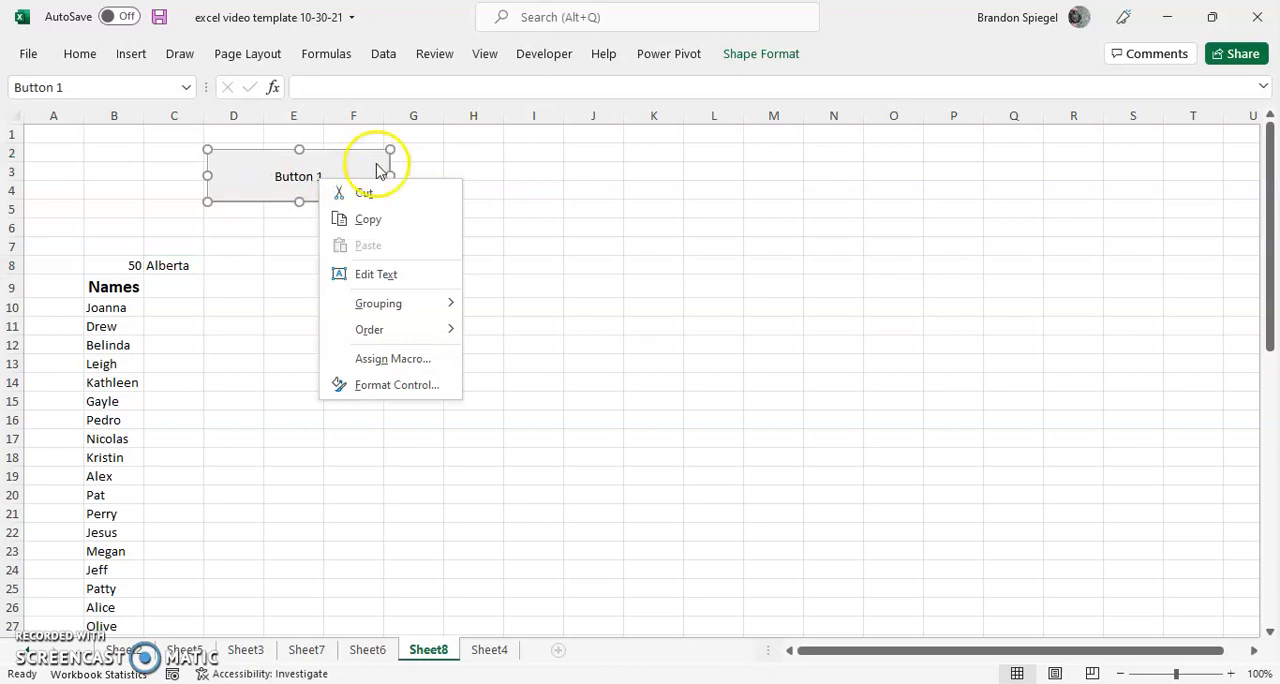
click(376, 274)
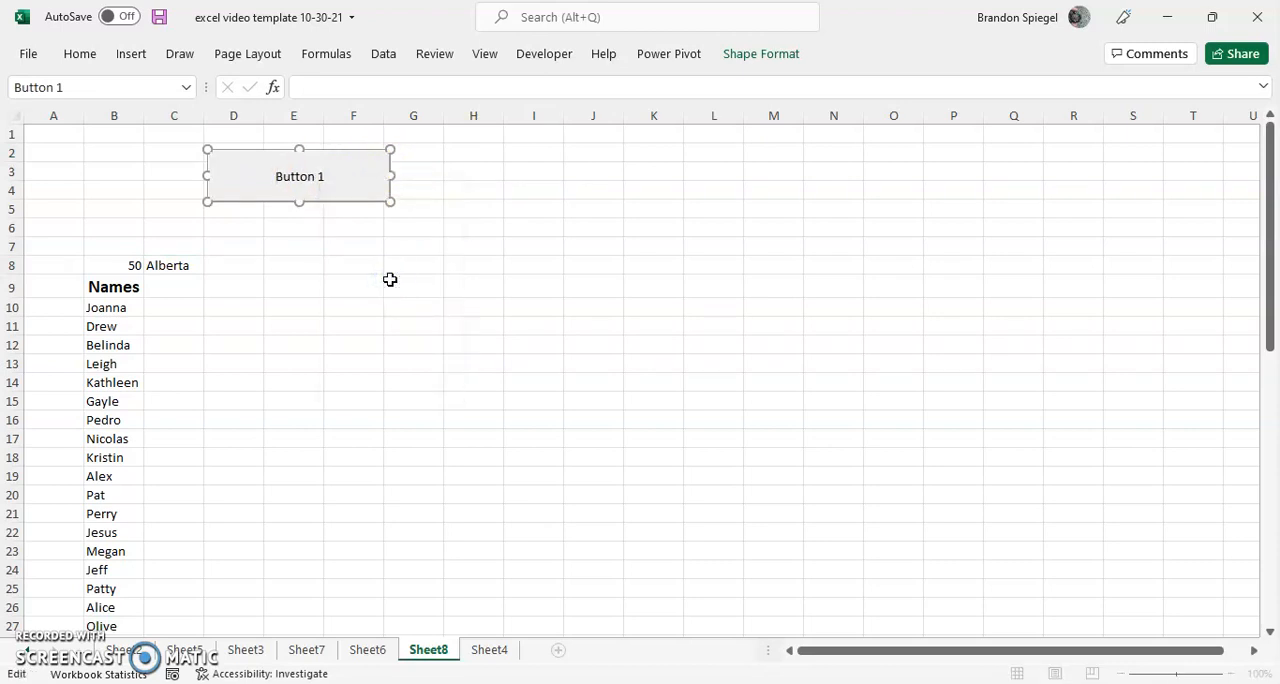
double_click(300, 176)
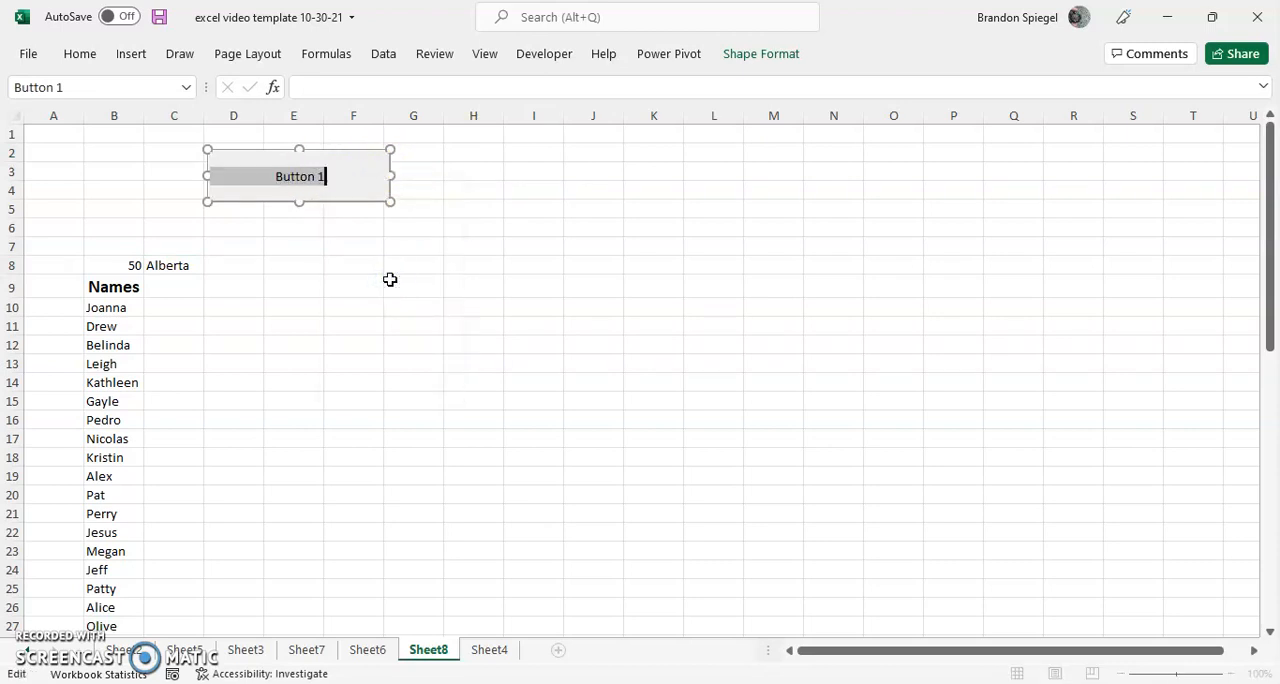
text(Pi)
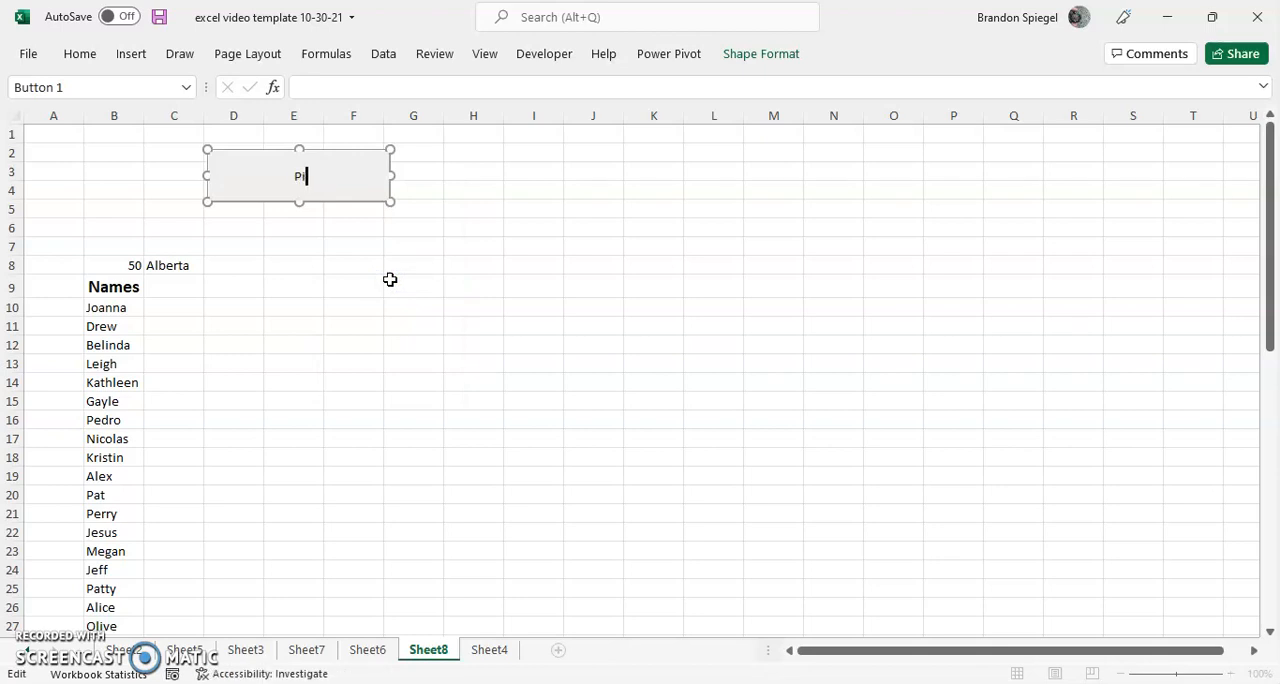
text(ck Name!)
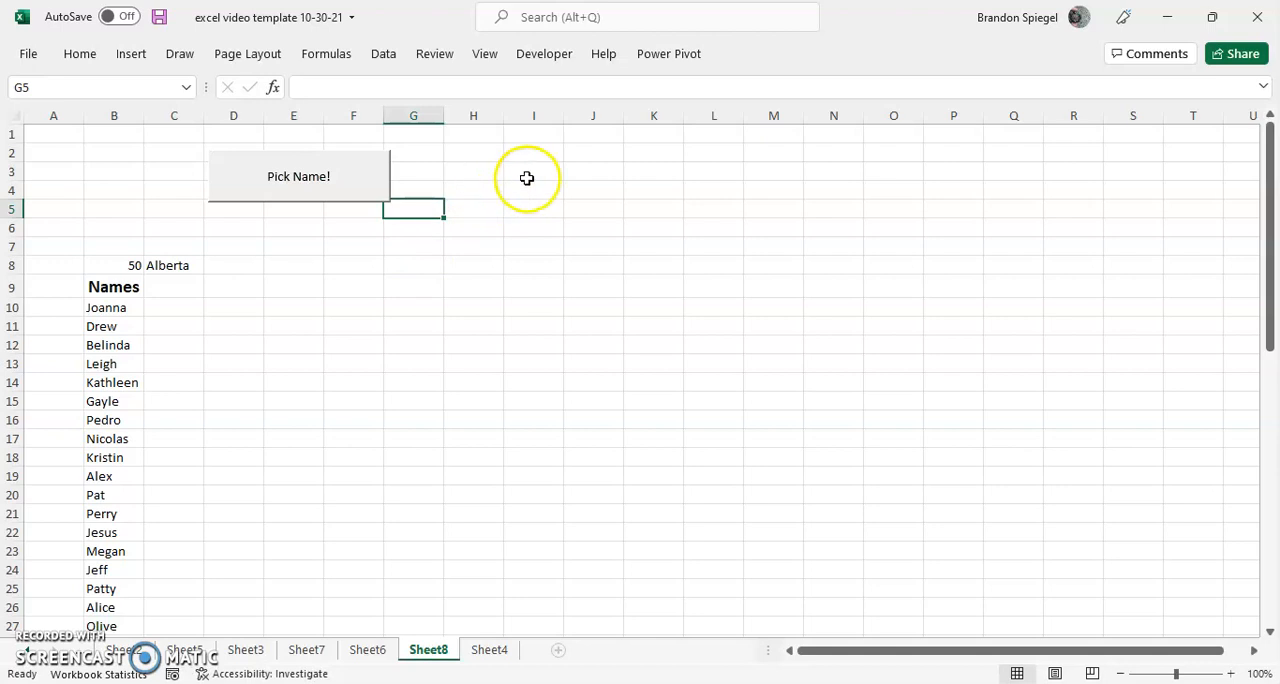
click(532, 172)
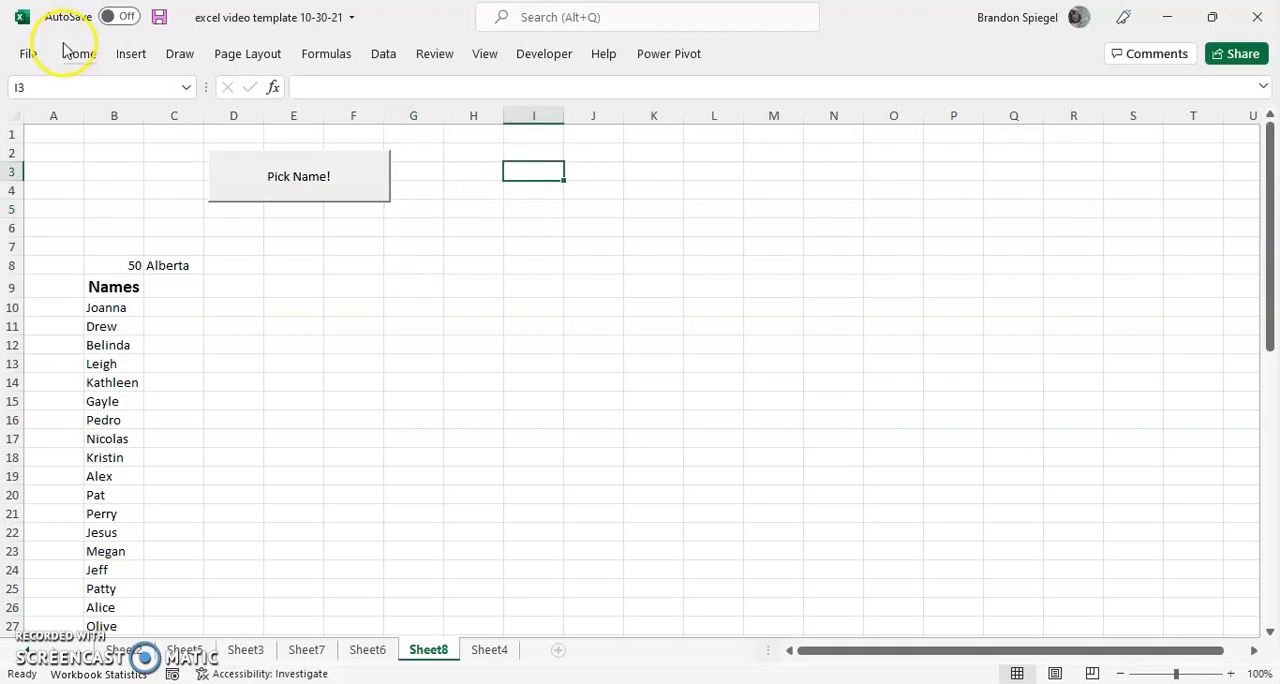
- Draw a rectangle shape and position it just below the Pick Name! button
click(132, 52)
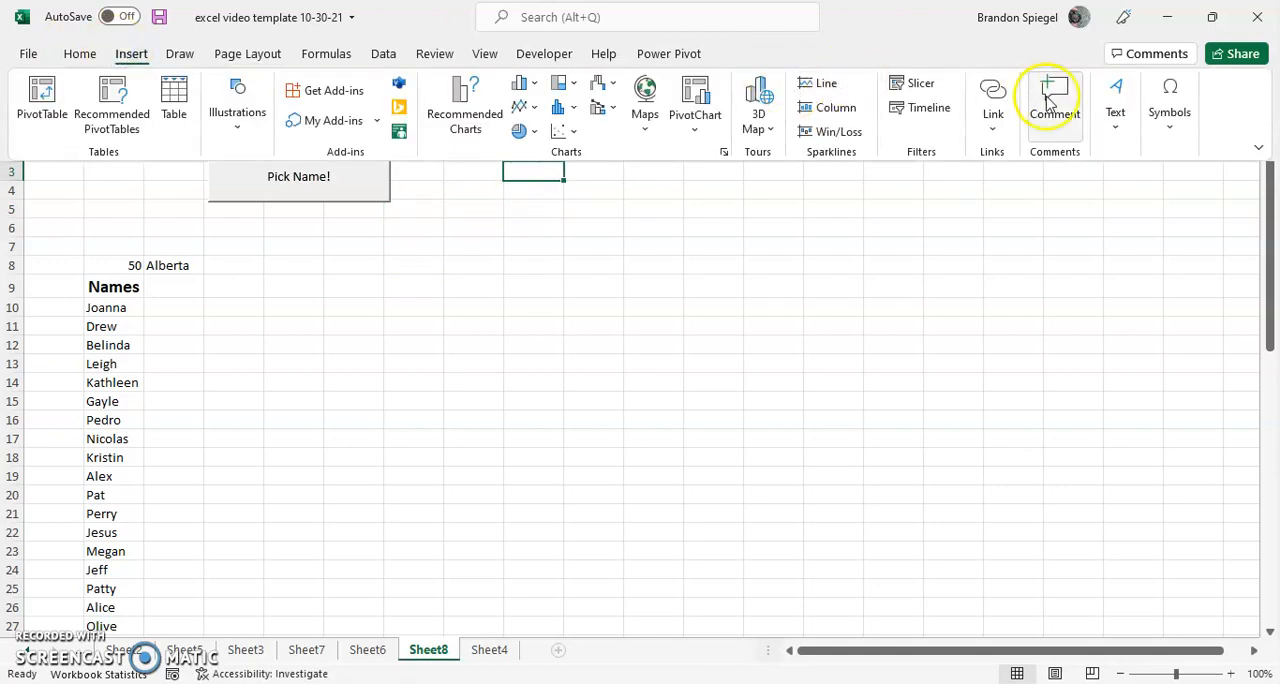
mouse_move(784, 116)
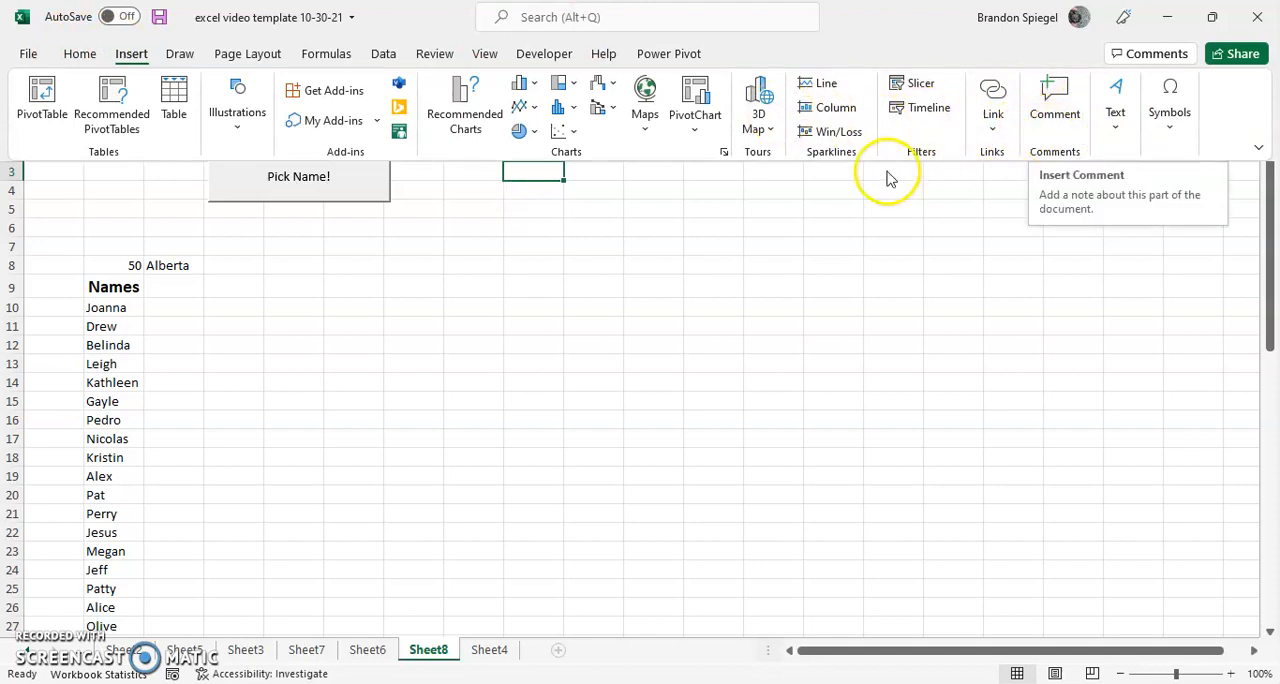
mouse_move(236, 104)
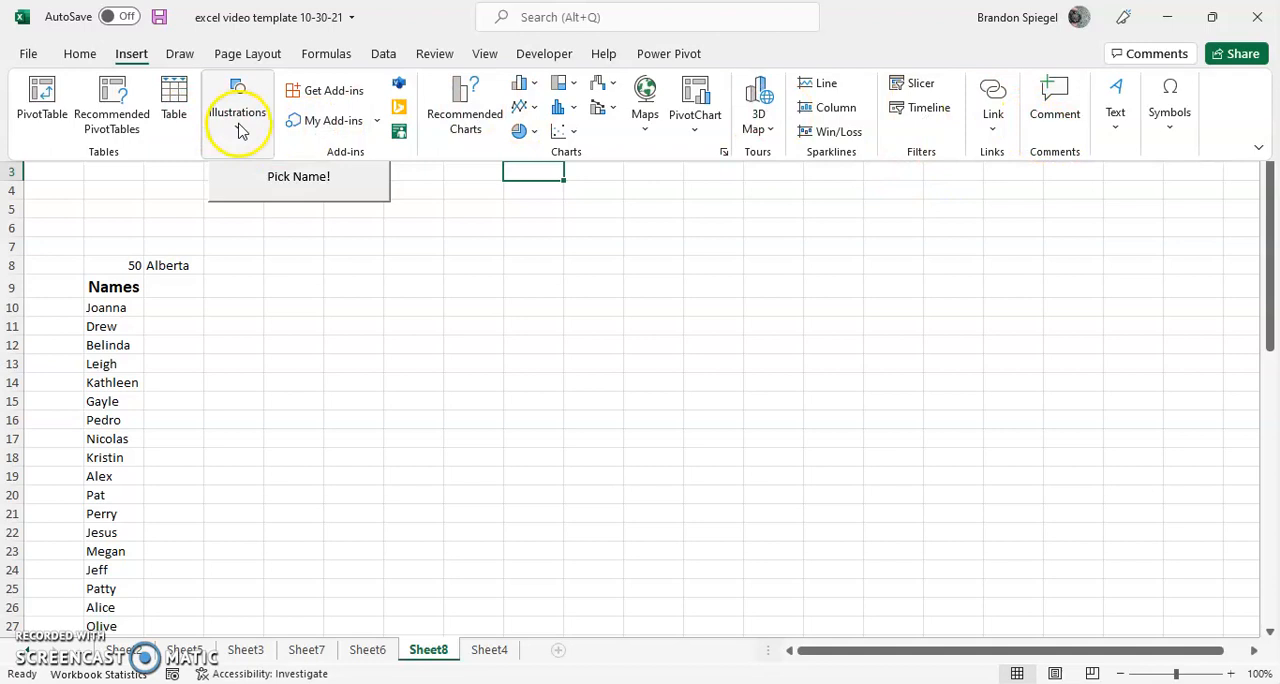
click(272, 190)
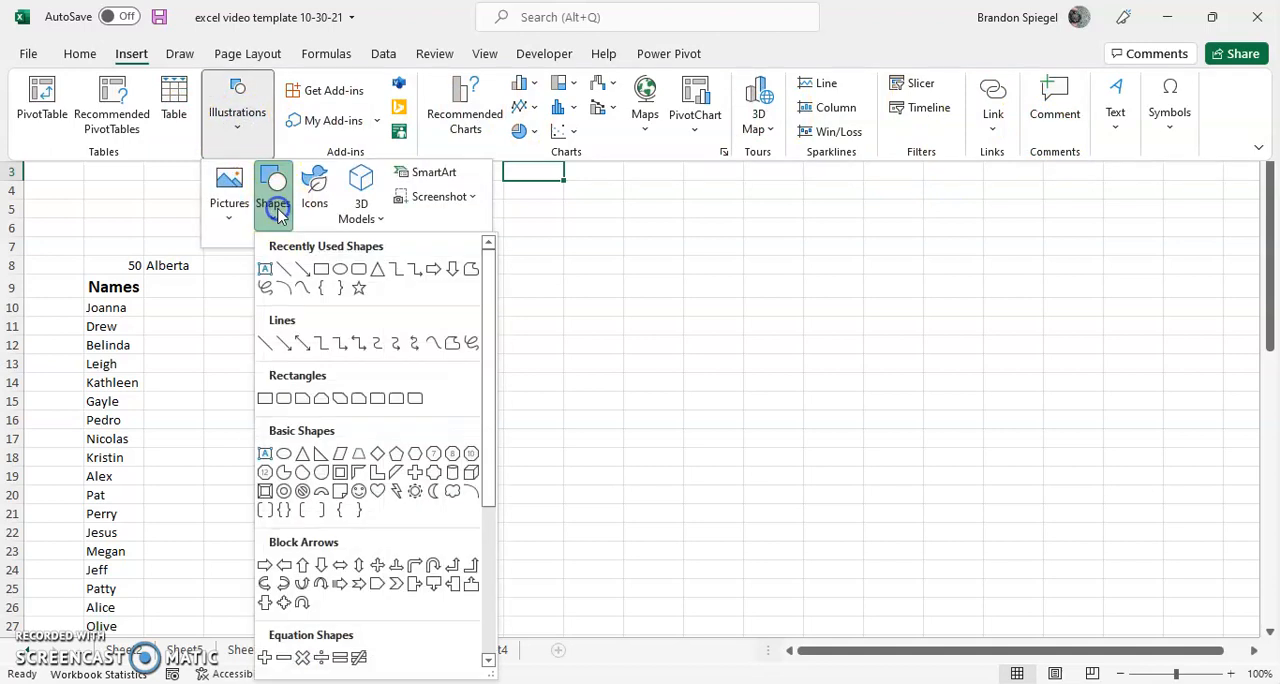
mouse_move(322, 270)
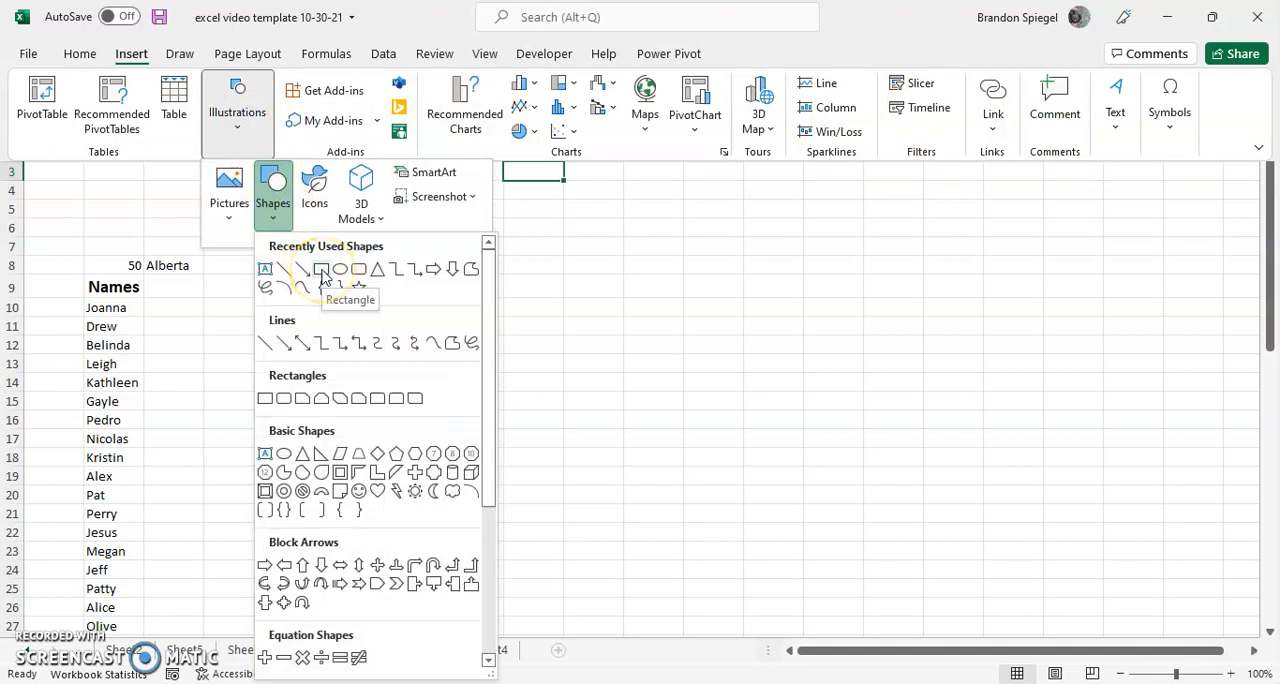
click(322, 268)
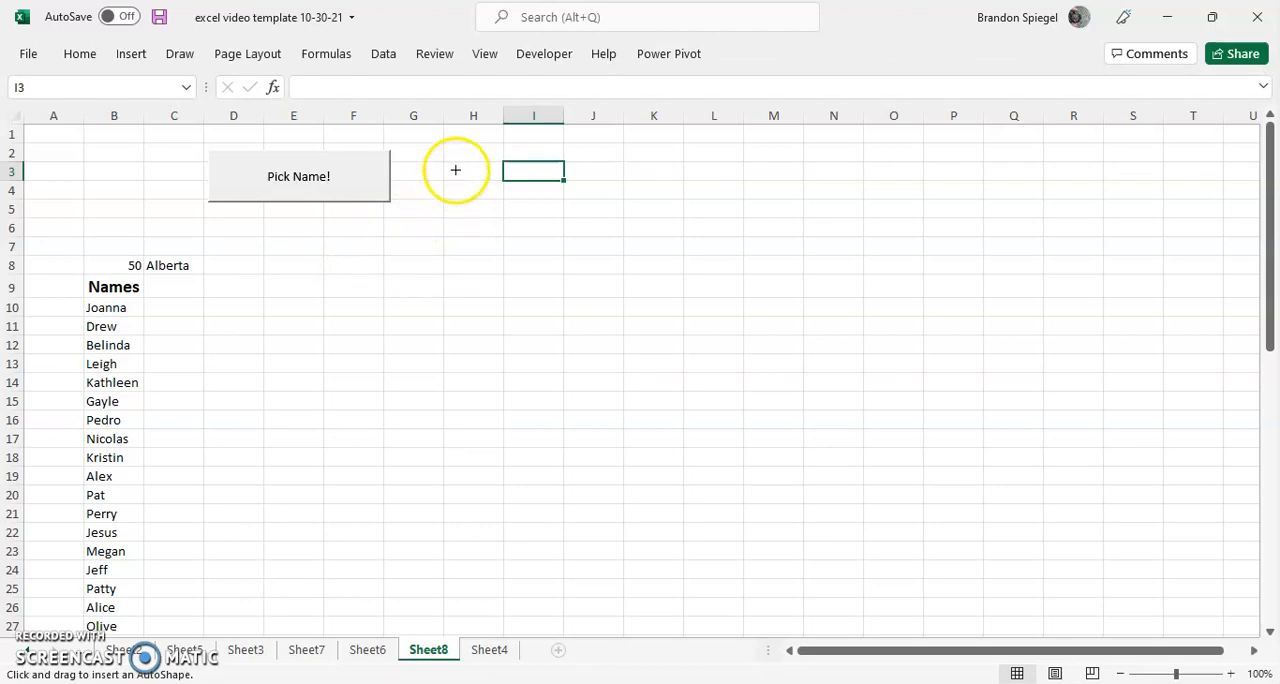
drag(456, 170, 596, 204)
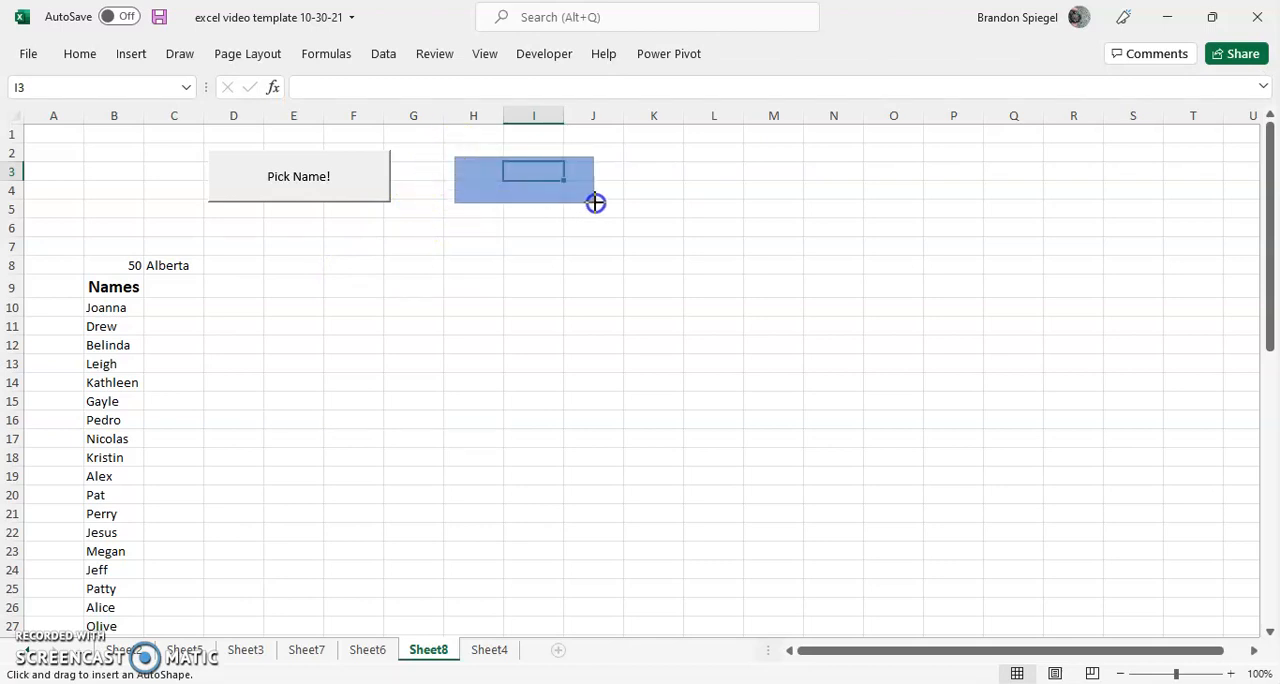
drag(456, 162, 590, 222)
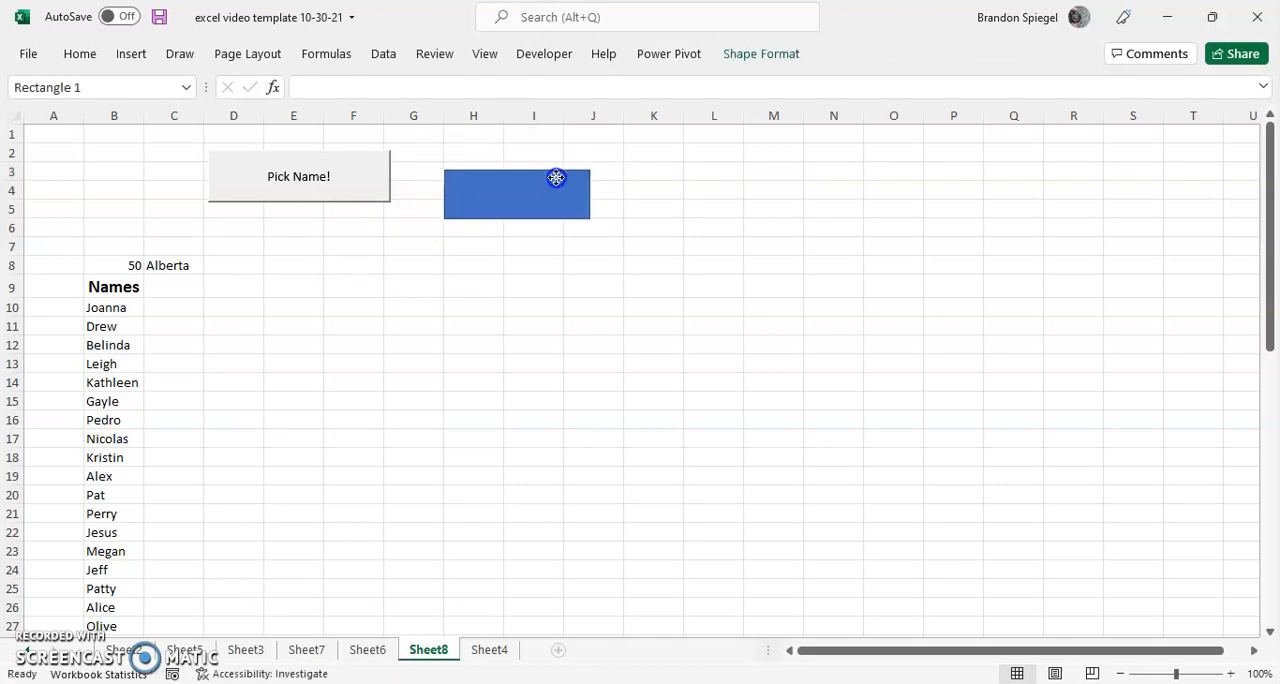
drag(556, 178, 348, 216)
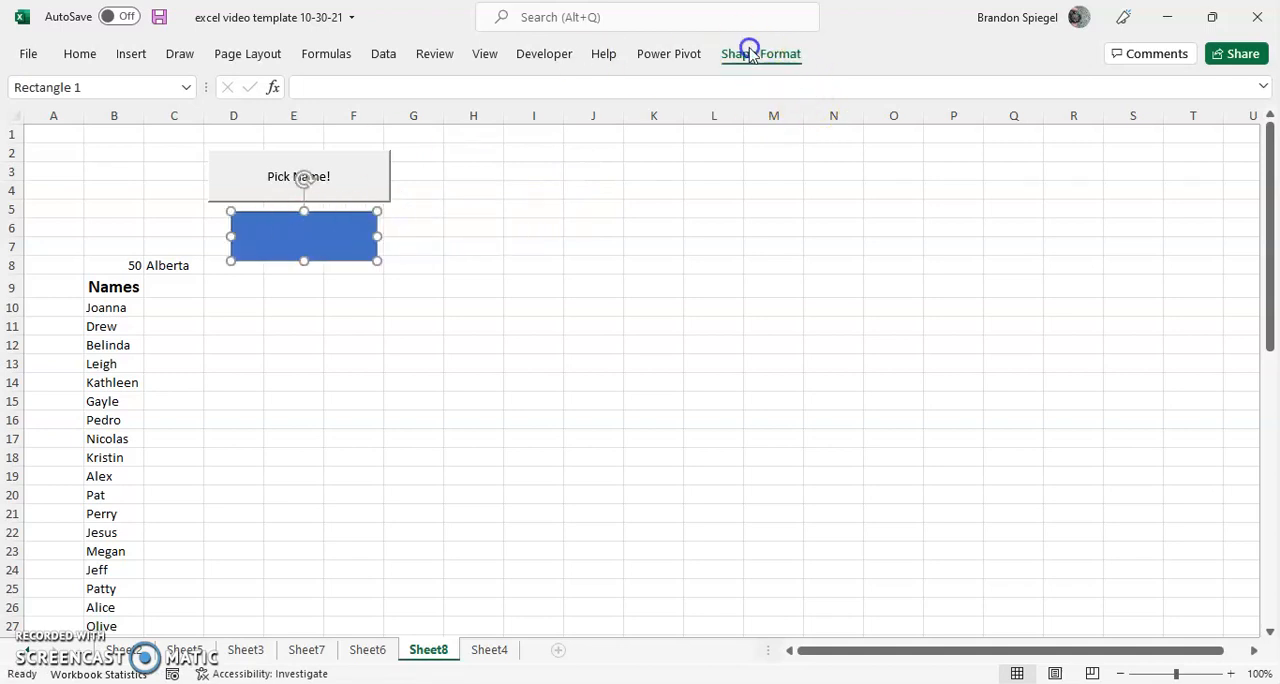
- Apply the white-fill, black-outline shape style to the rectangle
click(760, 52)
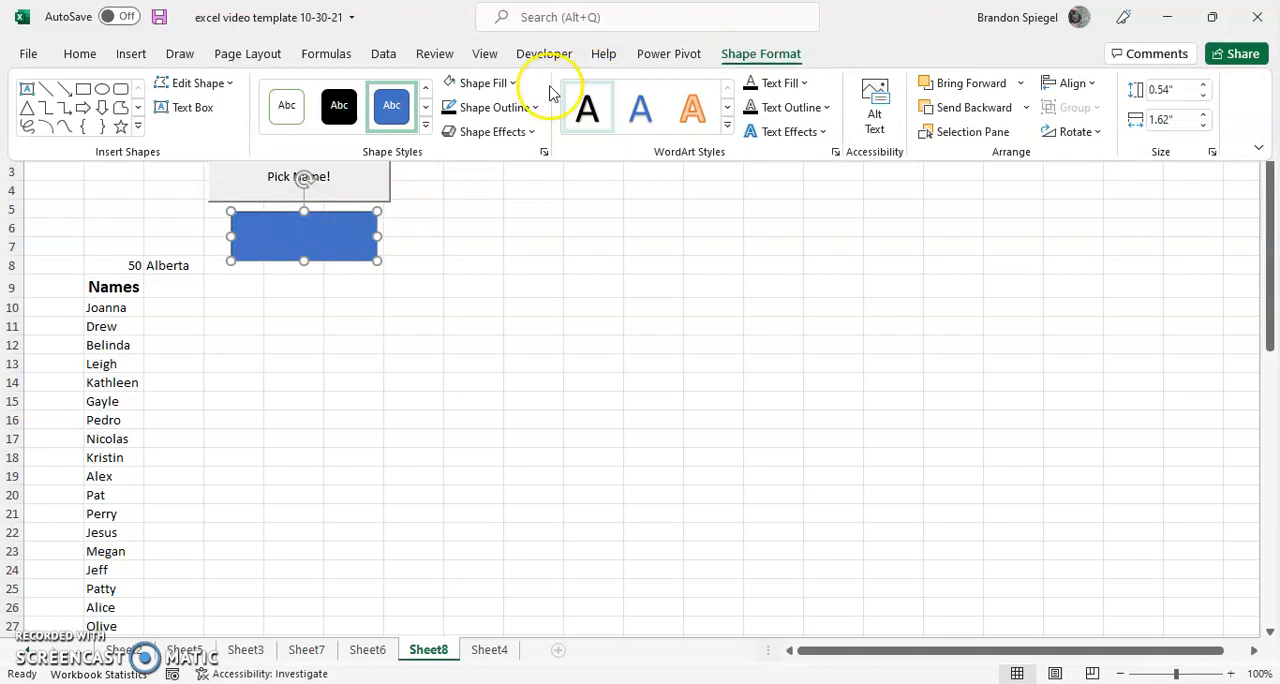
click(484, 82)
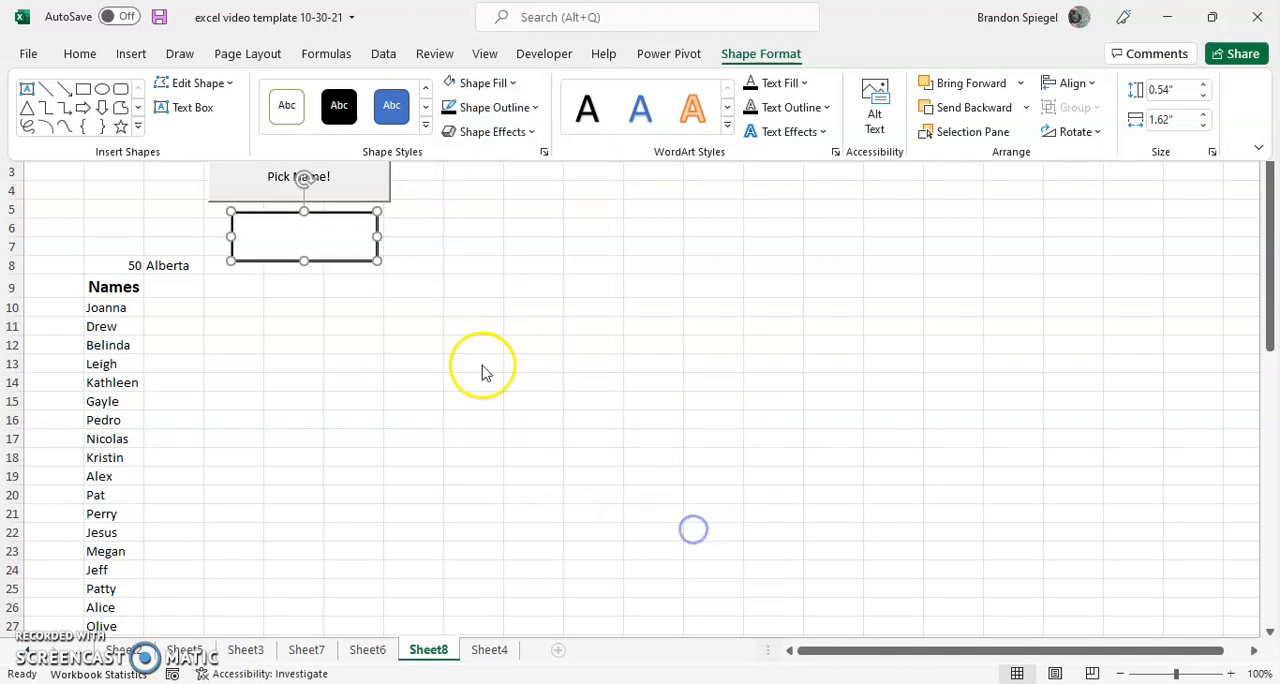
click(412, 228)
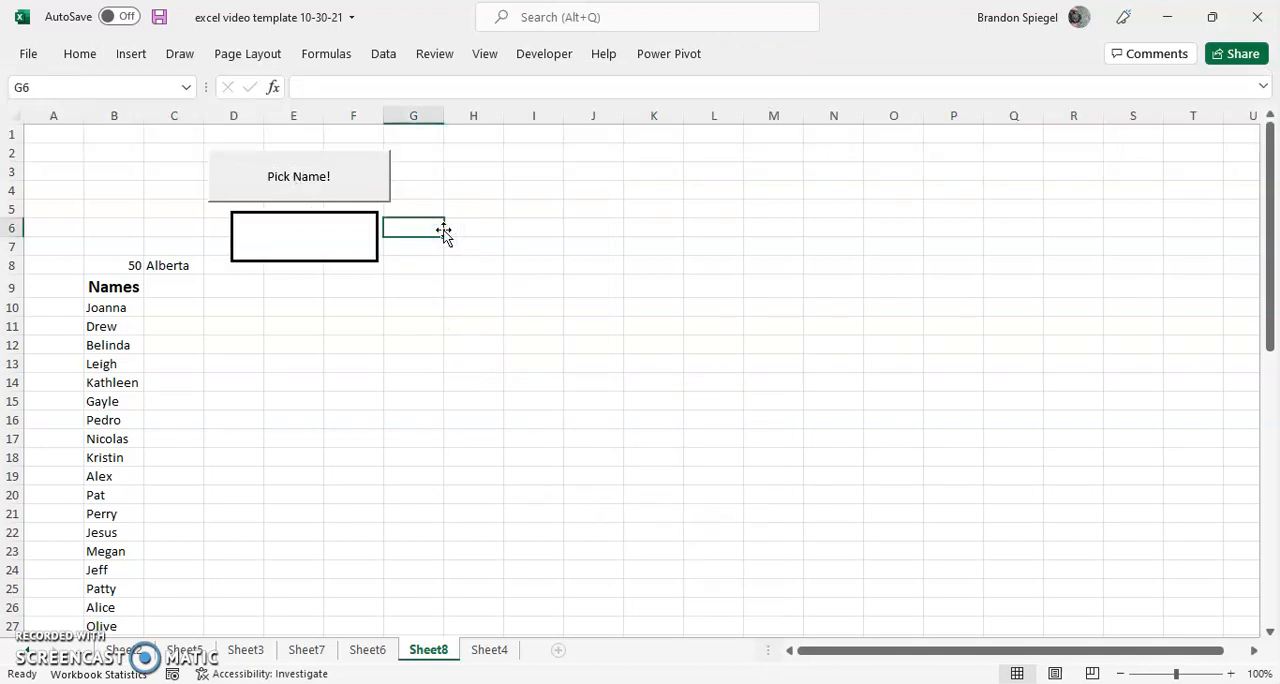
- Link the rectangle's text to cell C8 so it shows the picked name Alberta
click(304, 238)
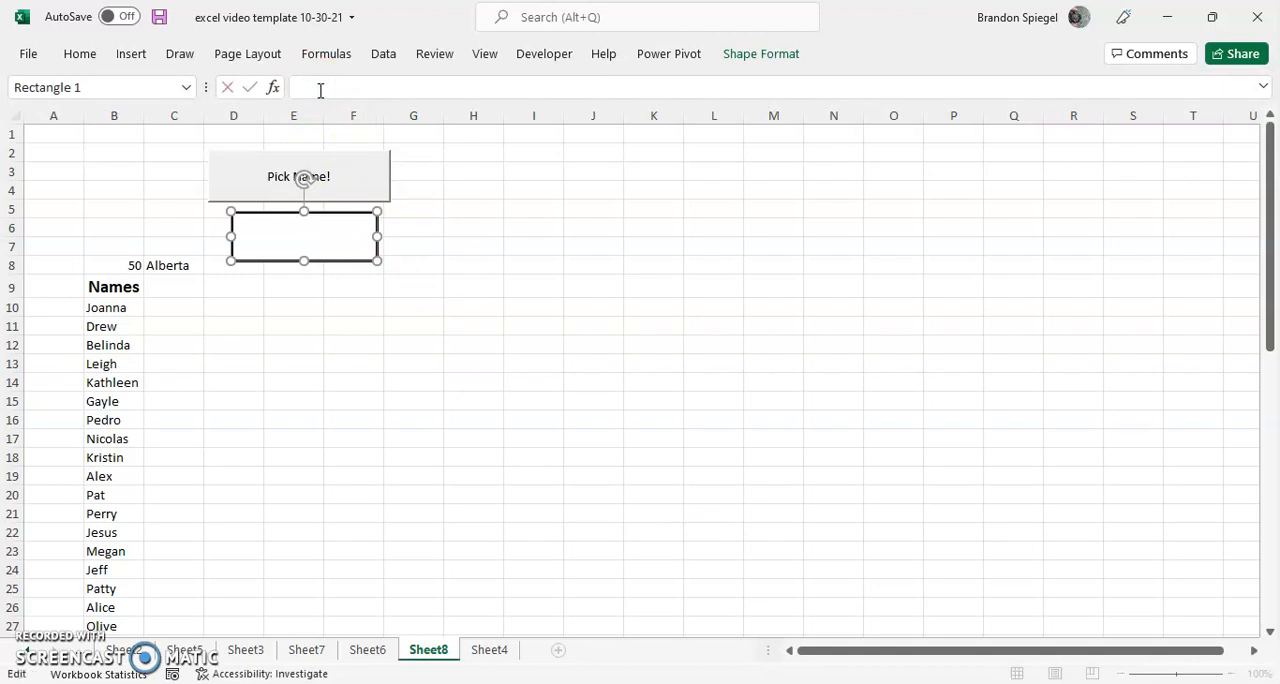
text(=)
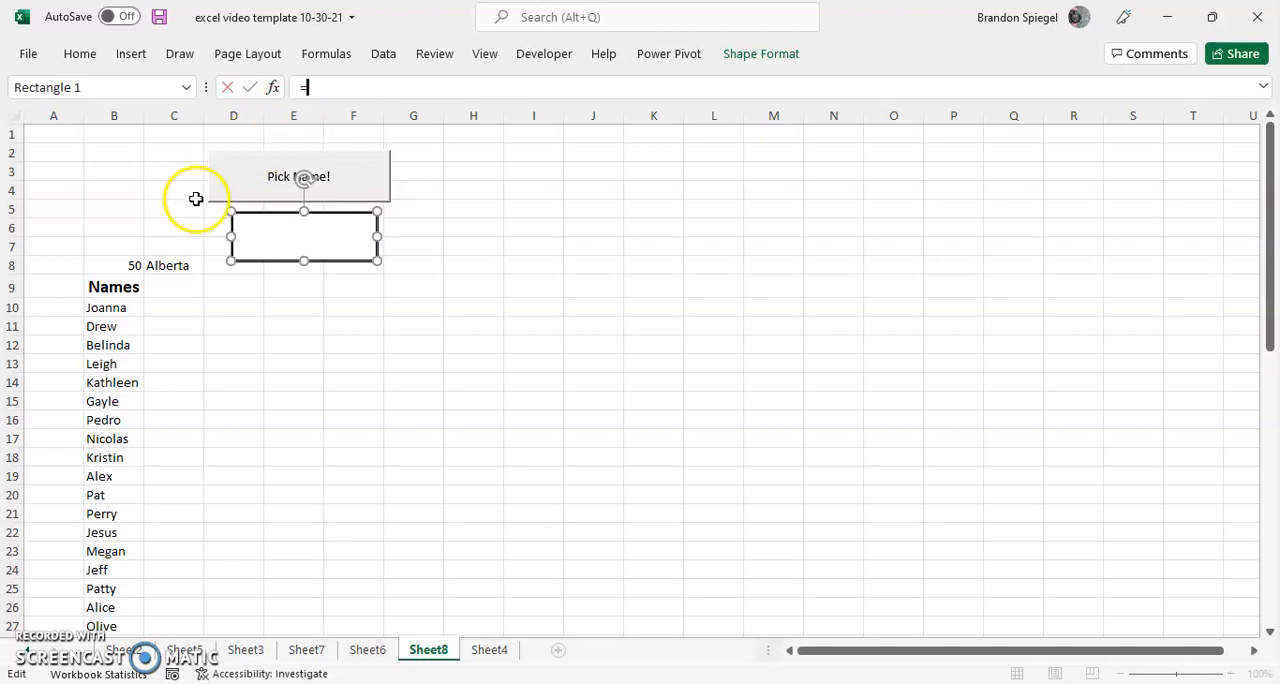
click(172, 264)
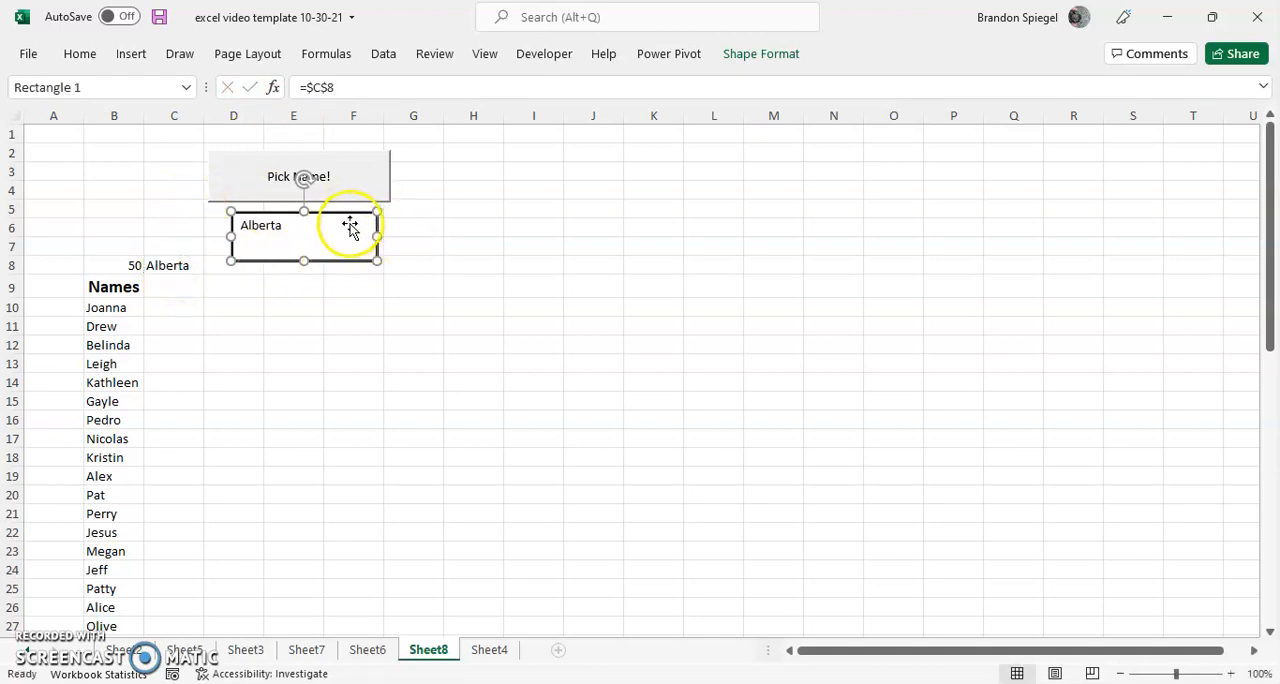
mouse_move(432, 194)
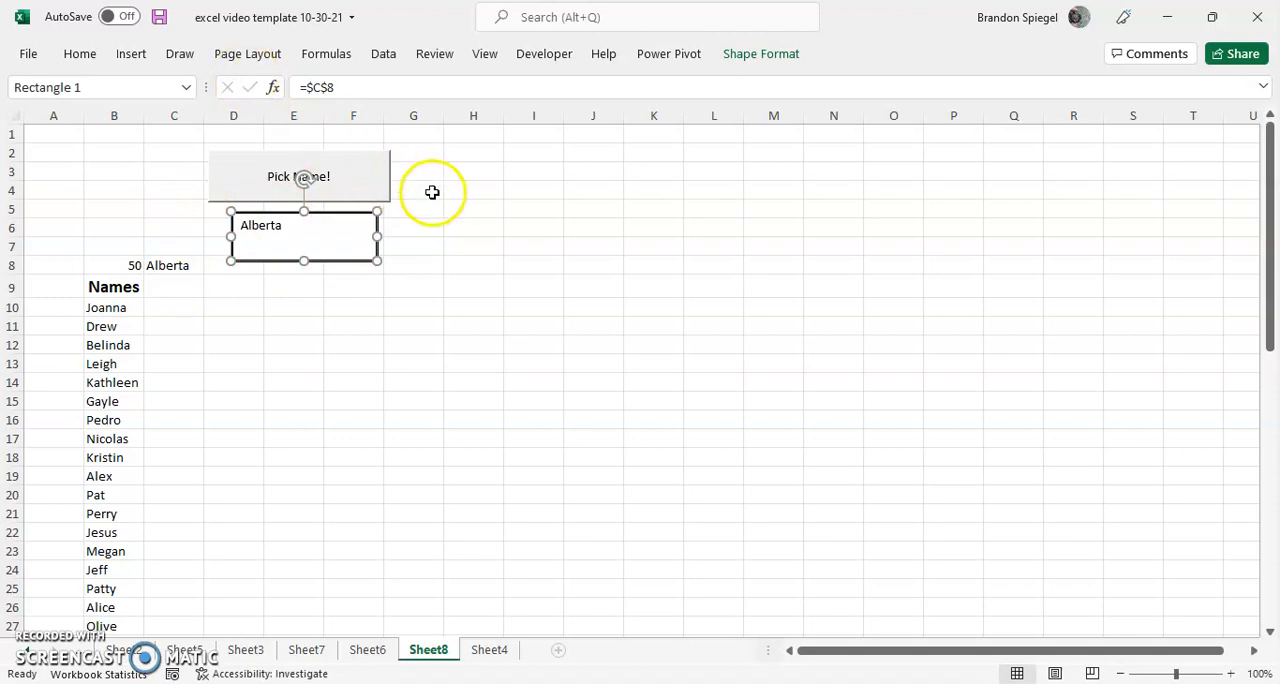
click(532, 264)
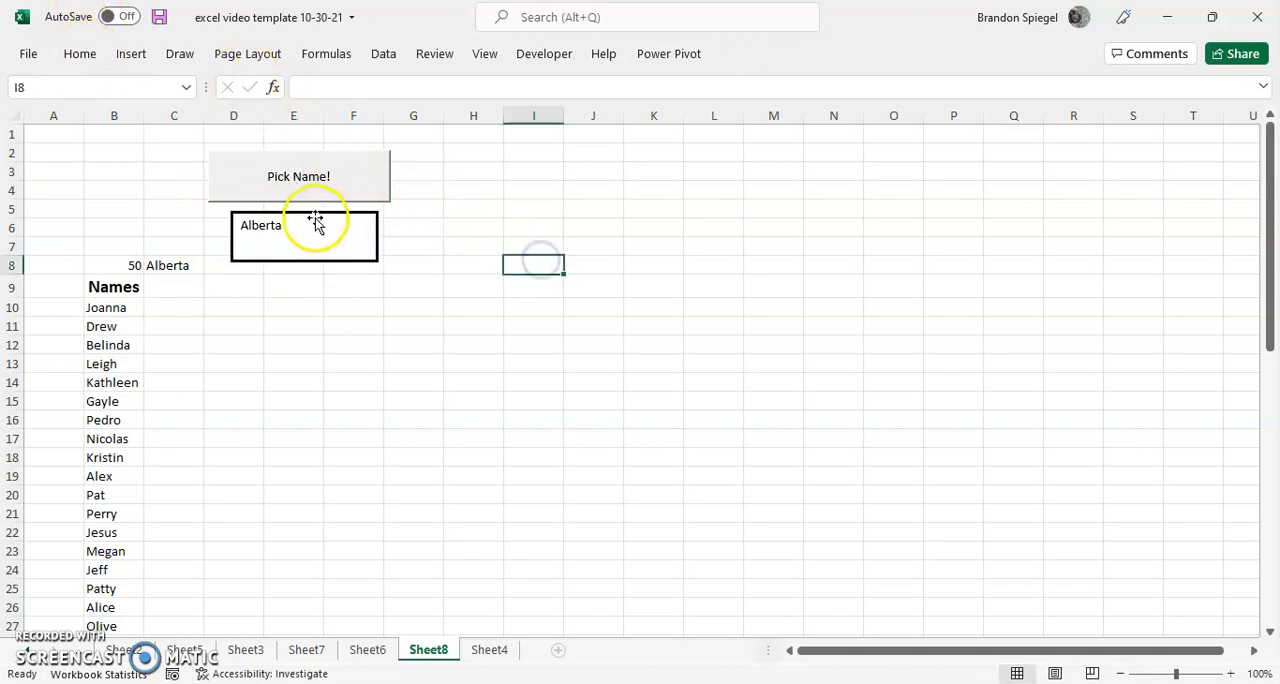
- Raise the font size of the name Alberta shown inside the rectangle
click(304, 238)
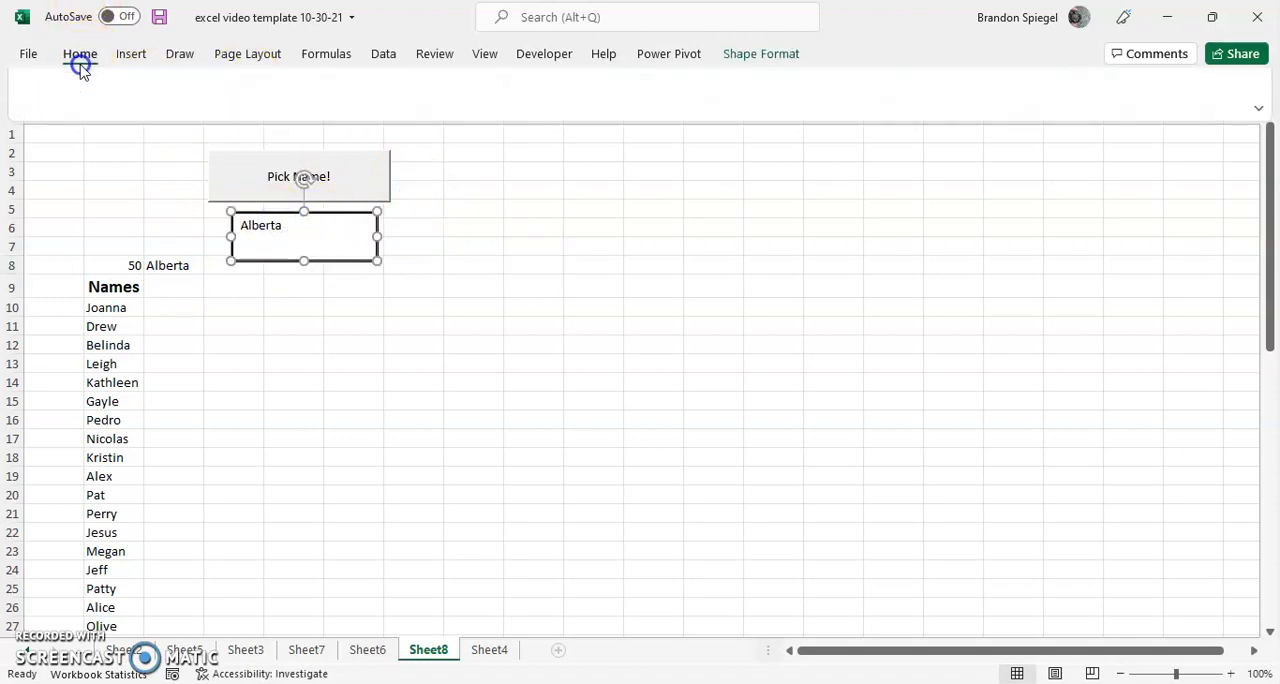
click(80, 52)
text(18)
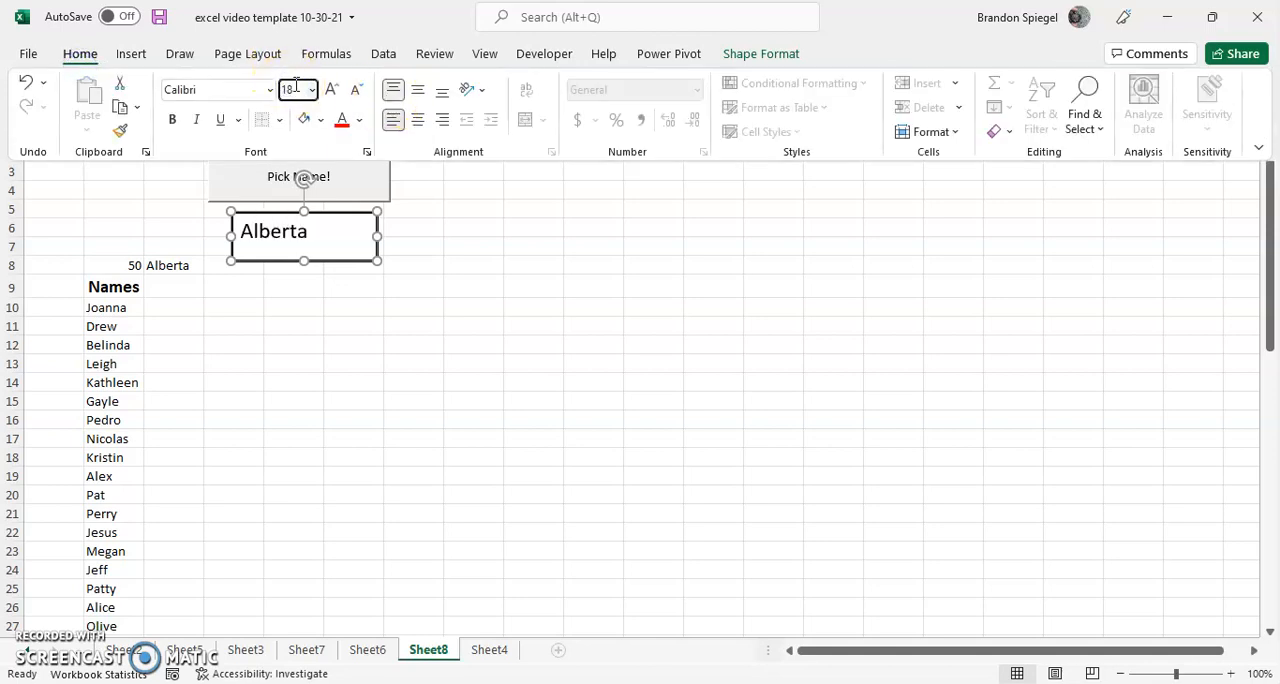
click(310, 90)
text(26)
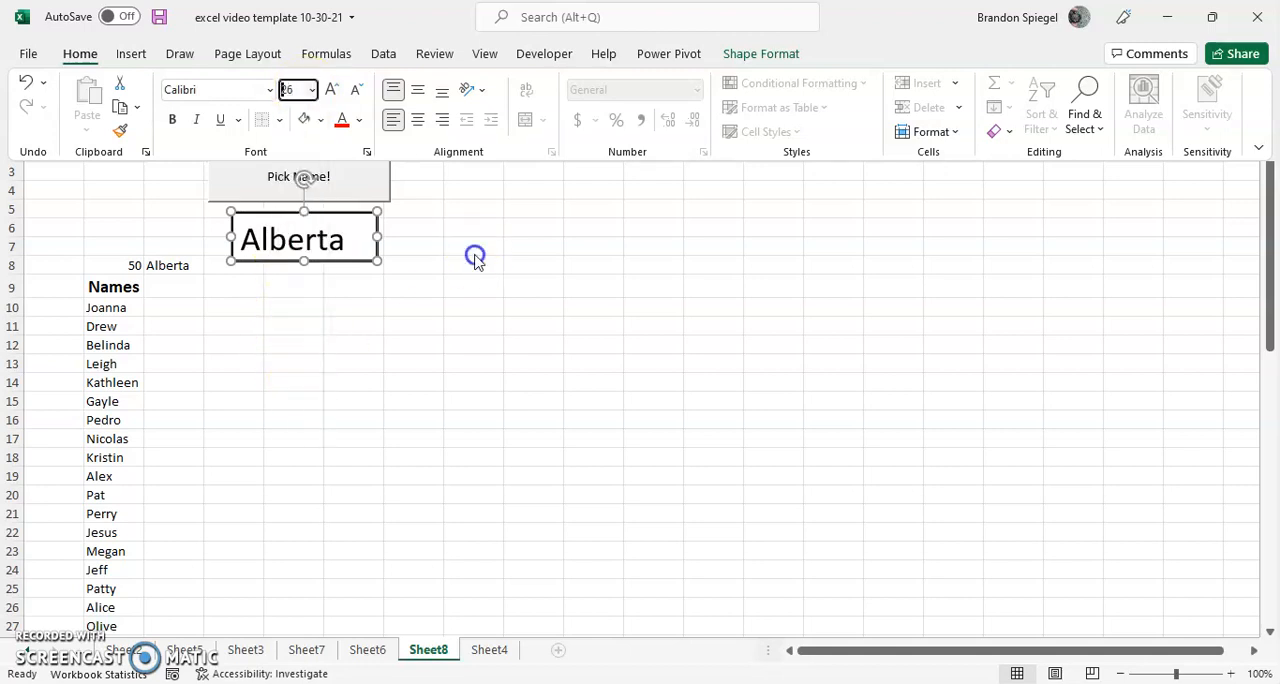
click(330, 222)
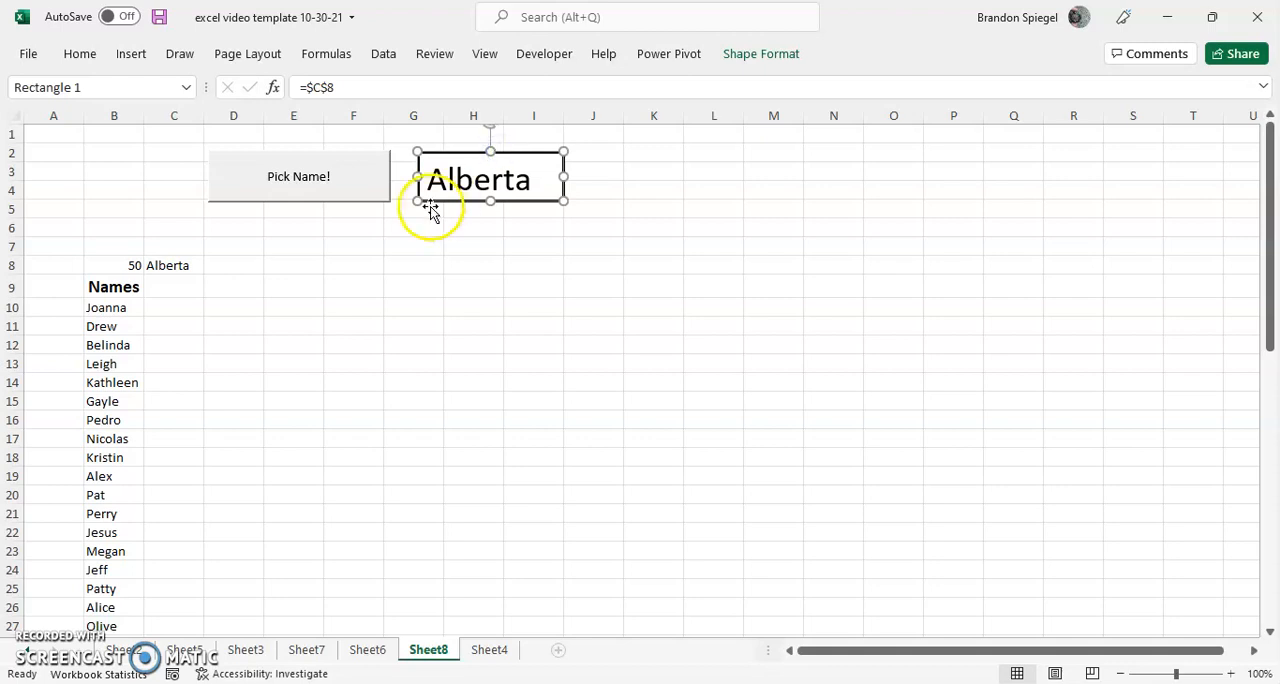
- Run Pick Name! twice so the rectangle and C8 show Patty, then Guadalupe
click(412, 248)
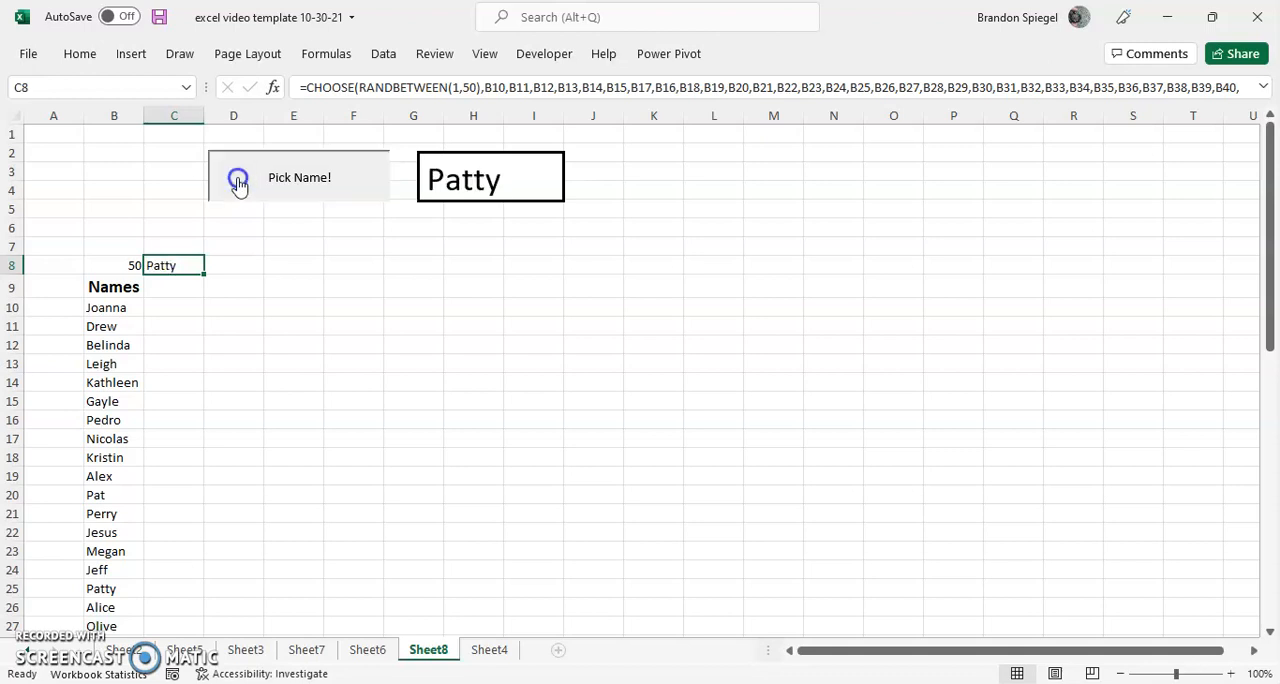
click(298, 176)
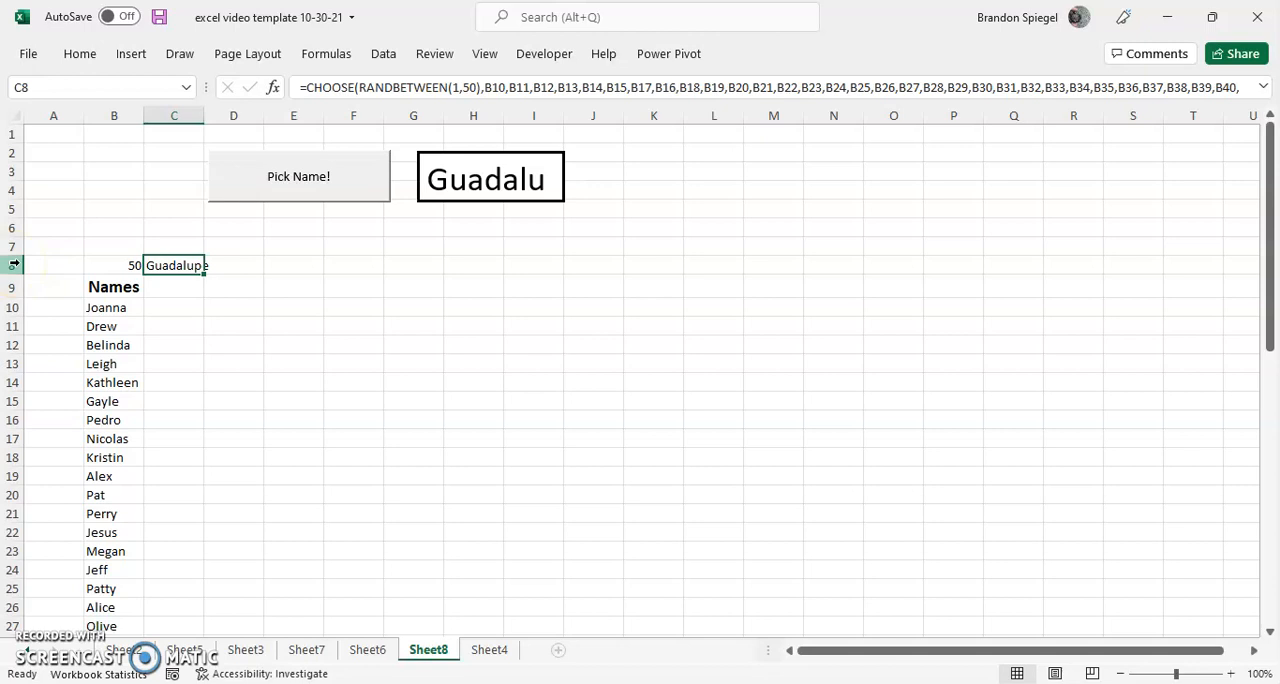
click(52, 246)
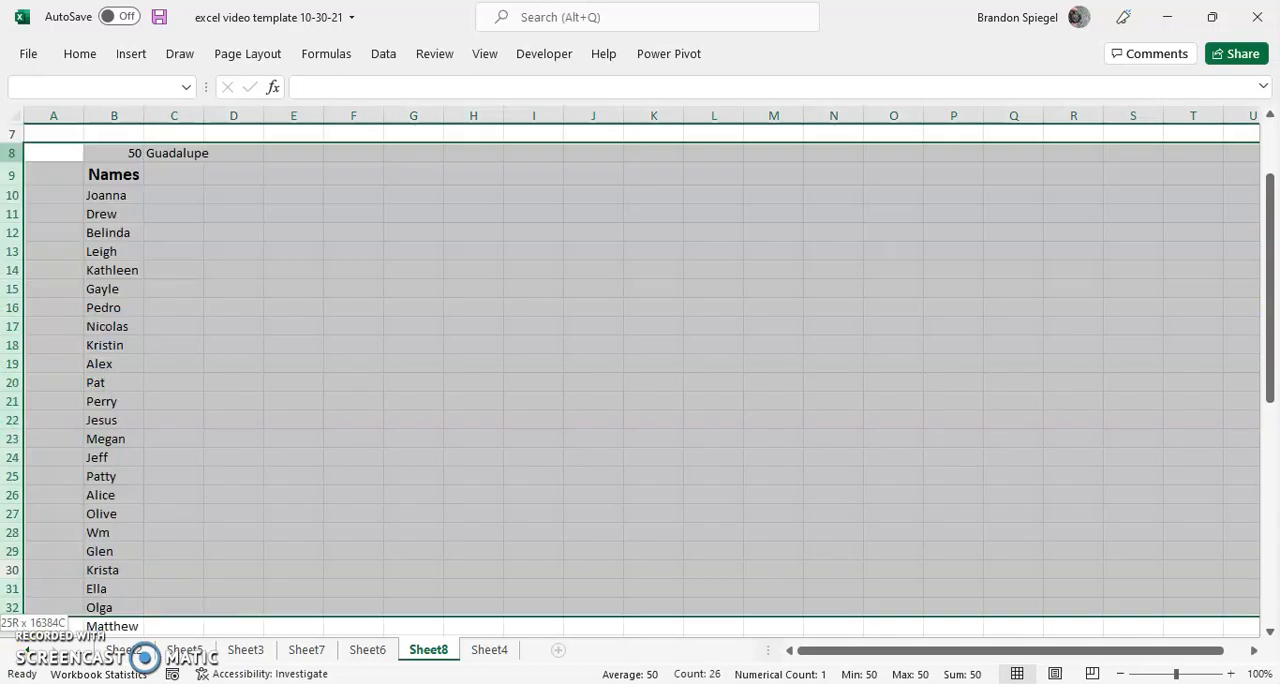
- Scroll down to the helper rows 8-59 holding the count, picked name and name list
scroll(down, 3)
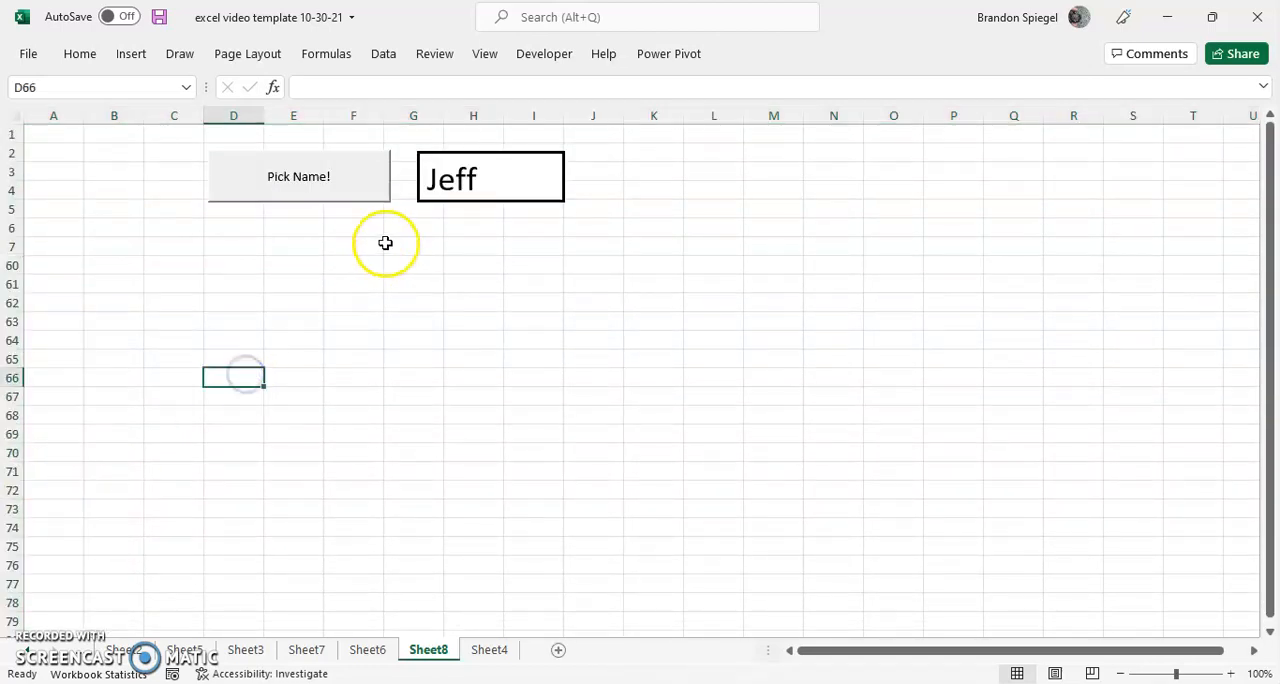
mouse_move(288, 264)
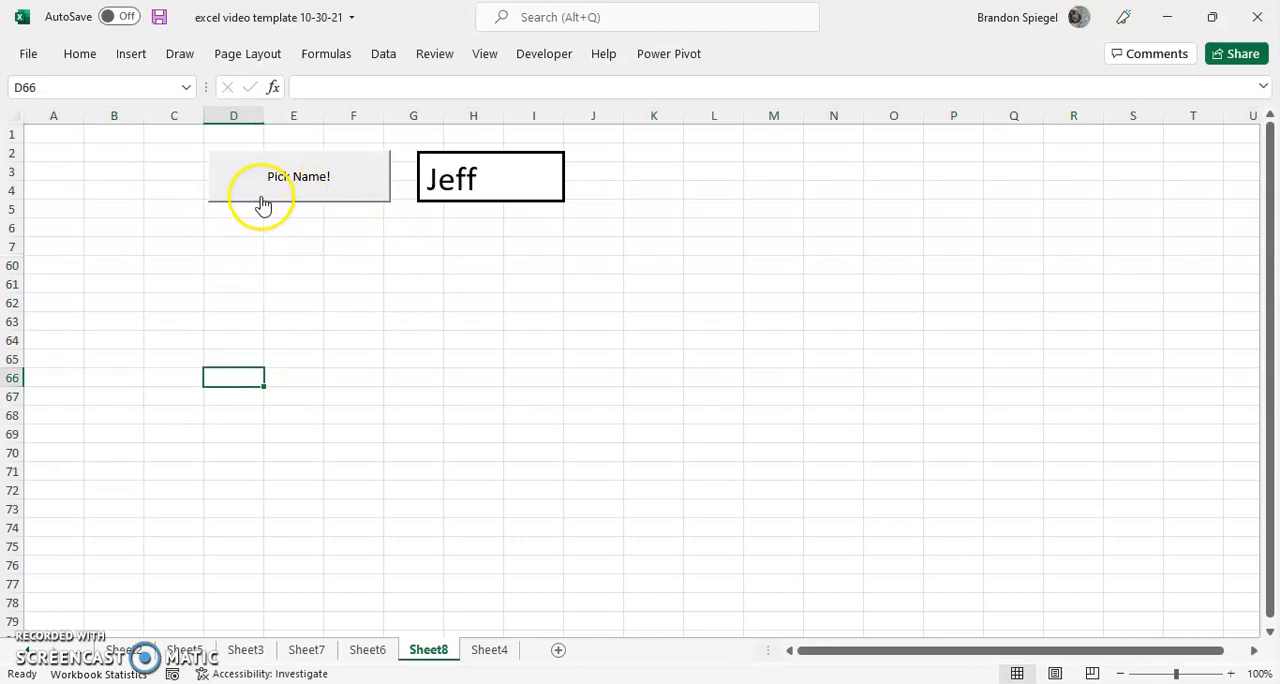
- Run Pick Name! repeatedly, drawing Jesus, Stephani, Olga, Sonia and finally Olga
click(298, 176)
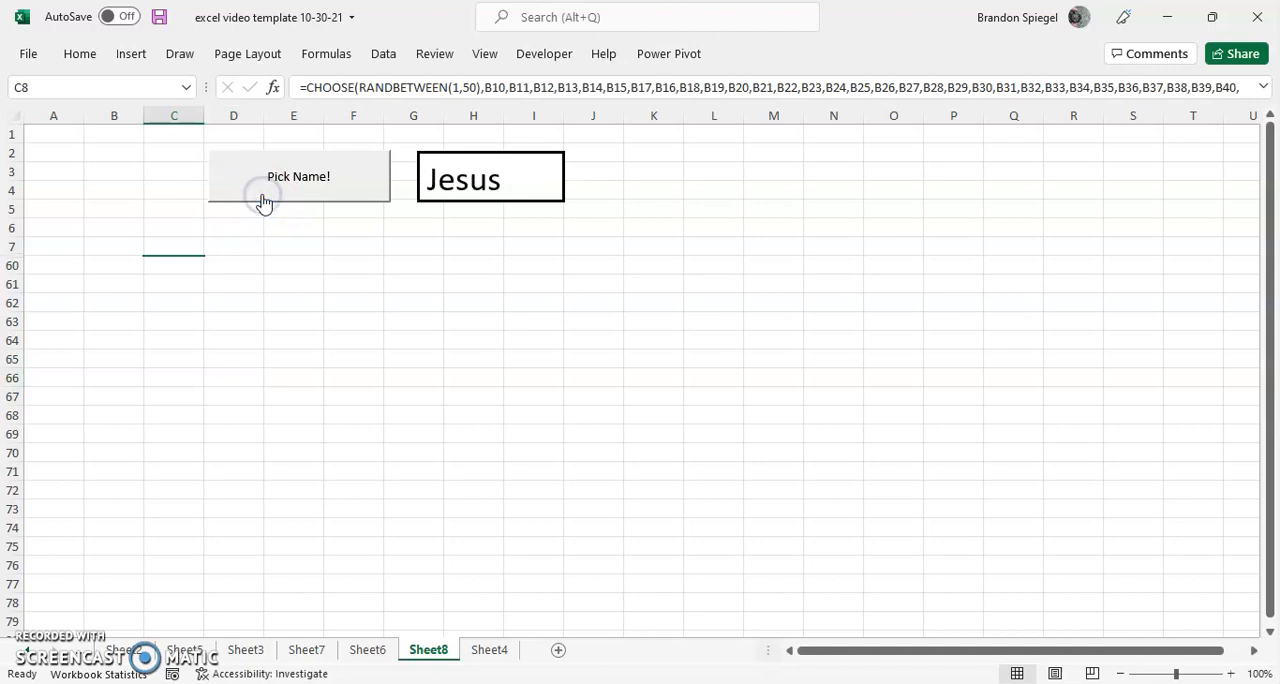
click(298, 176)
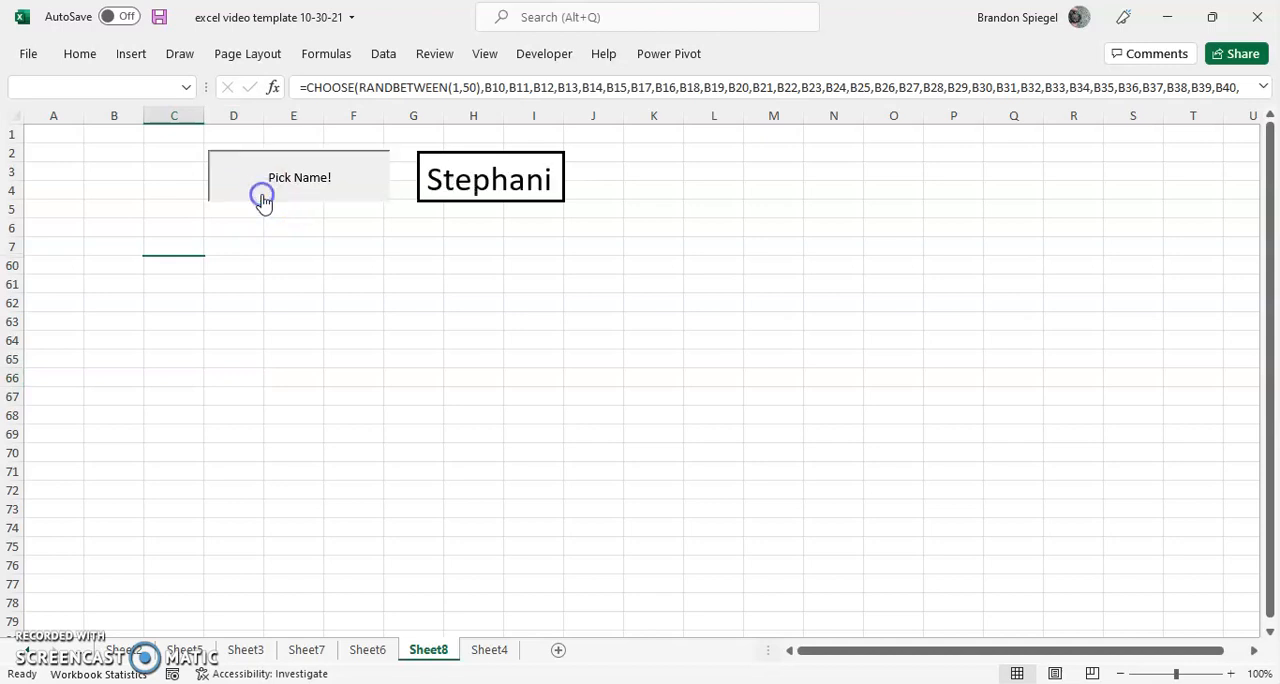
click(300, 178)
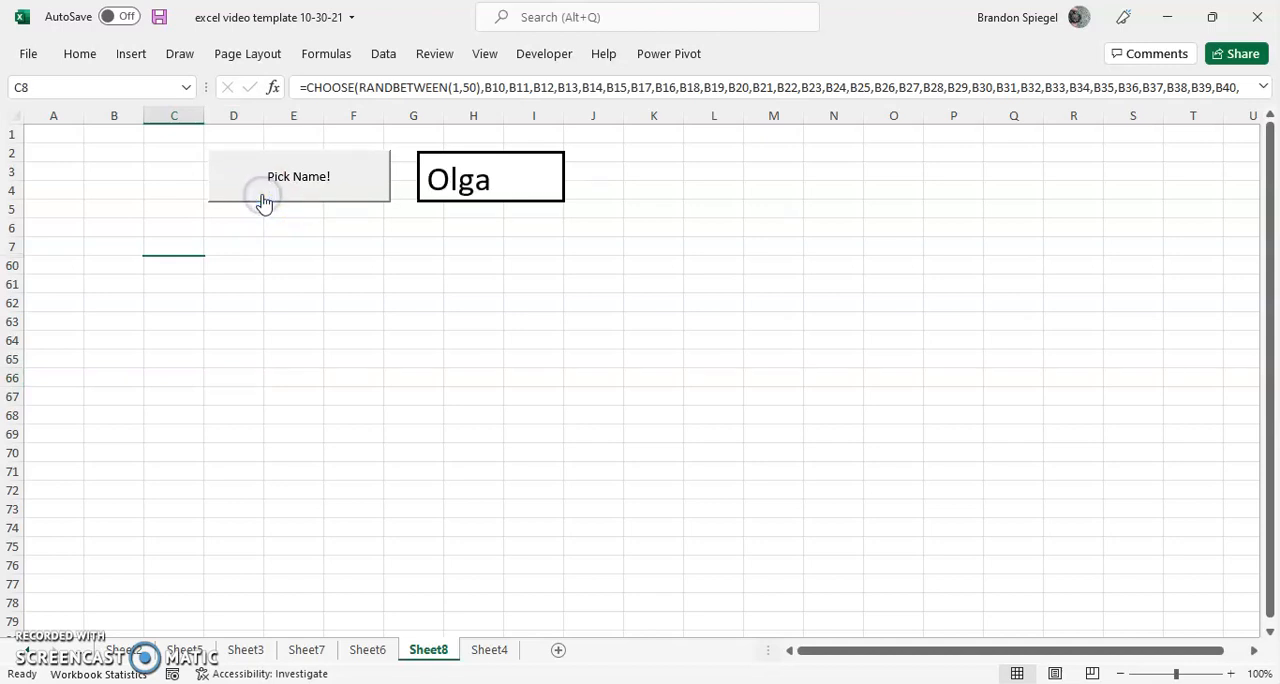
click(298, 176)
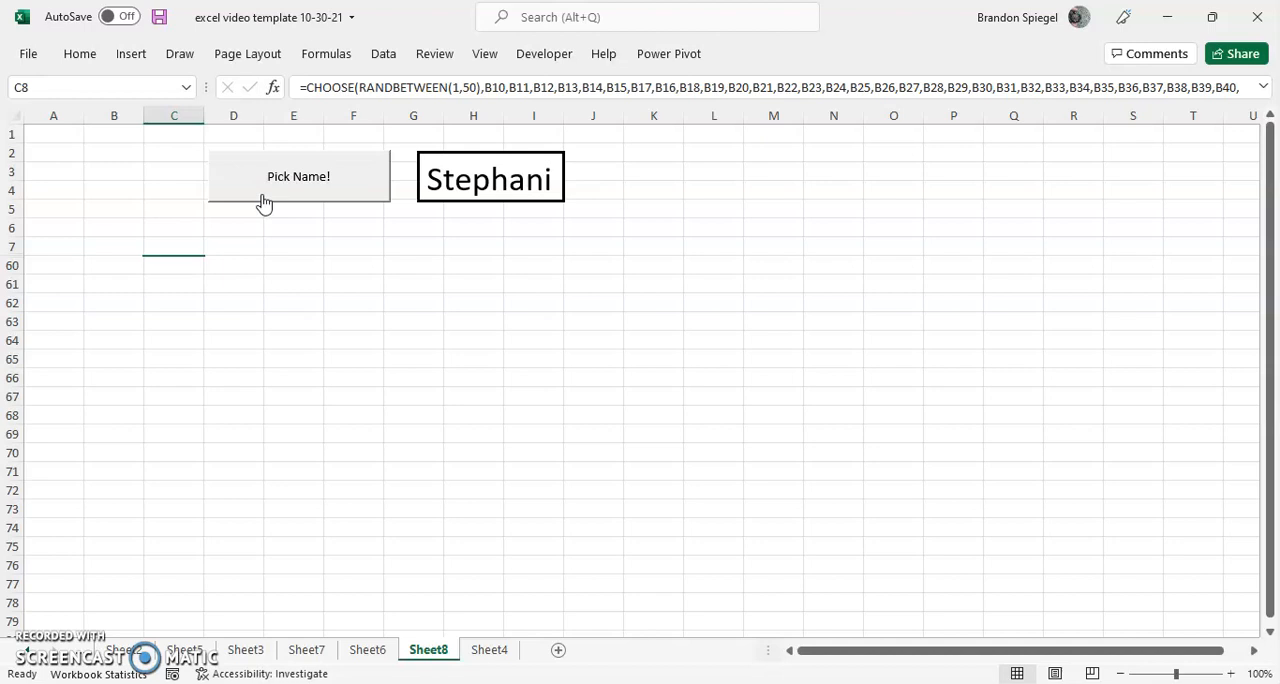
click(298, 176)
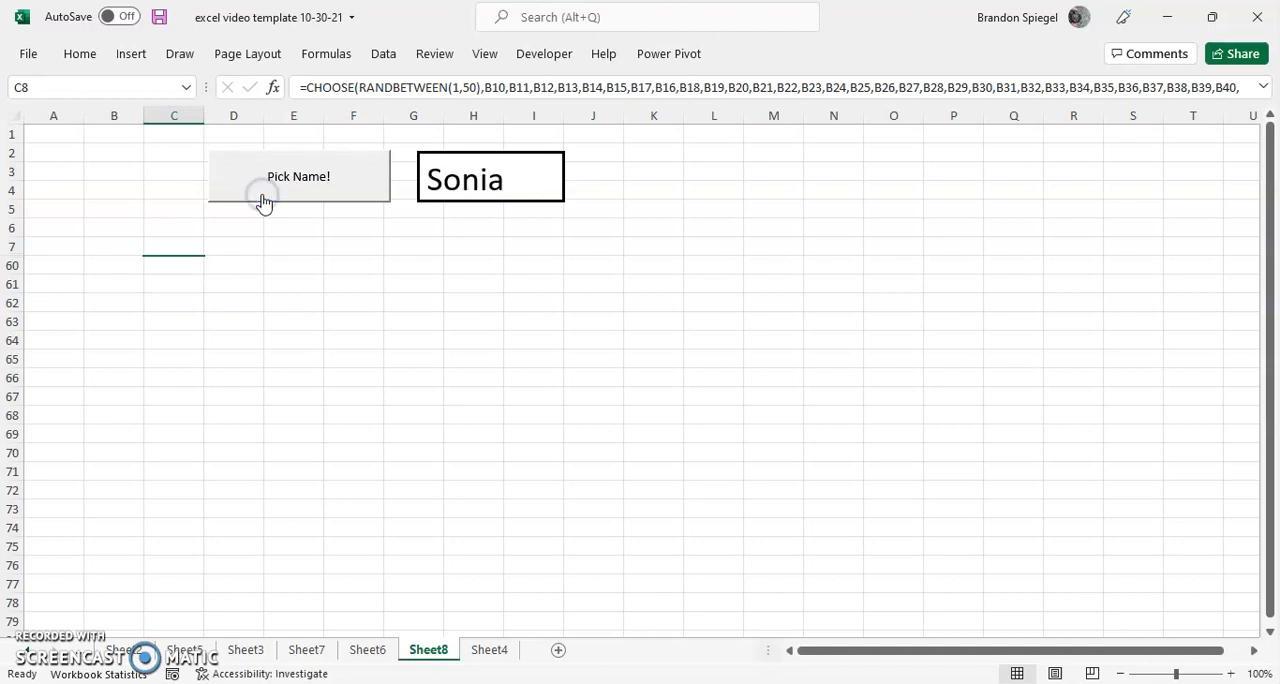
click(298, 176)
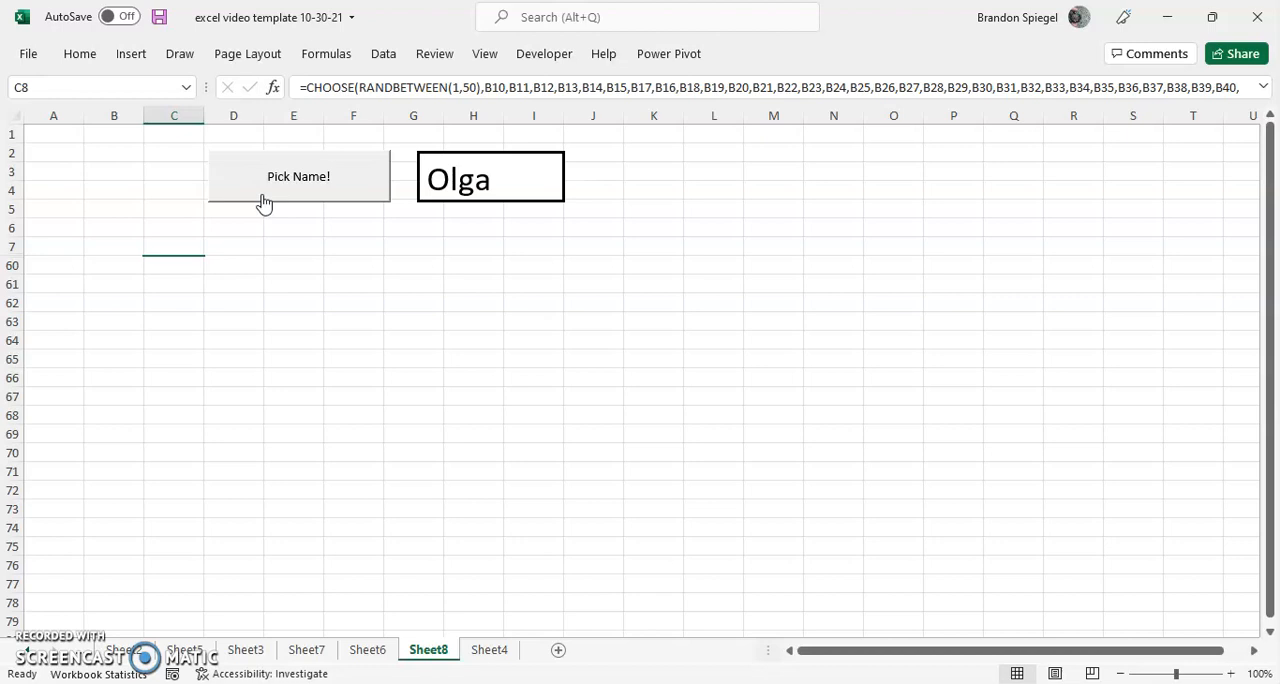
mouse_move(154, 390)
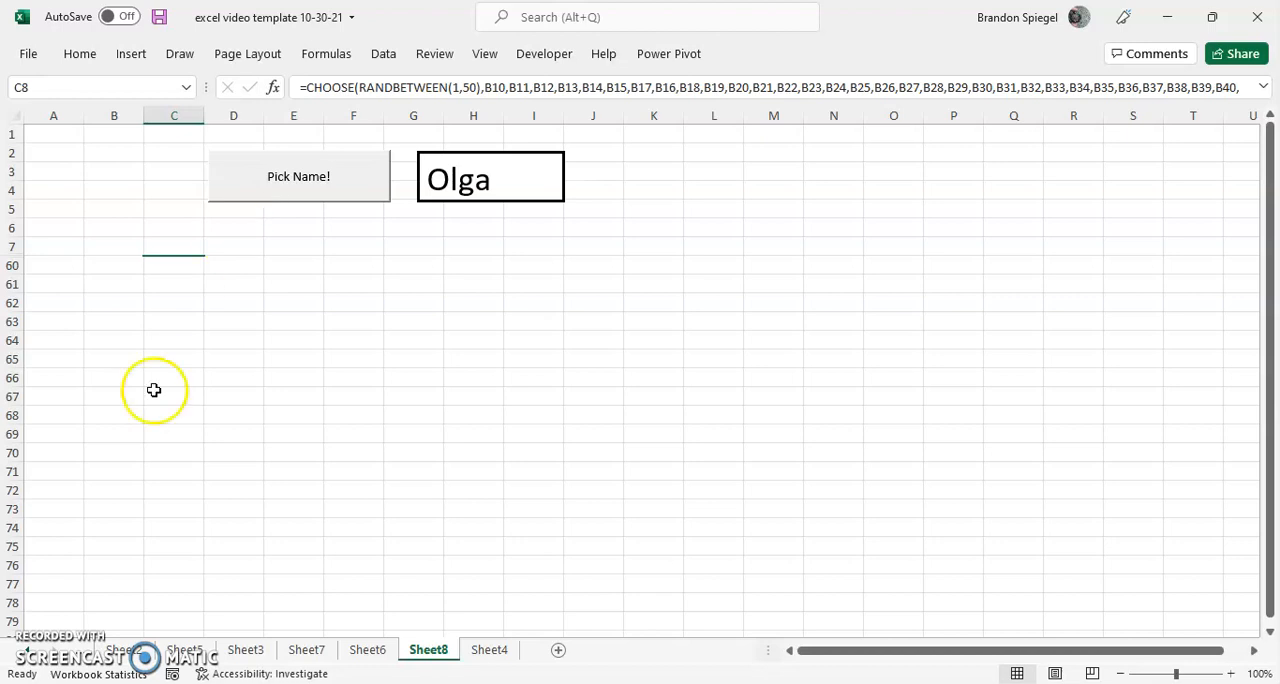